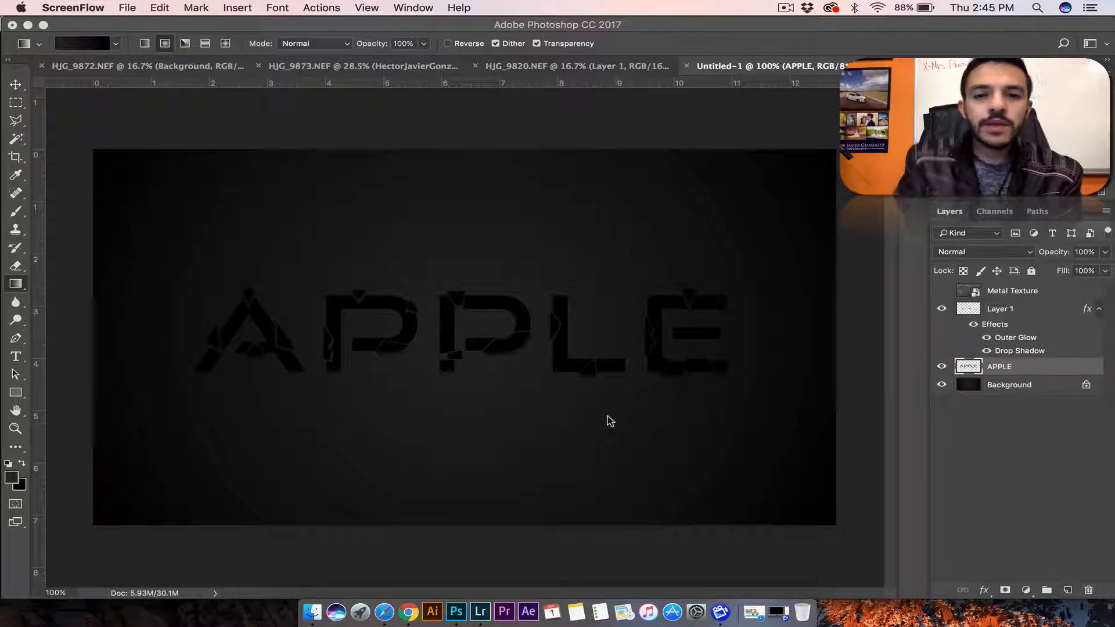
Reveal Photoshop's File menu commands for starting a new document
{"action": "left_click", "coordinate": [128, 8]}
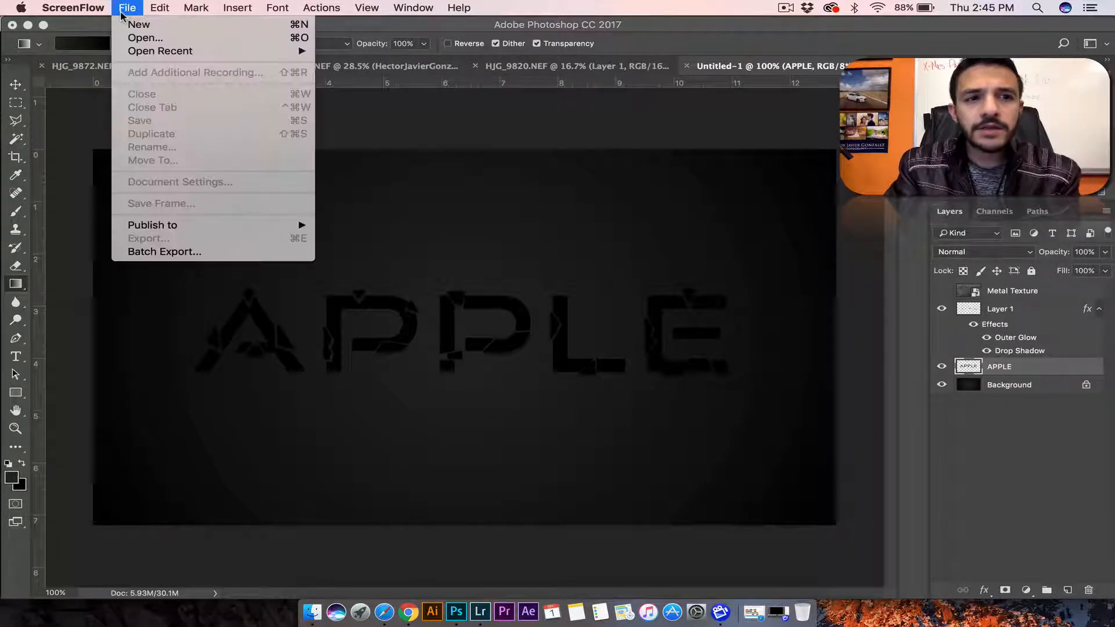
{"action": "left_click", "coordinate": [140, 8]}
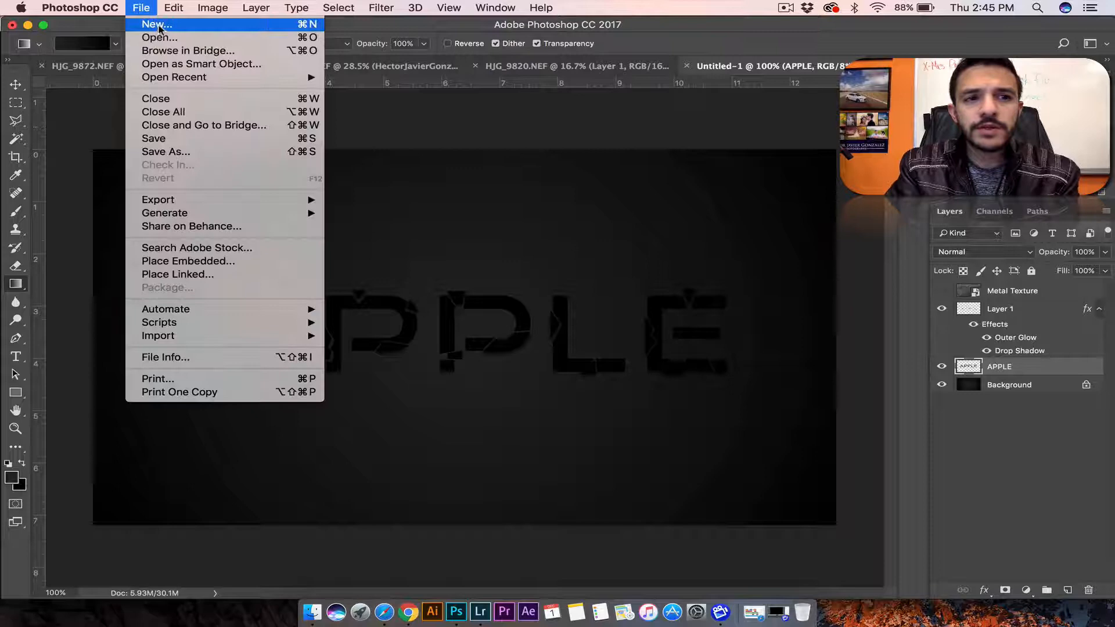
Create a new blank document from the 1920×1080 px, 150 ppi recent preset
{"action": "left_click", "coordinate": [154, 23]}
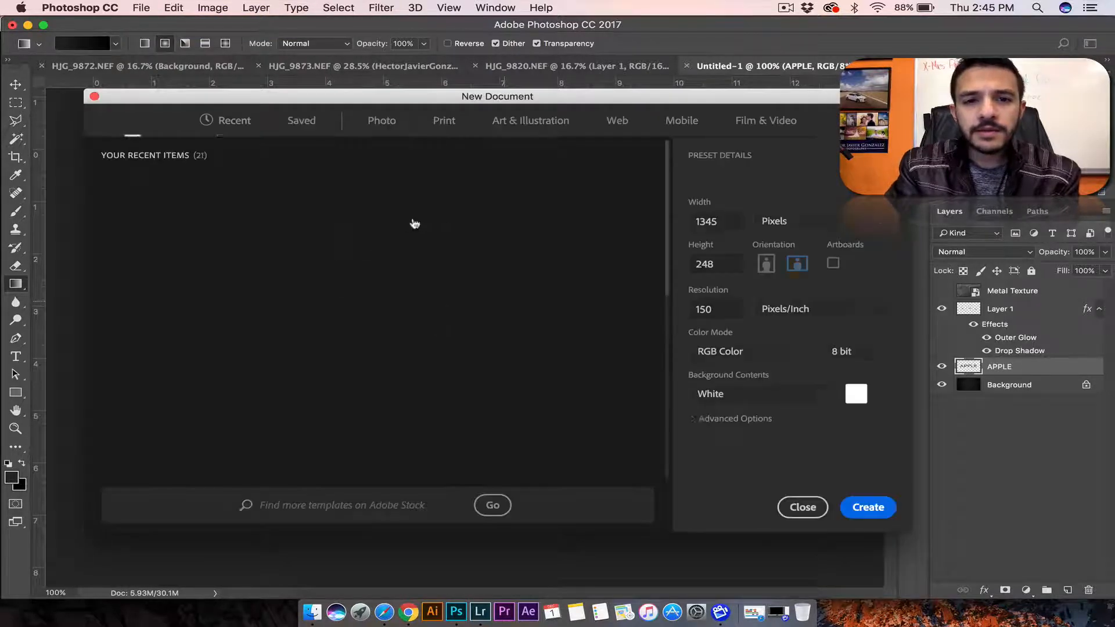
{"action": "left_click", "coordinate": [233, 120]}
{"action": "type", "text": "1080"}
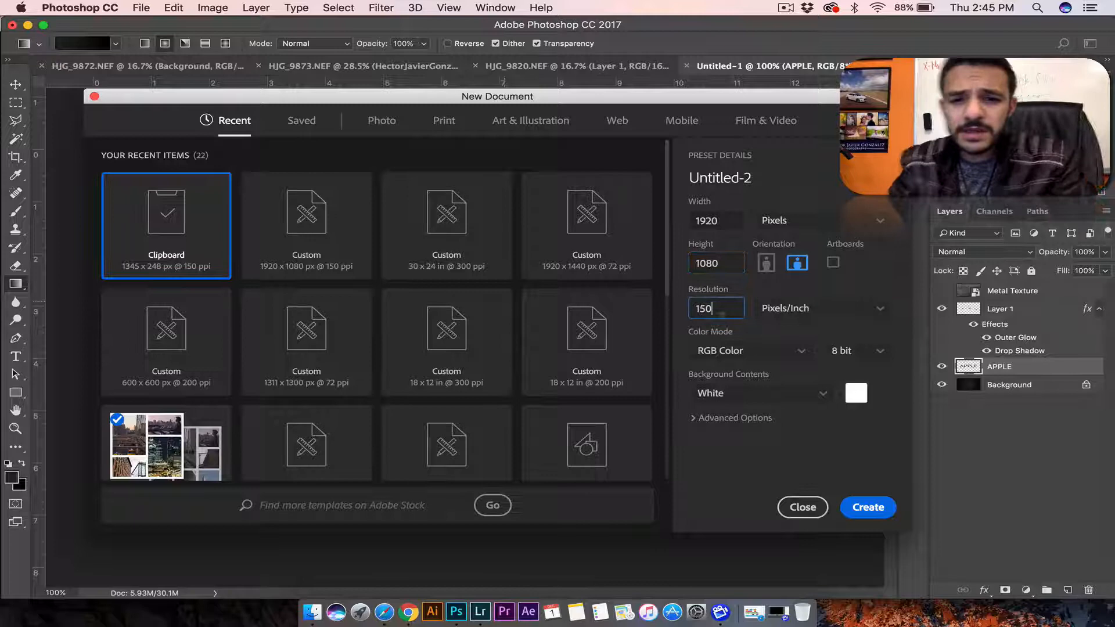
{"action": "triple_click", "coordinate": [715, 308]}
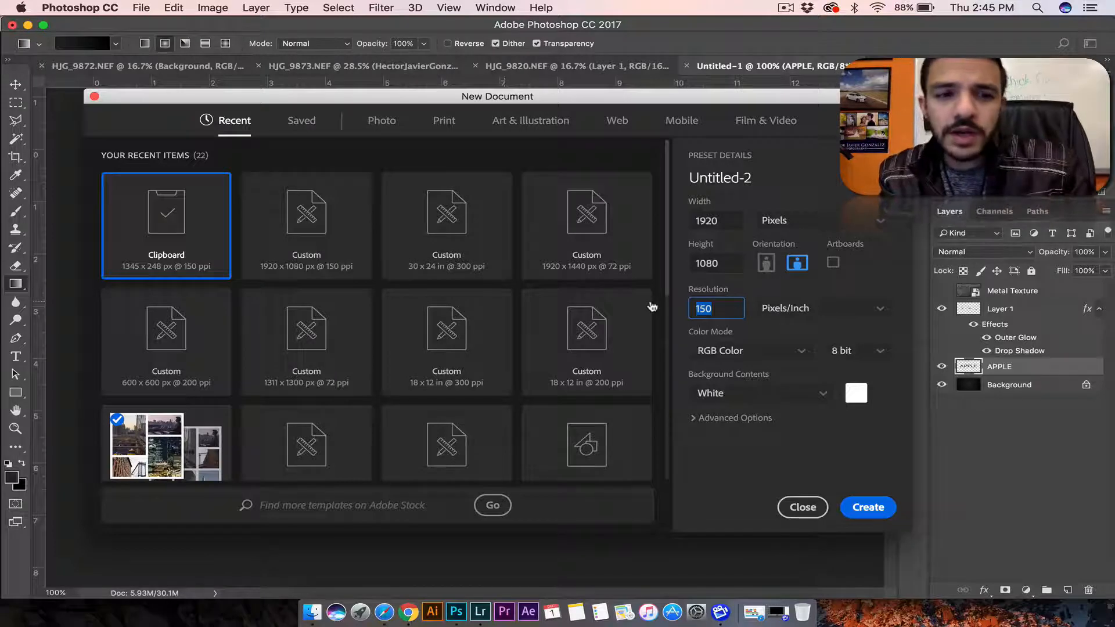
{"action": "mouse_move", "coordinate": [866, 508]}
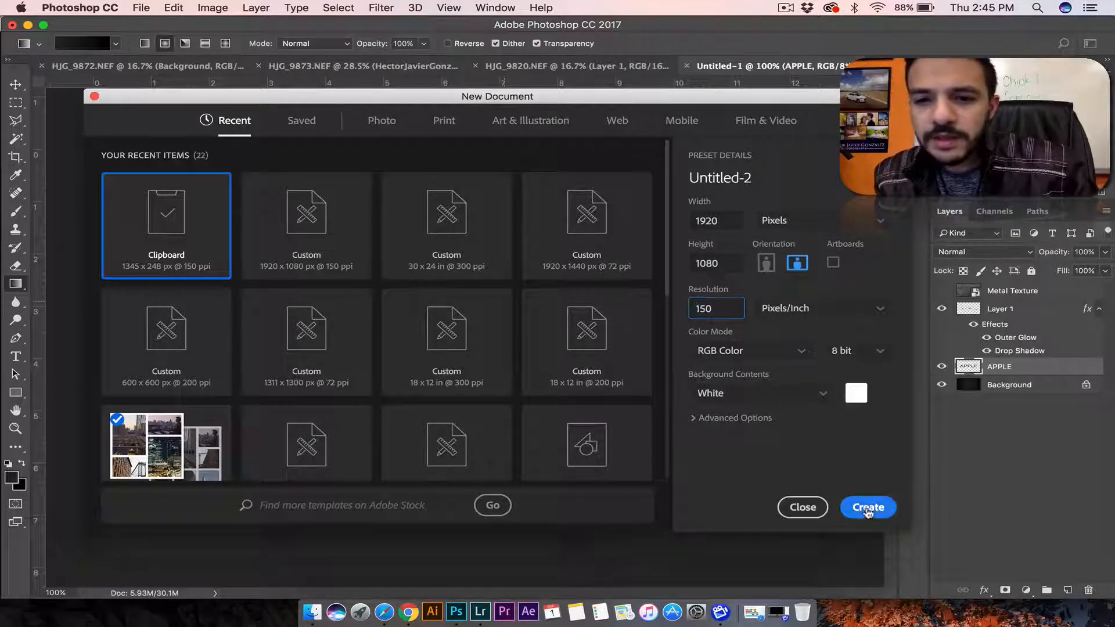
{"action": "left_click", "coordinate": [868, 508]}
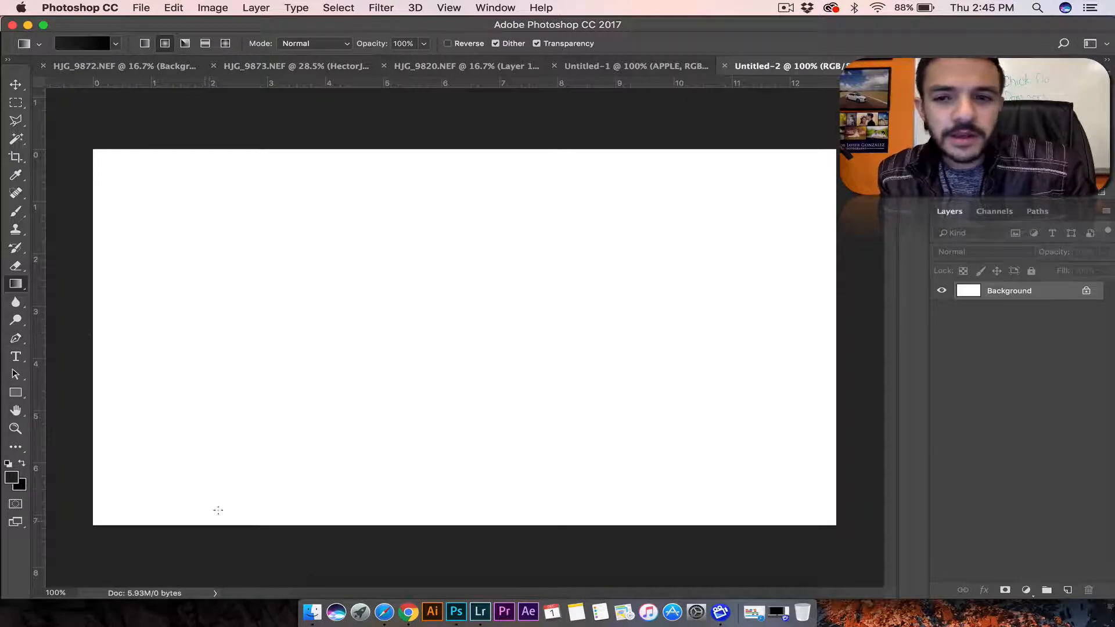
Set dark foreground/background colours and a Radial gradient in Normal mode for the background fill
{"action": "left_click", "coordinate": [12, 473]}
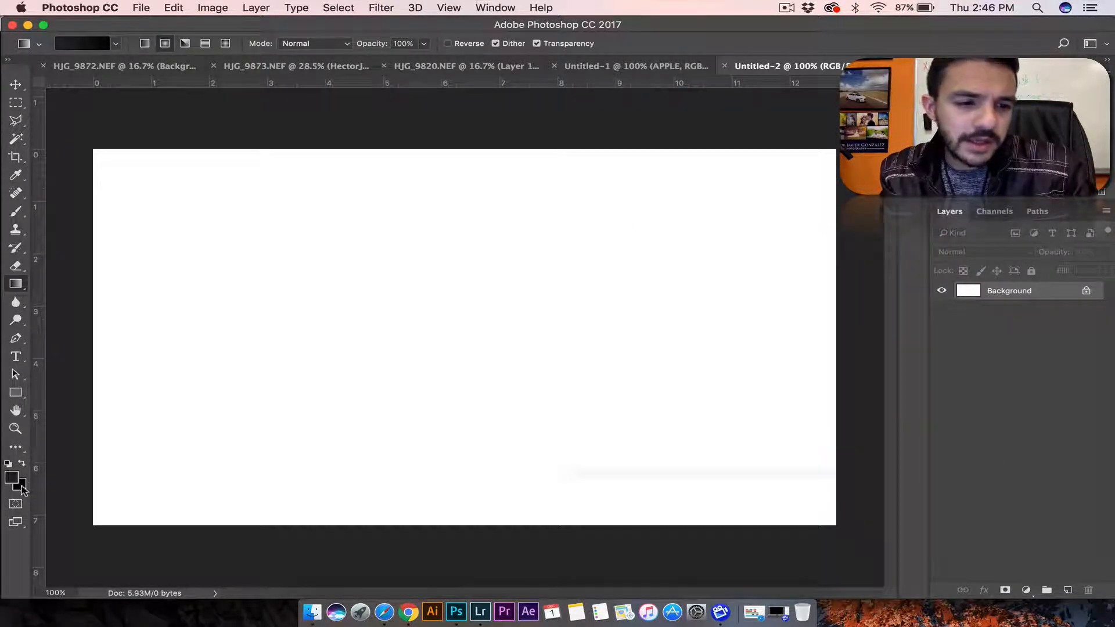
{"action": "left_click", "coordinate": [19, 483]}
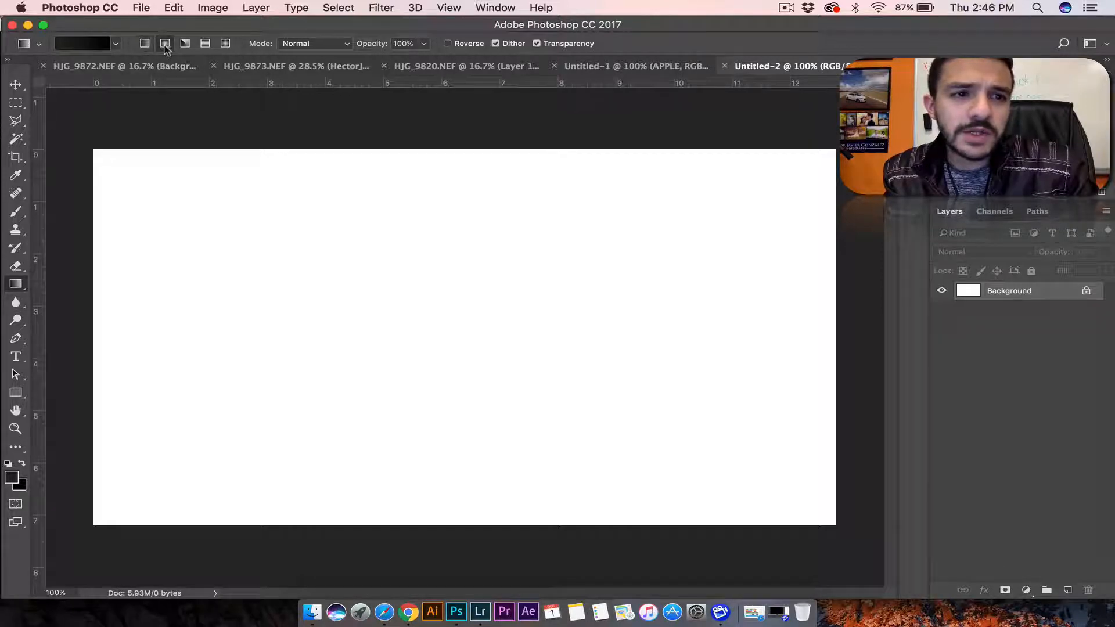
{"action": "left_click", "coordinate": [315, 43]}
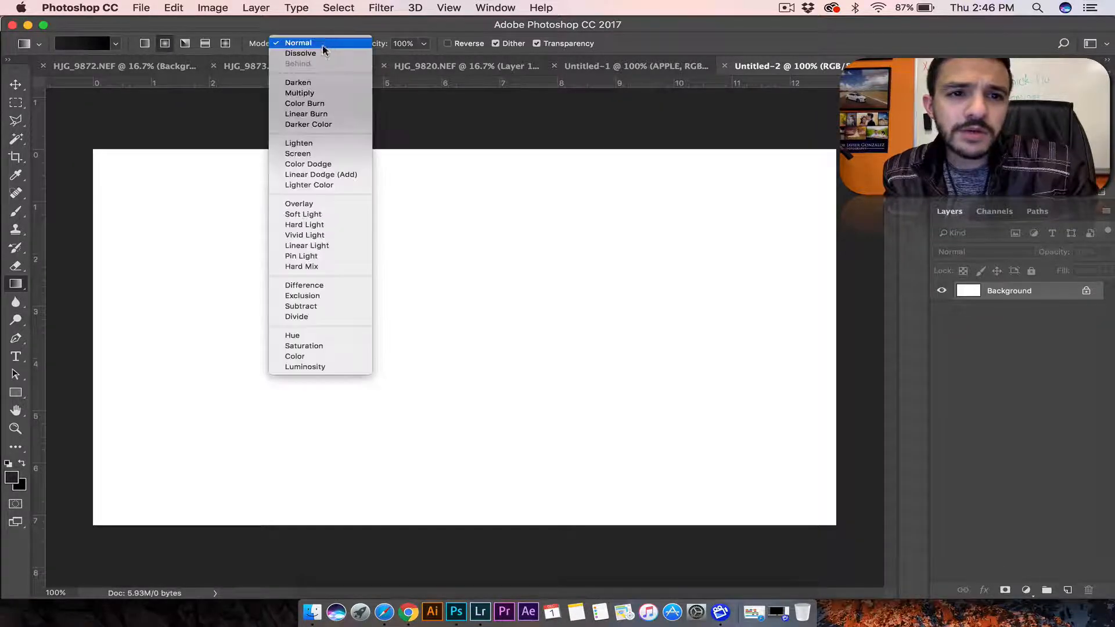
{"action": "left_click", "coordinate": [299, 43]}
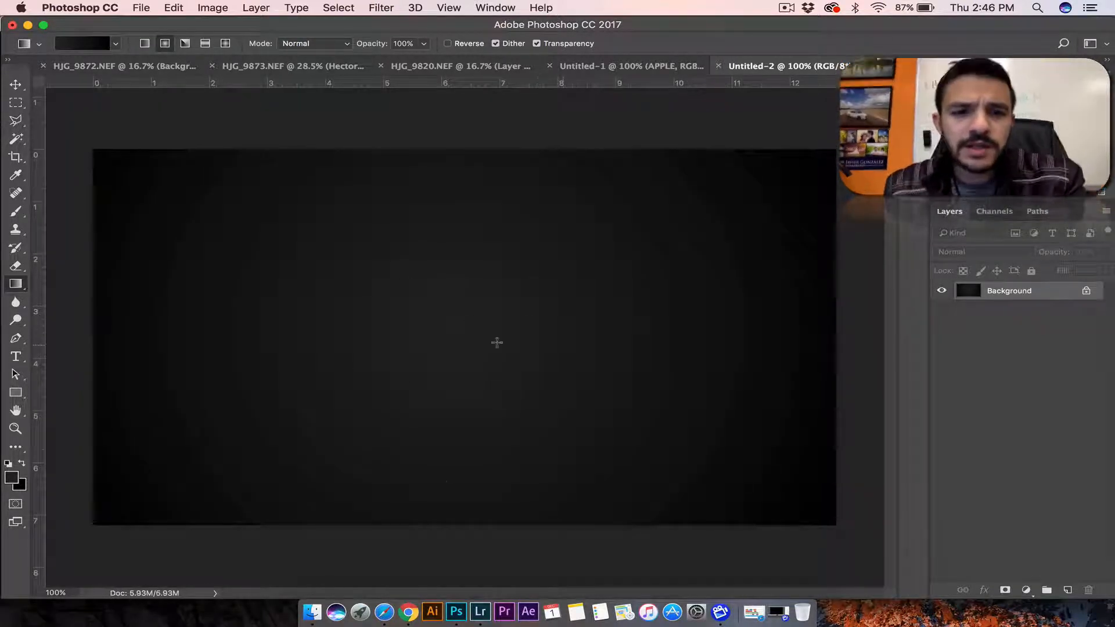
{"action": "mouse_move", "coordinate": [366, 346]}
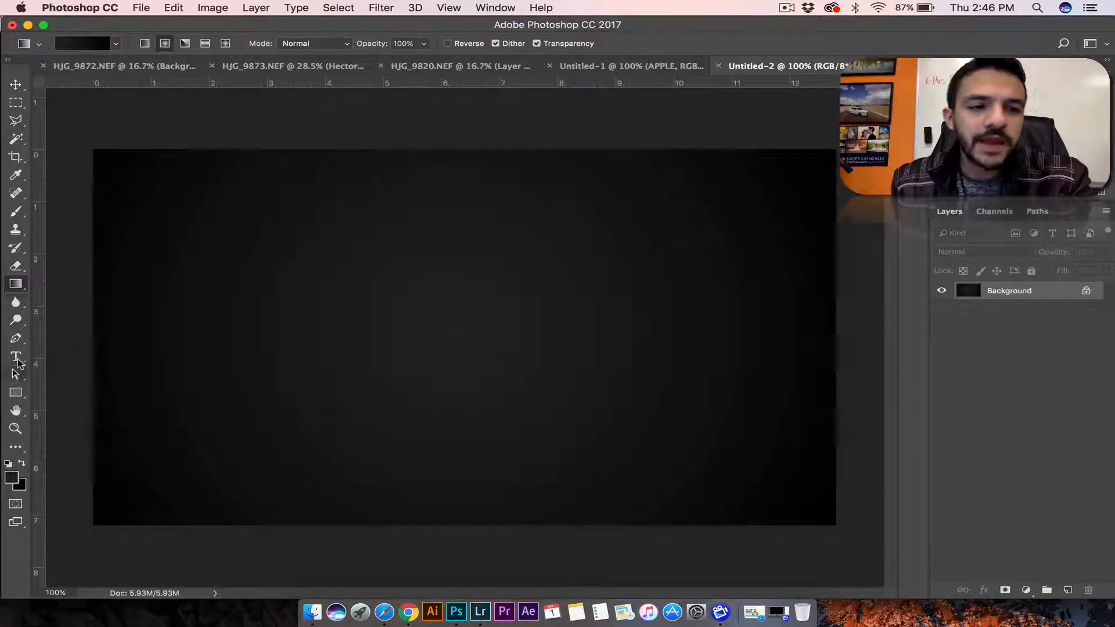
Set the Type tool to the Good Times font with white as the text colour
{"action": "left_click", "coordinate": [15, 358]}
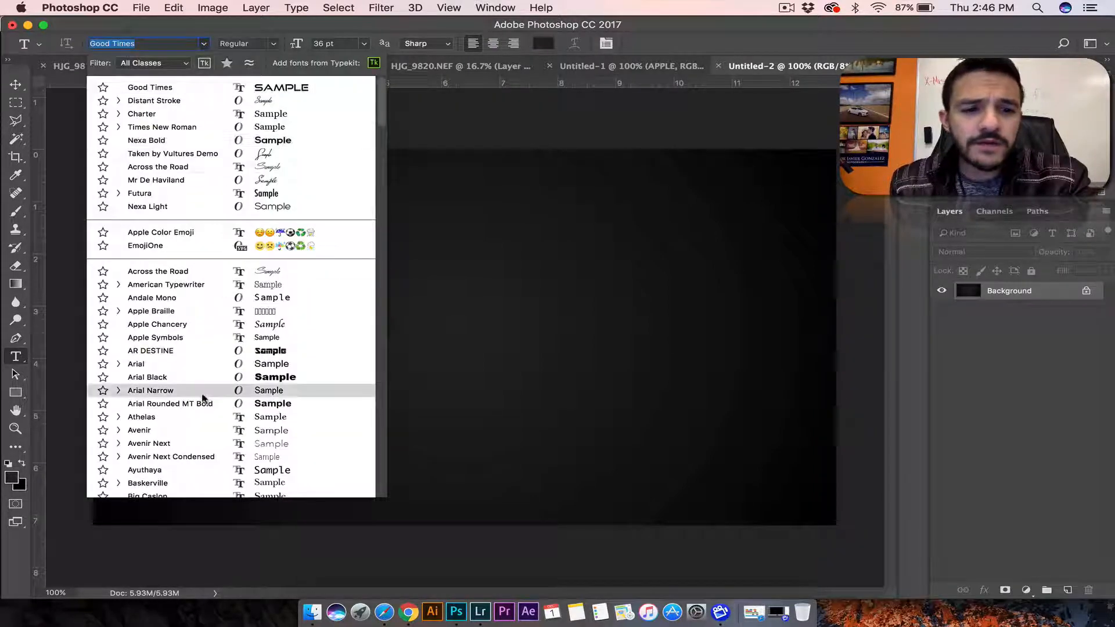
{"action": "scroll", "scroll_direction": "down", "scroll_amount": 3}
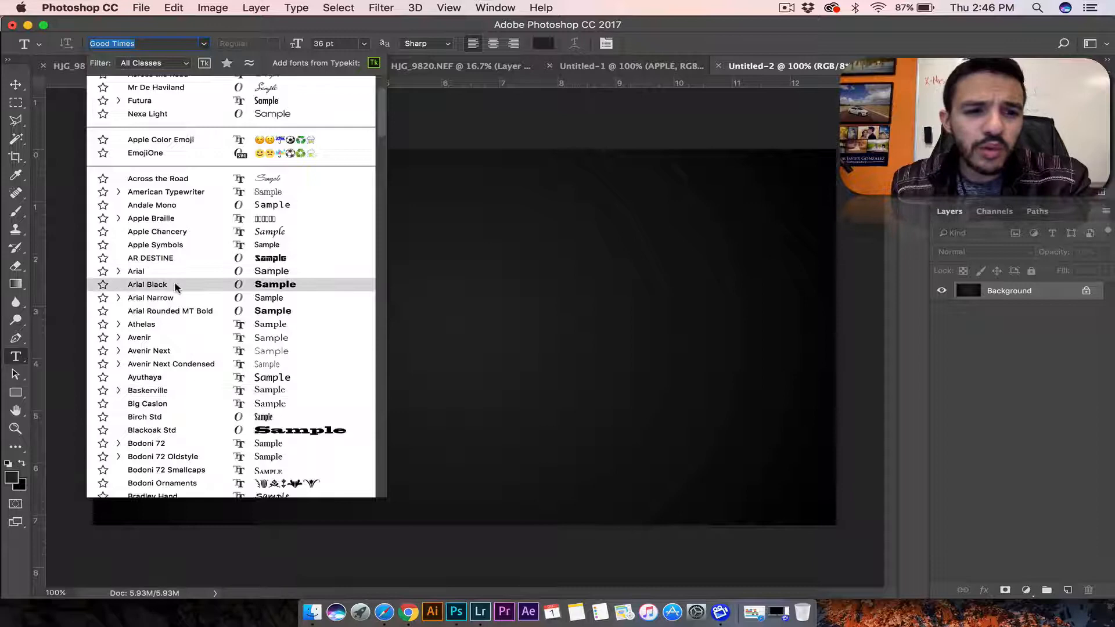
{"action": "scroll", "scroll_direction": "down", "scroll_amount": 3}
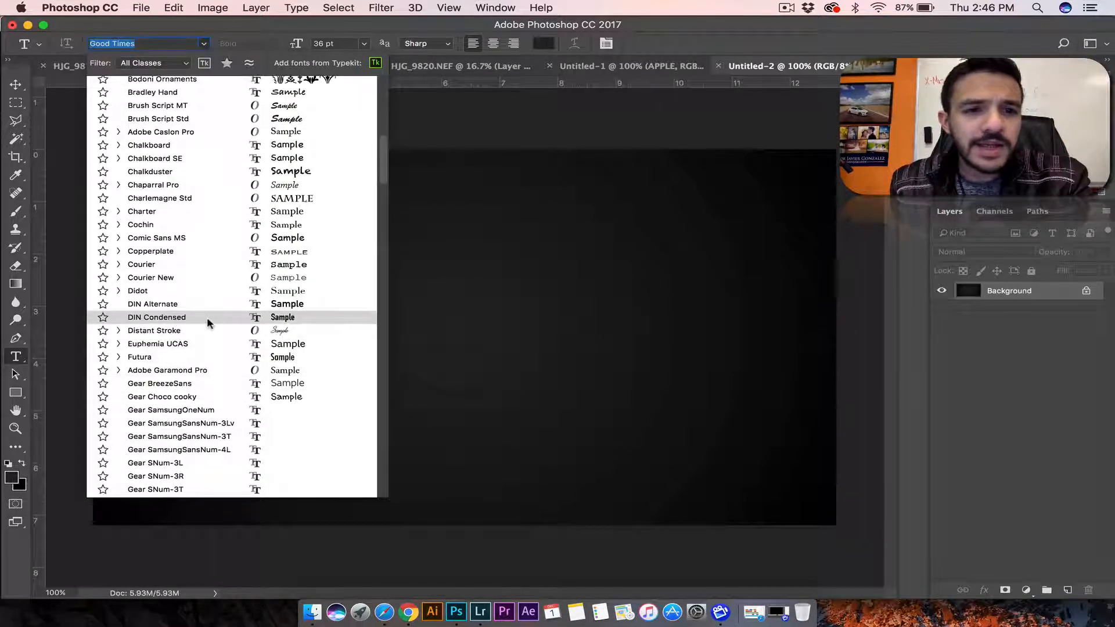
{"action": "scroll", "scroll_direction": "down", "scroll_amount": 3}
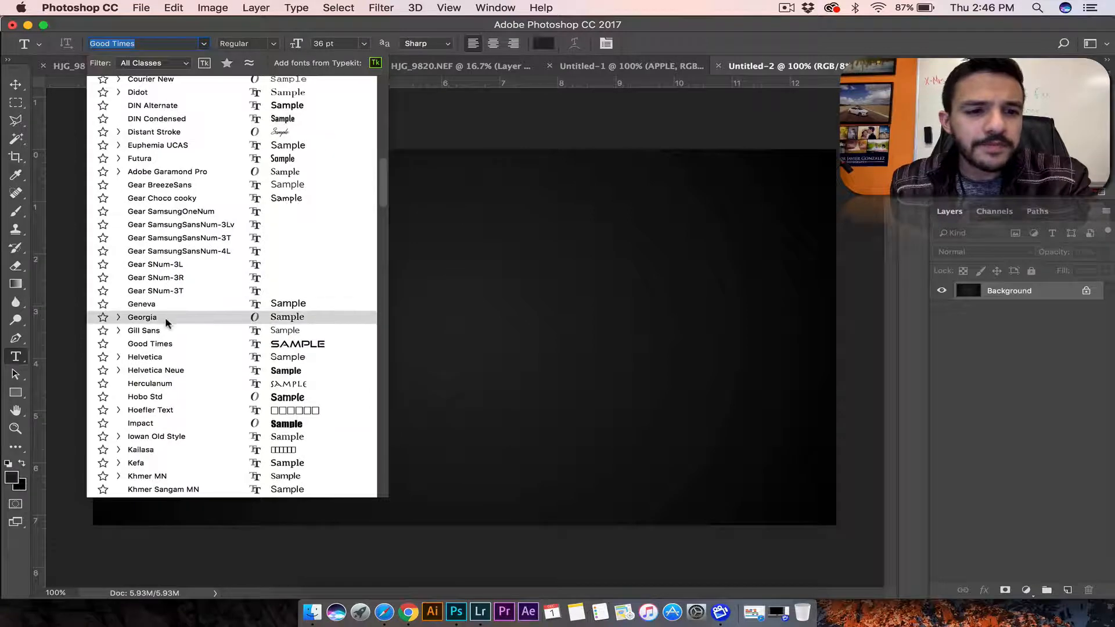
{"action": "scroll", "scroll_direction": "down", "scroll_amount": 3}
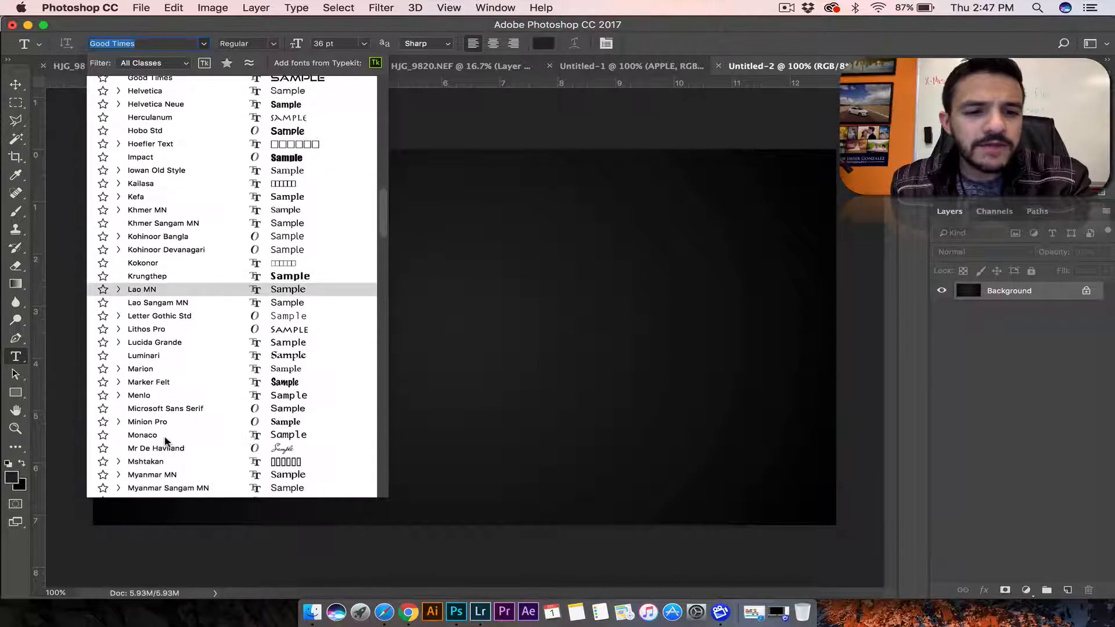
{"action": "left_click", "coordinate": [189, 336]}
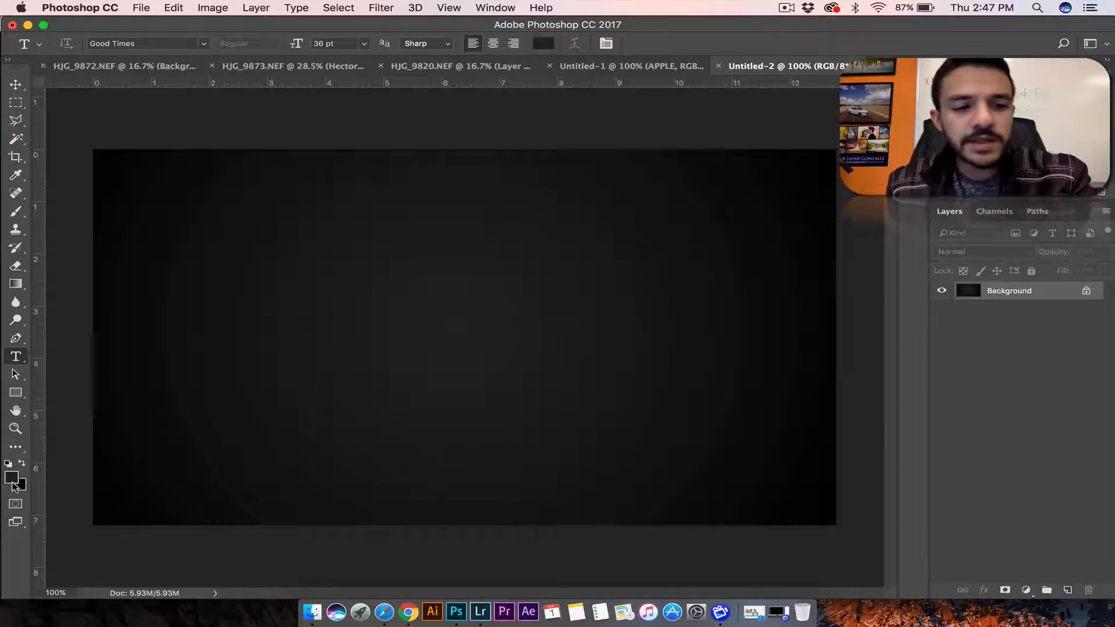
{"action": "left_click", "coordinate": [11, 477]}
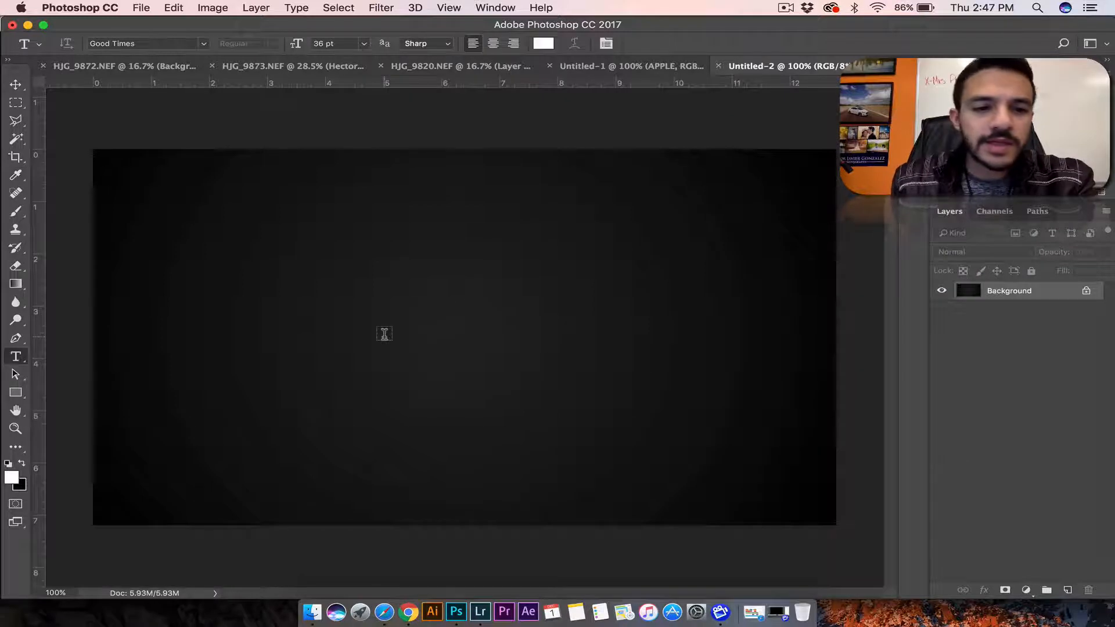
Type the word APPLE as a new white type layer on the dark gradient
{"action": "type", "text": "APPLE"}
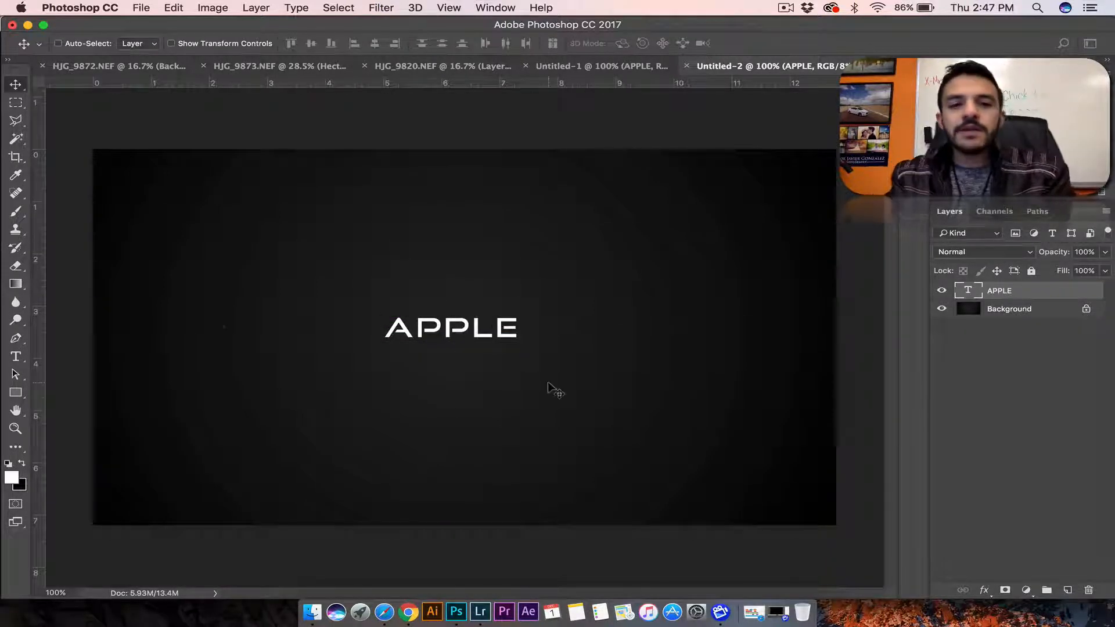
{"action": "mouse_move", "coordinate": [572, 313]}
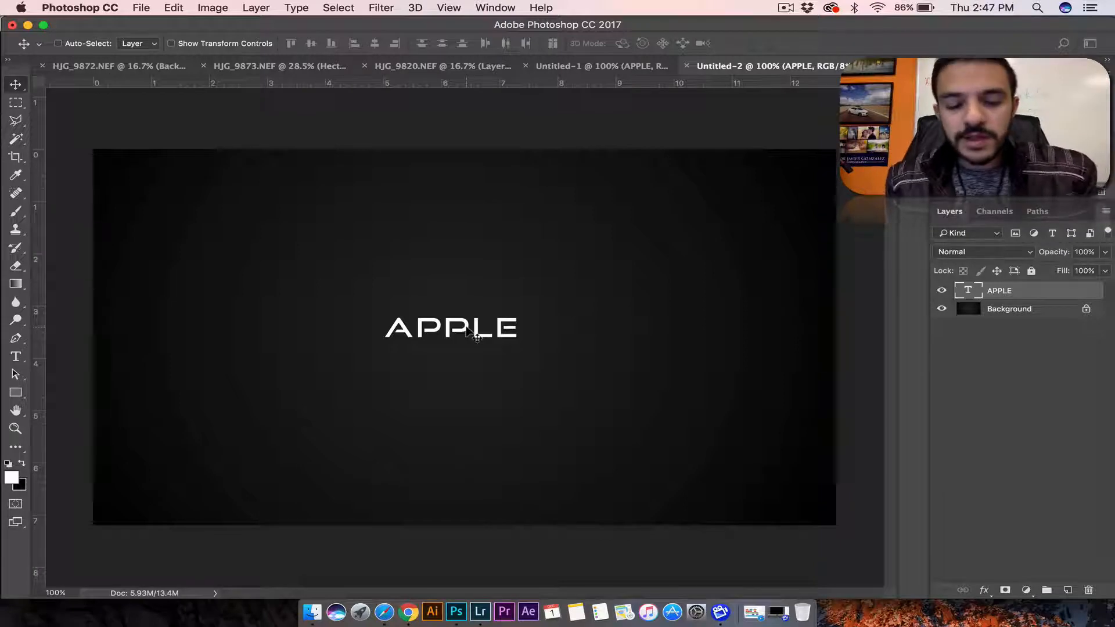
{"action": "mouse_move", "coordinate": [459, 342]}
{"action": "type", "text": "CR"}
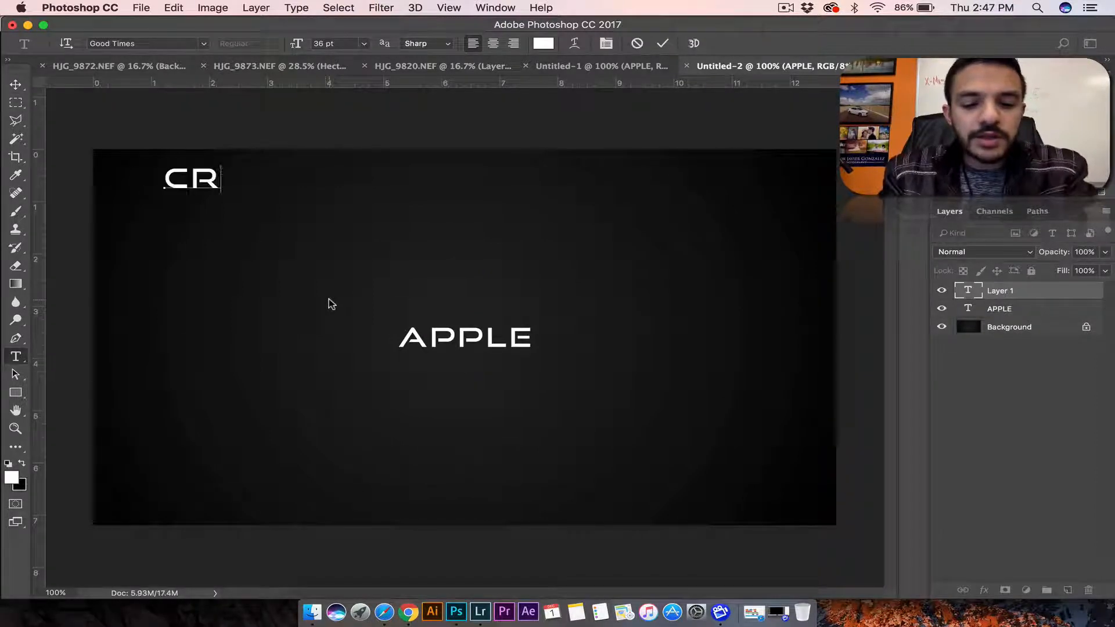
Type temporary shortcut notes (CTRL, SHIFT, ALT +) used while scaling APPLE across the canvas
{"action": "key", "text": "Backspace"}
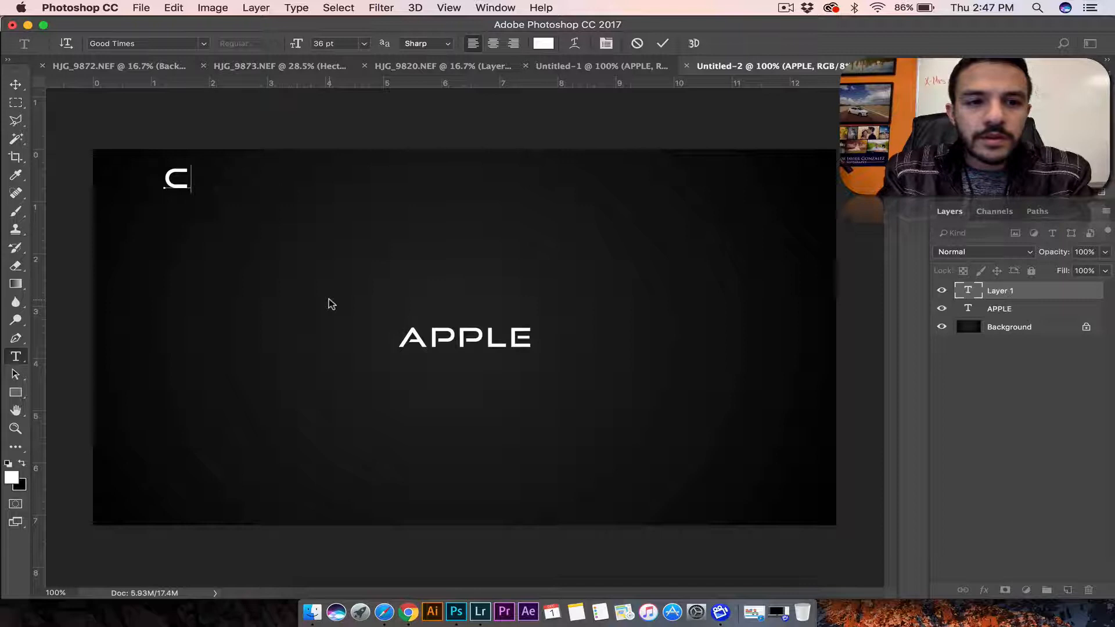
{"action": "type", "text": "TRL + T"}
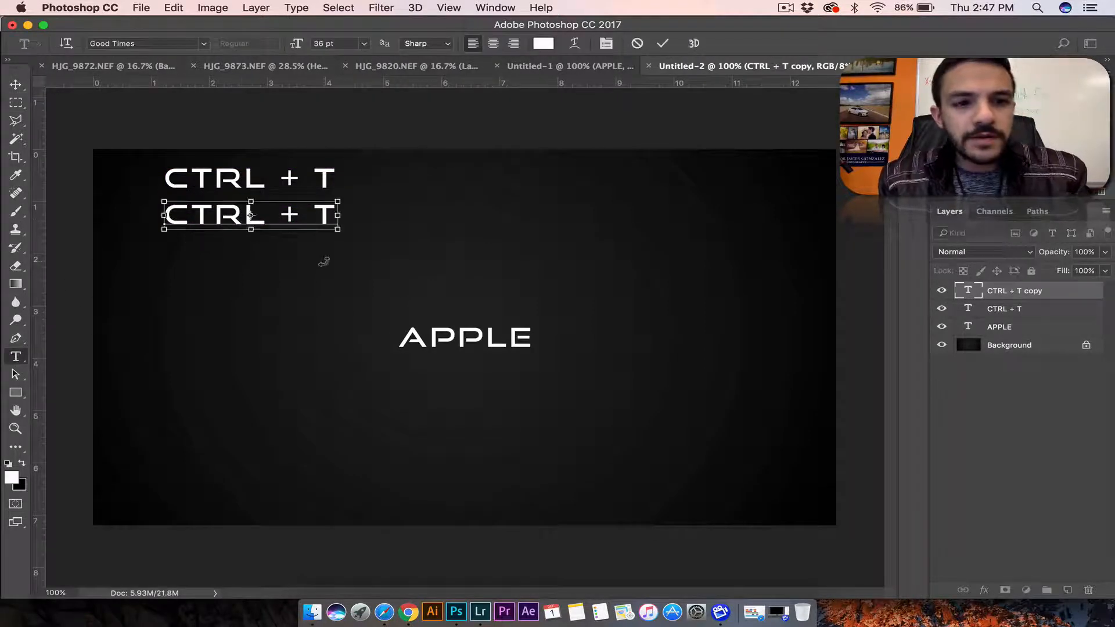
{"action": "type", "text": "SHIFT"}
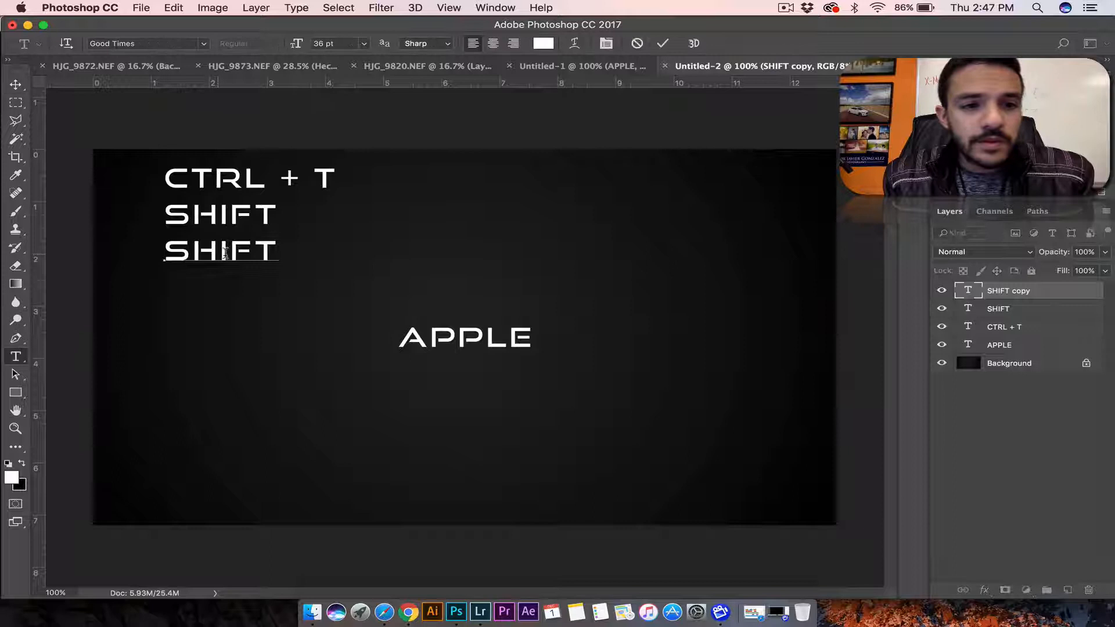
{"action": "type", "text": "AL"}
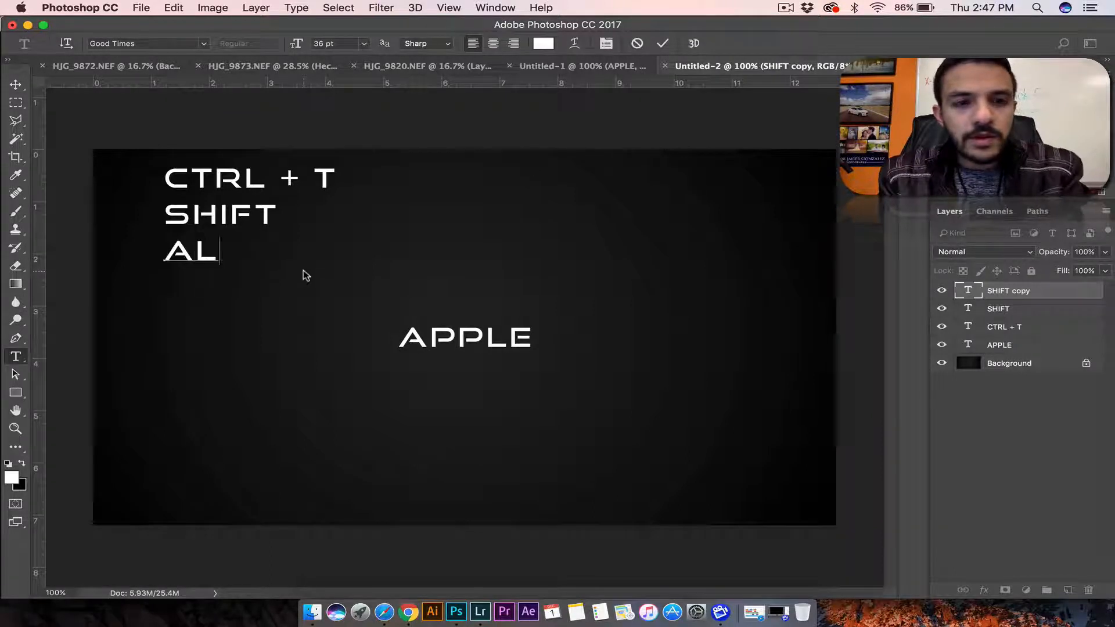
{"action": "type", "text": "T +"}
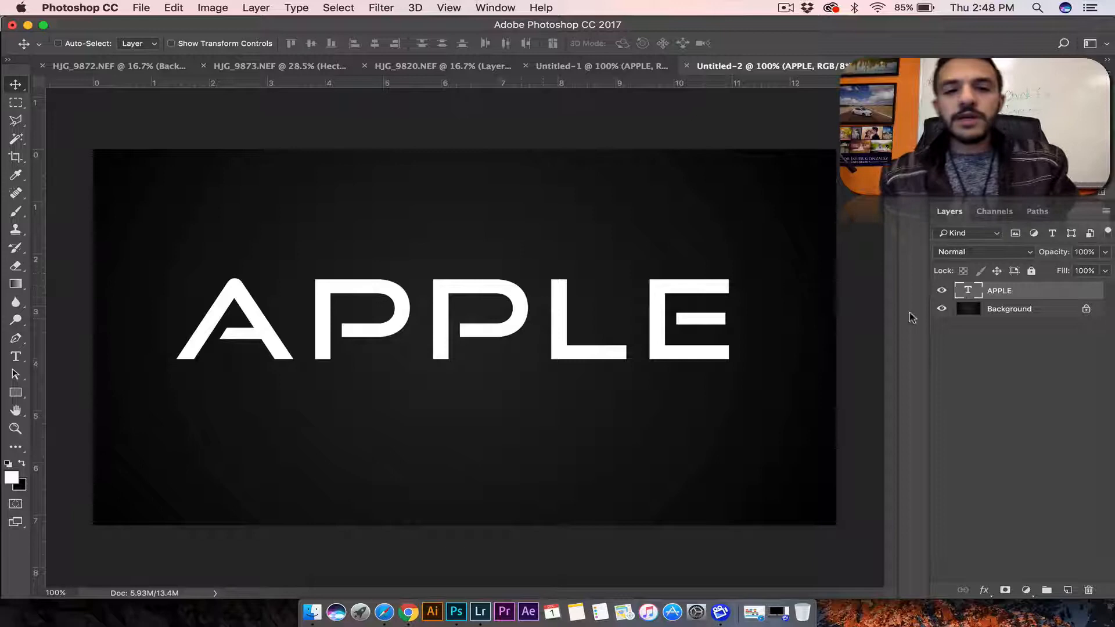
Rasterize the APPLE type layer into pixels and dismiss the Layer Style dialog unchanged
{"action": "right_click", "coordinate": [999, 290]}
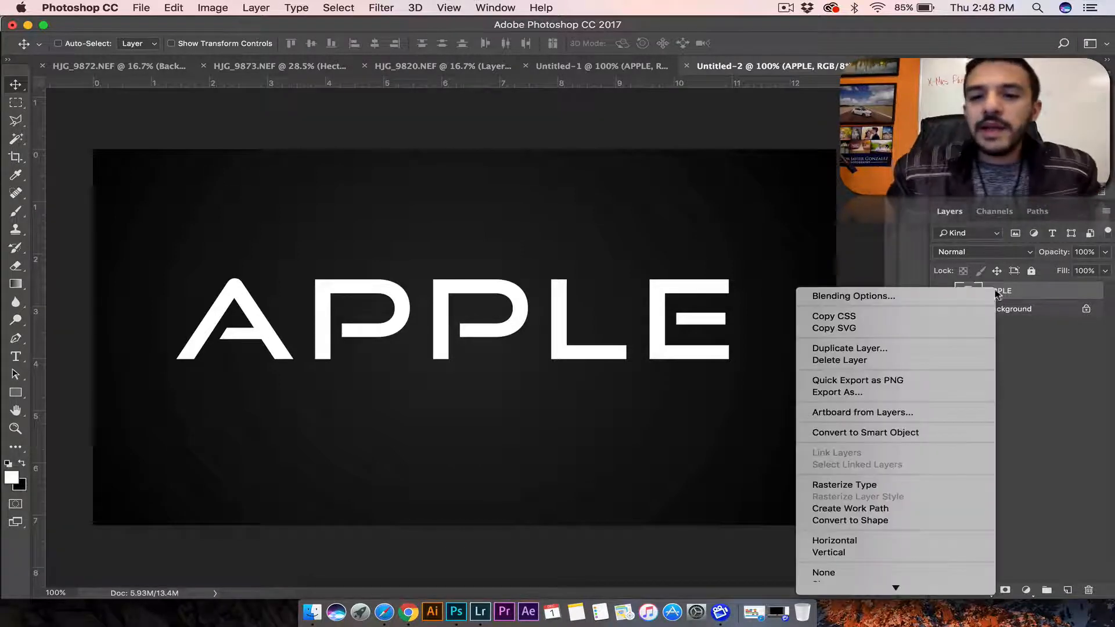
{"action": "mouse_move", "coordinate": [853, 489]}
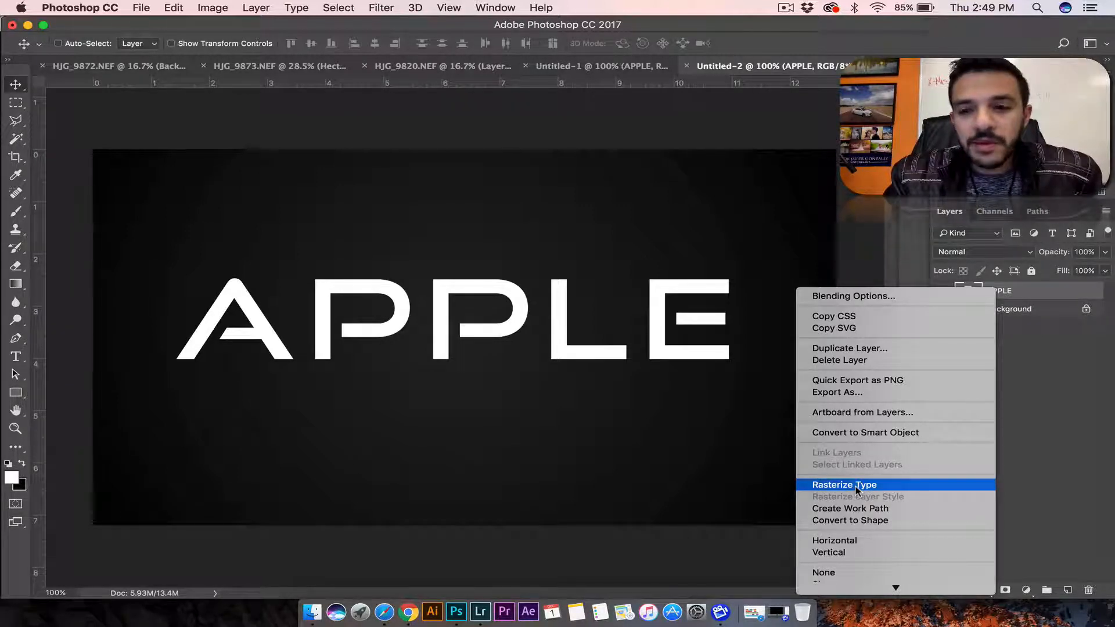
{"action": "left_click", "coordinate": [844, 484]}
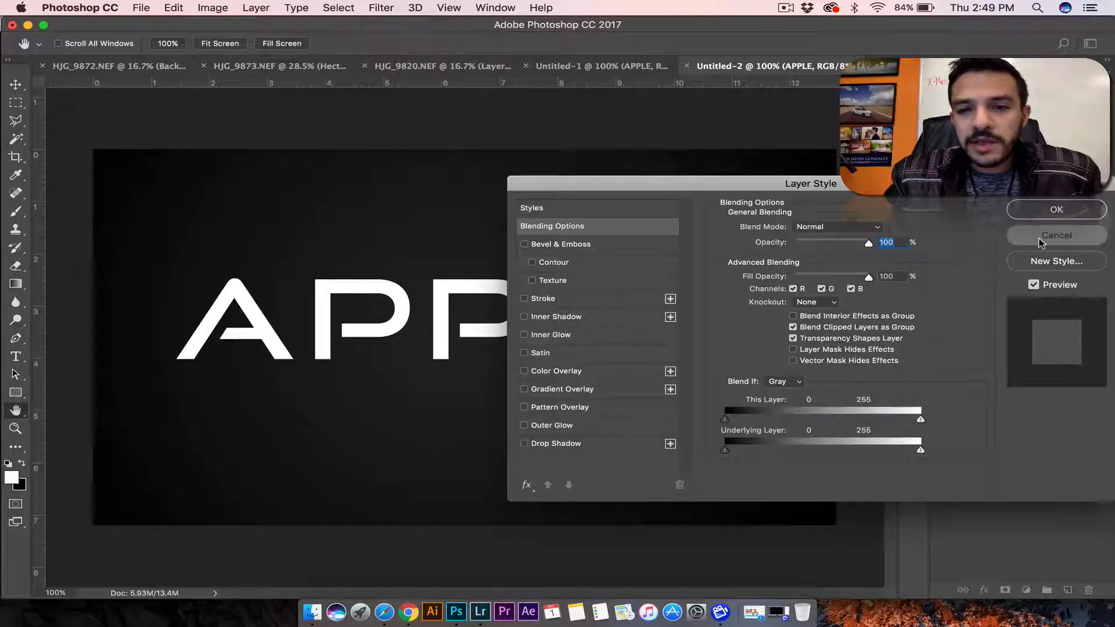
{"action": "left_click", "coordinate": [1055, 234]}
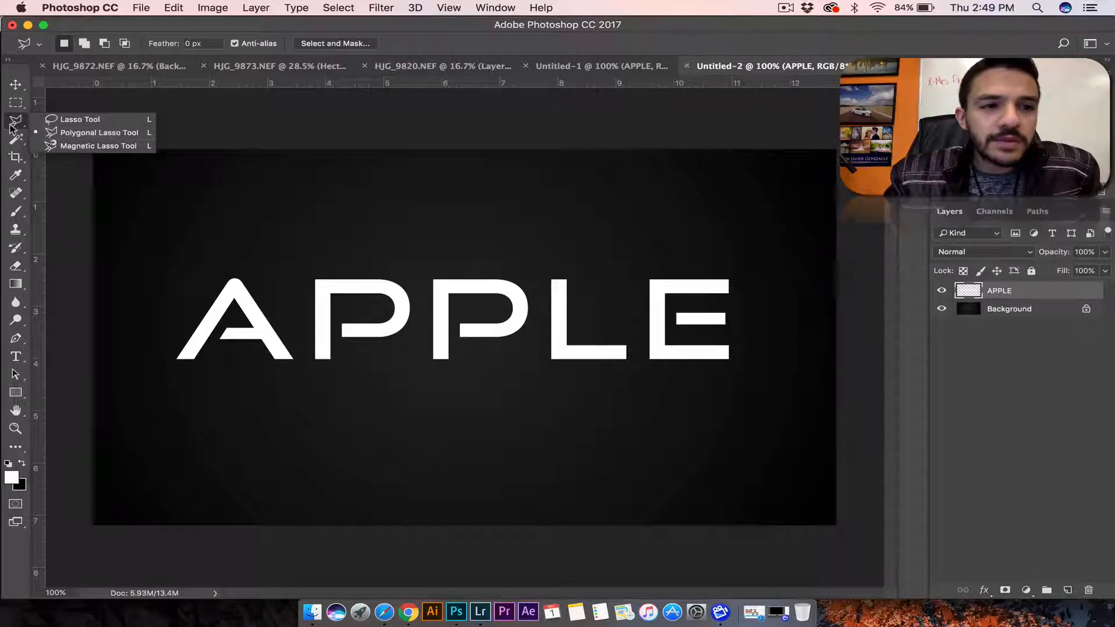
Cut the A's tip with the Polygonal Lasso and shift it to open the first crack
{"action": "left_click", "coordinate": [81, 118]}
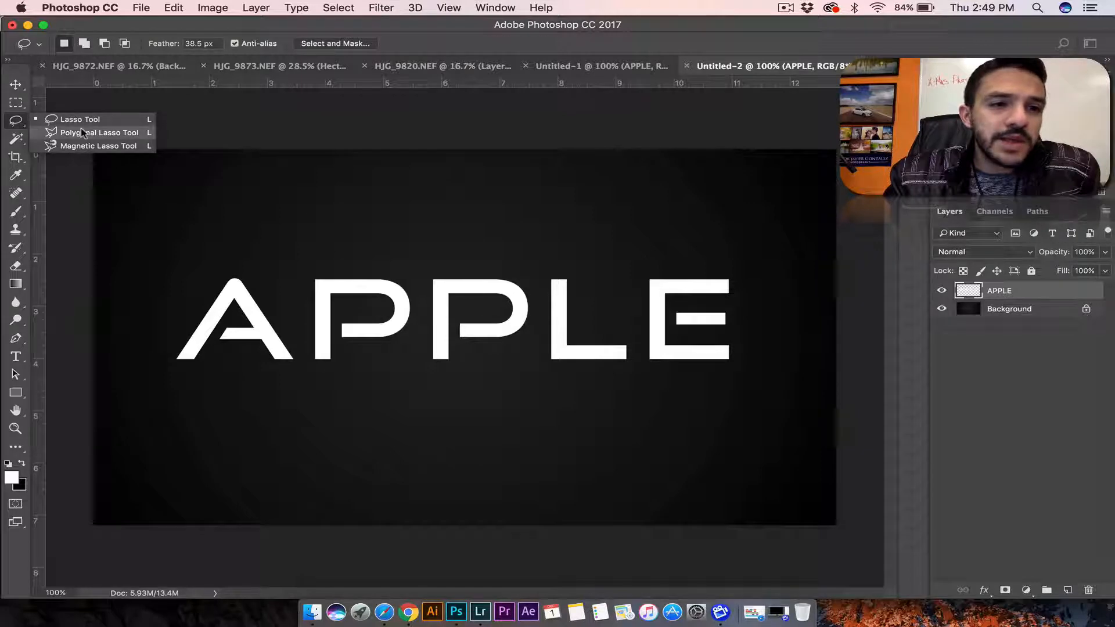
{"action": "left_click", "coordinate": [99, 132]}
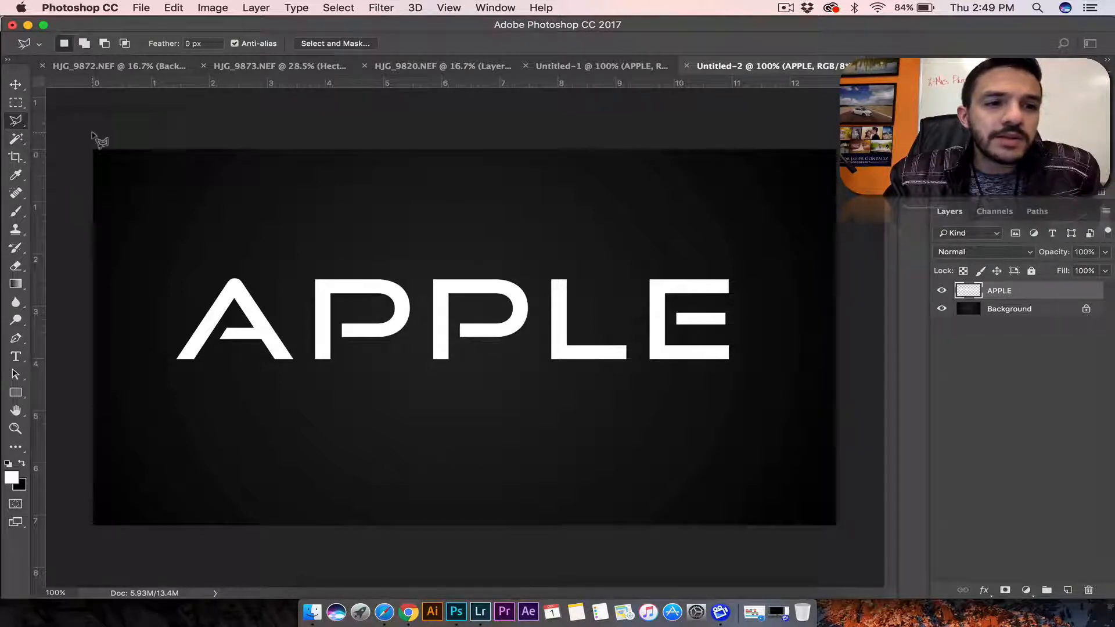
{"action": "left_click", "coordinate": [15, 84]}
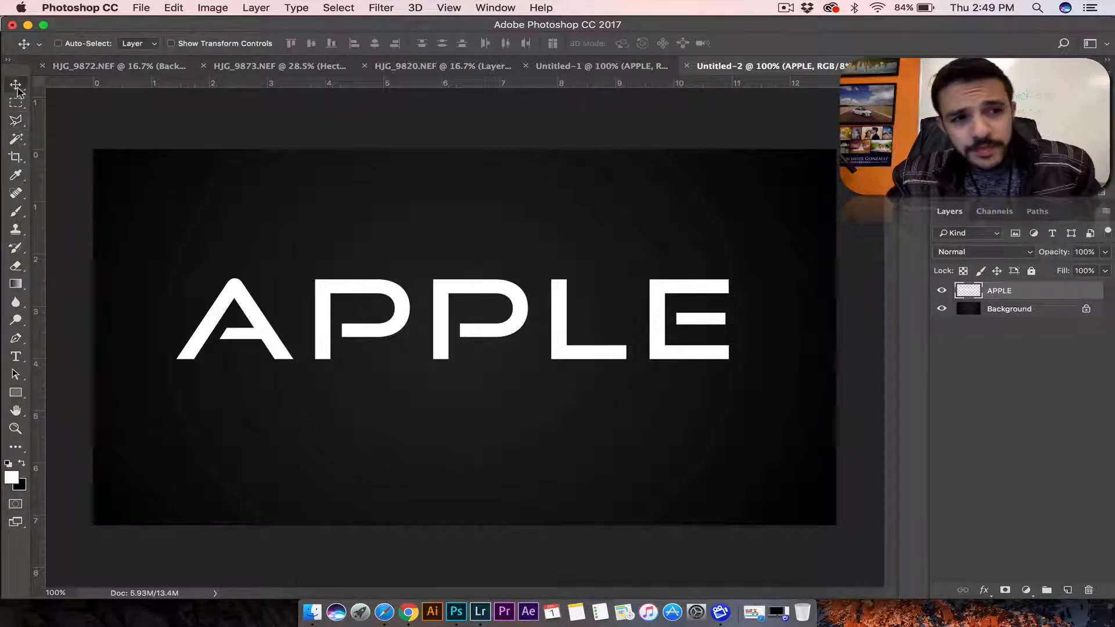
{"action": "mouse_move", "coordinate": [15, 85]}
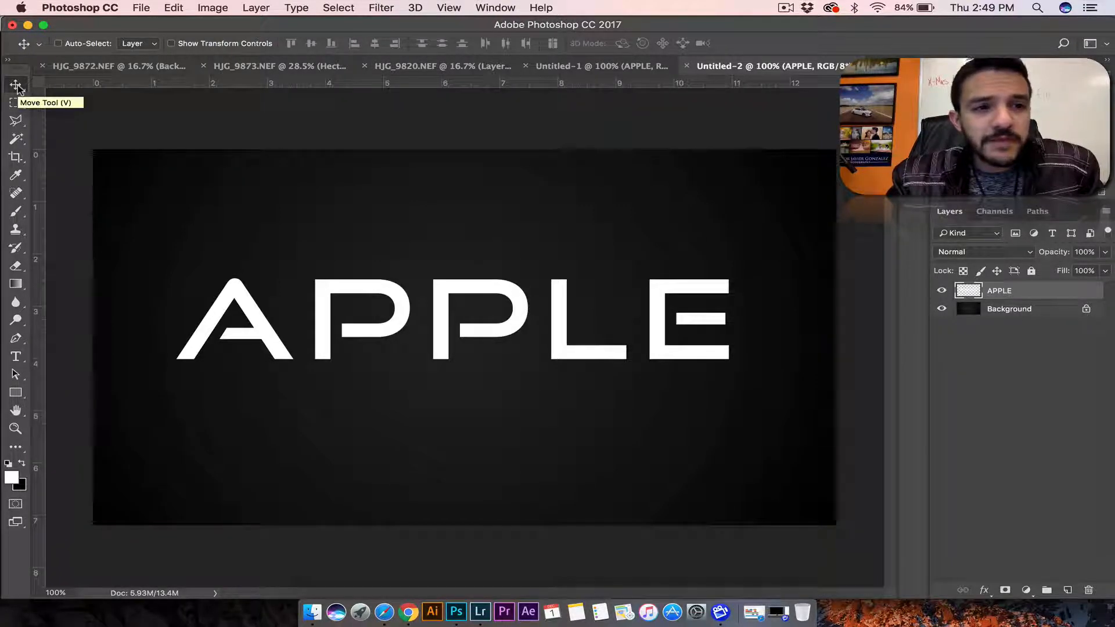
{"action": "mouse_move", "coordinate": [16, 119]}
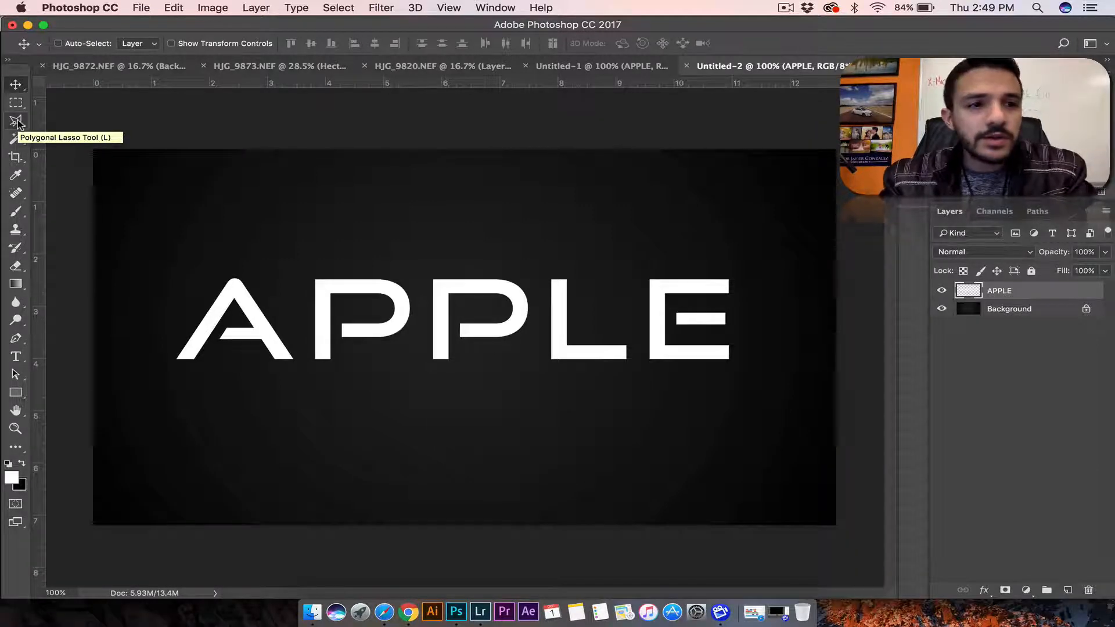
{"action": "left_click", "coordinate": [15, 125]}
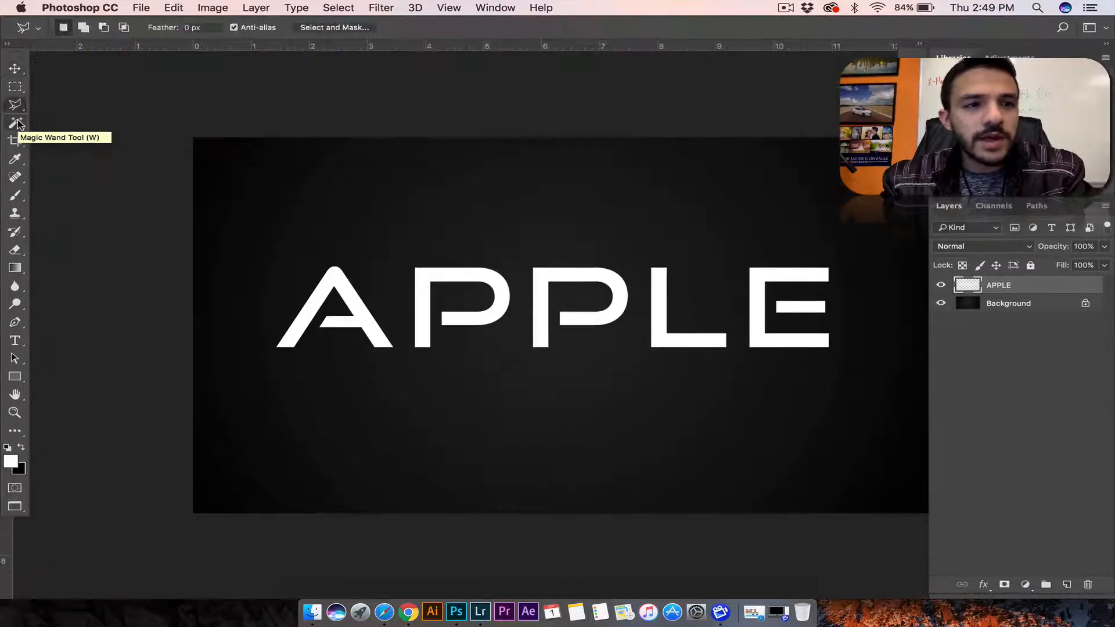
{"action": "left_click", "coordinate": [15, 68]}
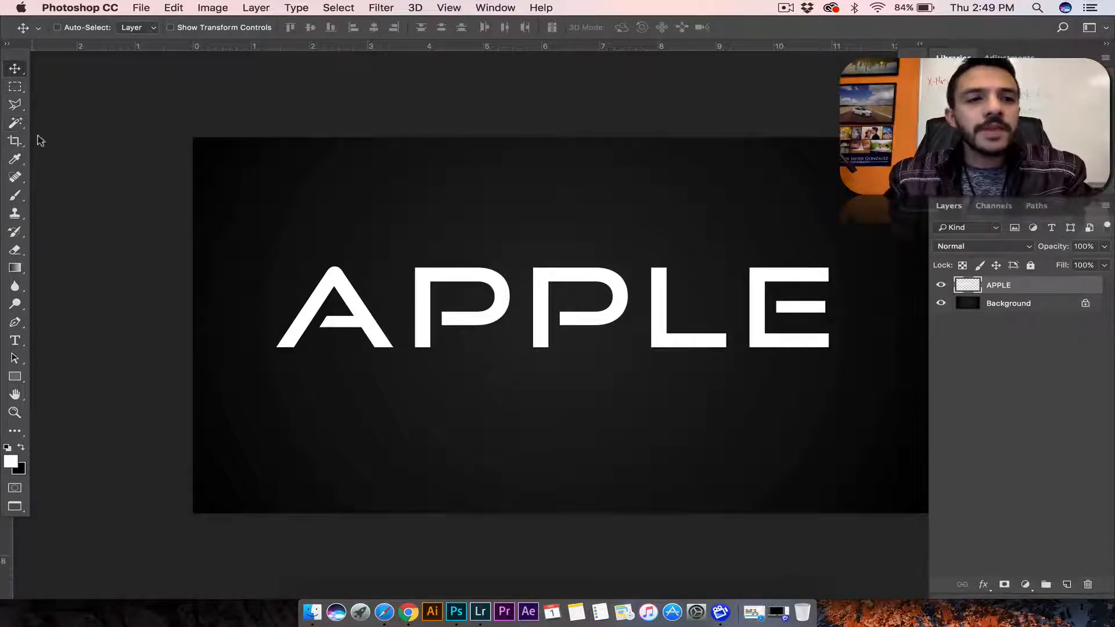
{"action": "left_click", "coordinate": [15, 105]}
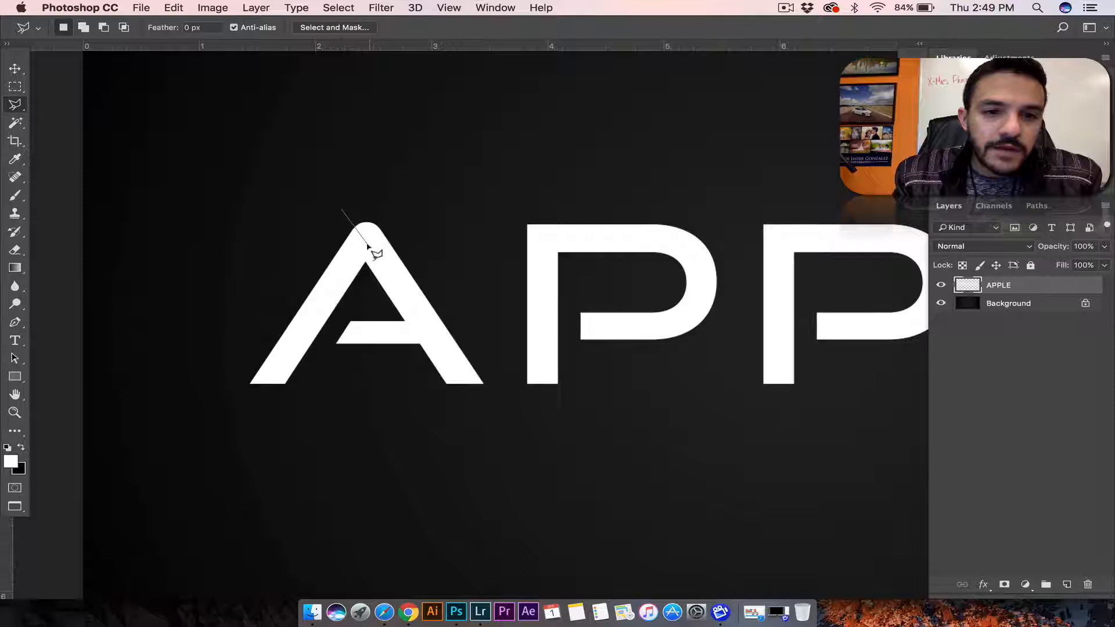
{"action": "mouse_move", "coordinate": [406, 227]}
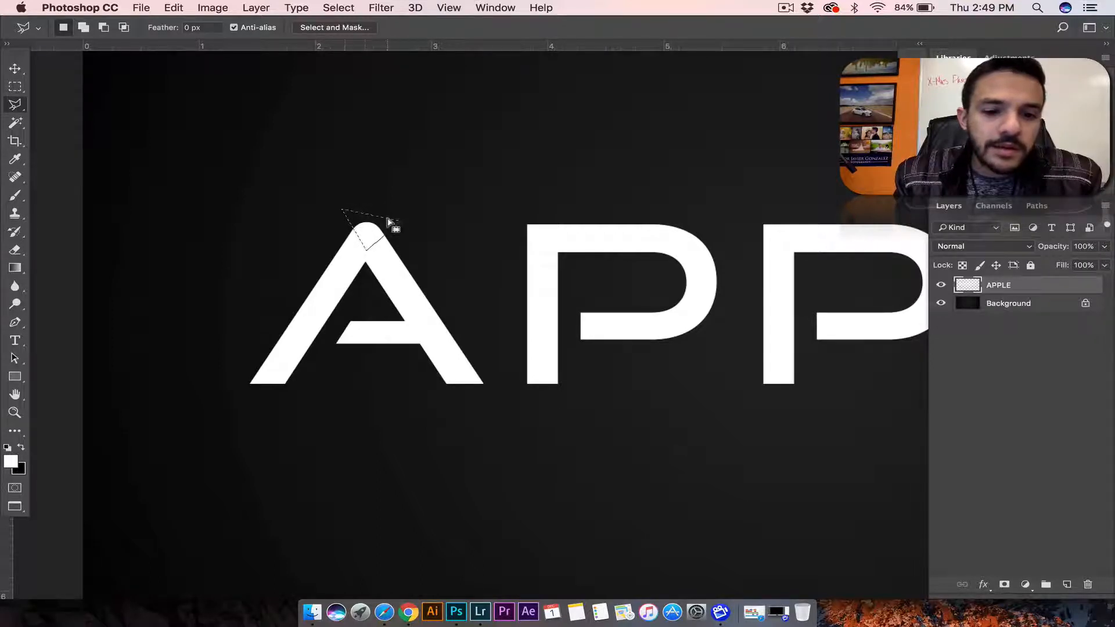
{"action": "left_click", "coordinate": [15, 69]}
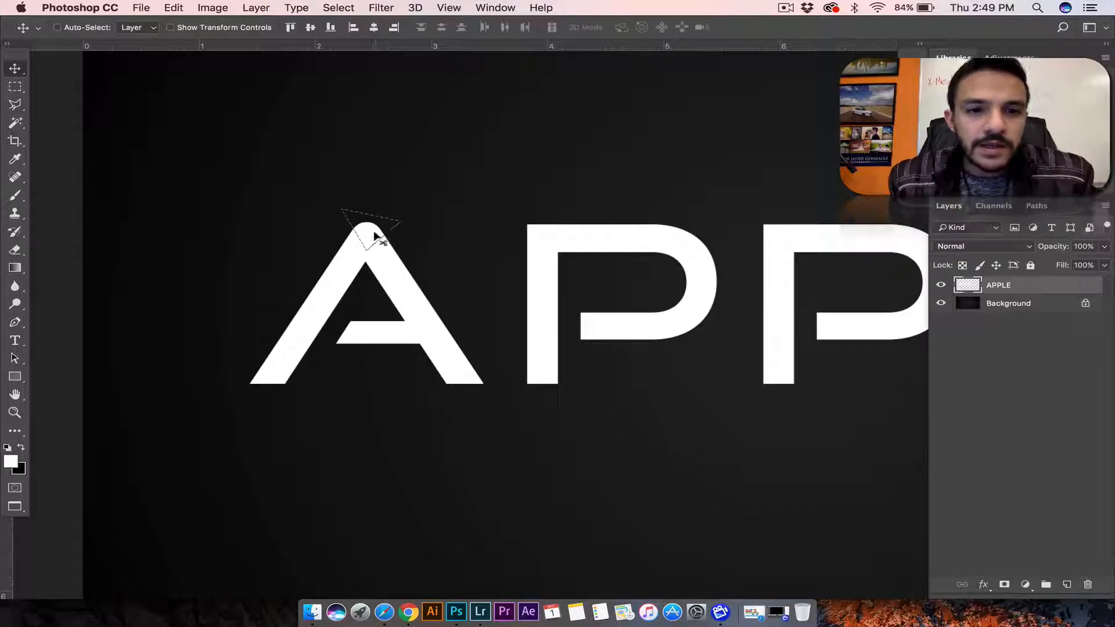
{"action": "left_click", "coordinate": [369, 228]}
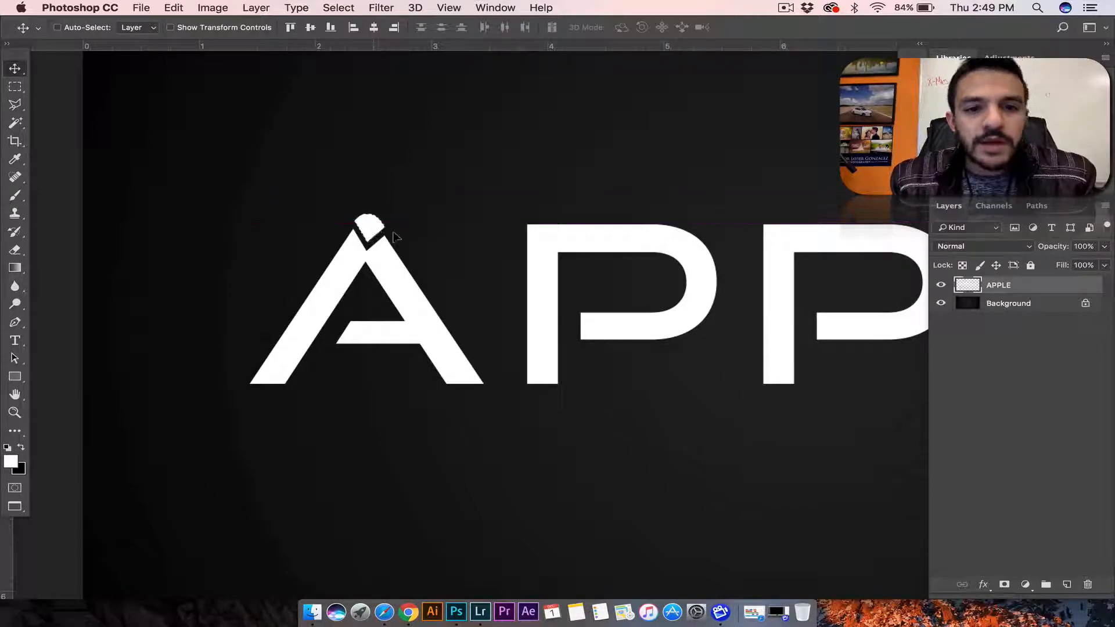
Crack the A's left leg, lower foot and crossbar into offset shards
{"action": "left_click", "coordinate": [15, 104]}
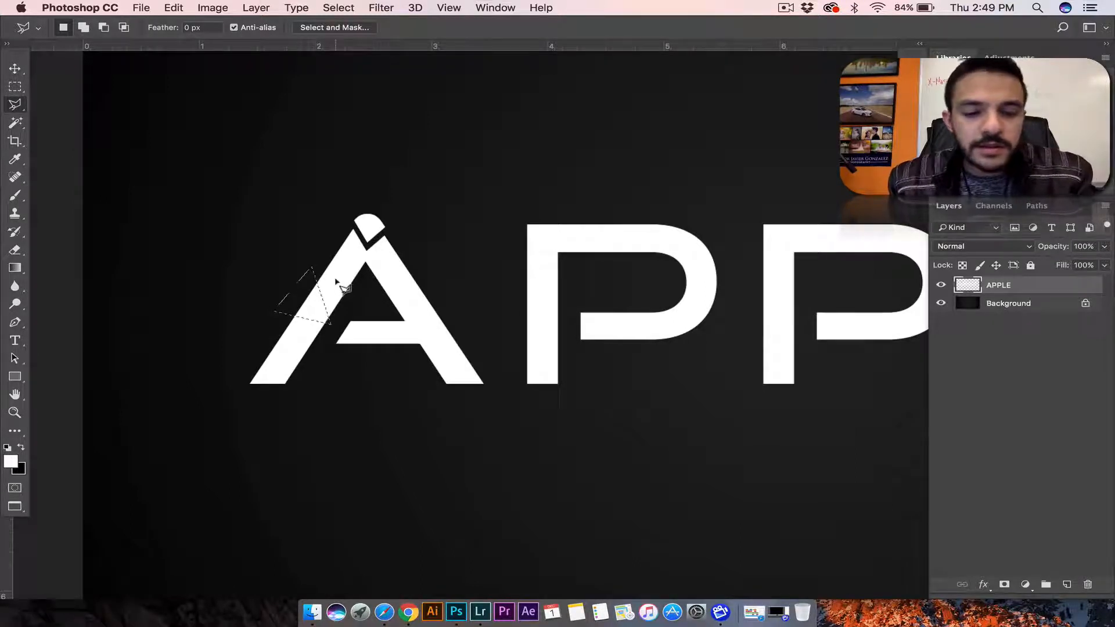
{"action": "left_click", "coordinate": [15, 68]}
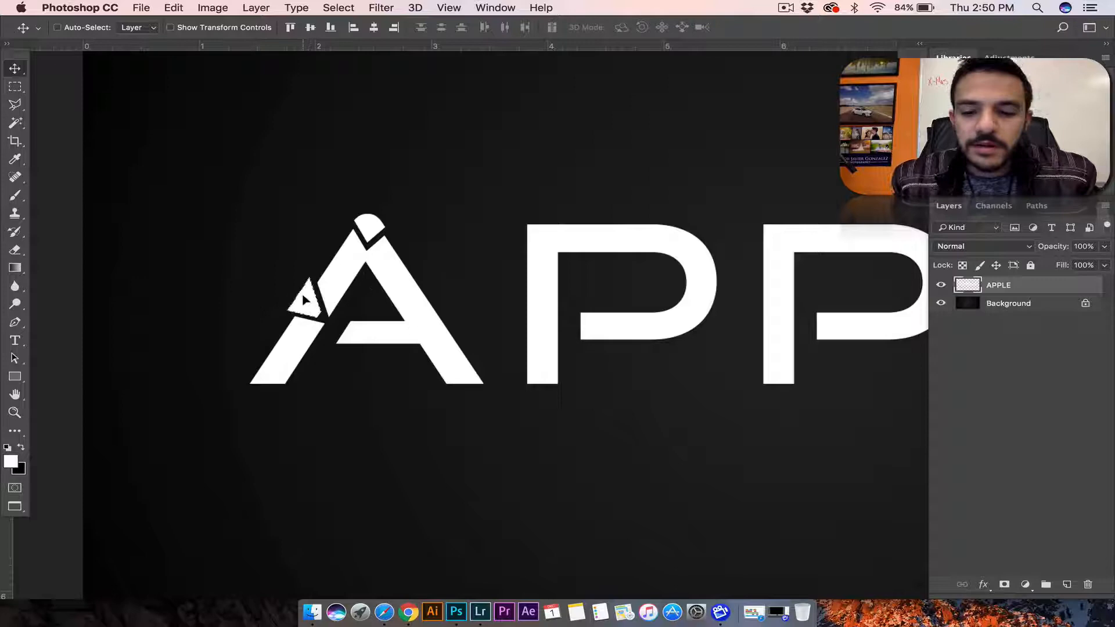
{"action": "left_click", "coordinate": [15, 104]}
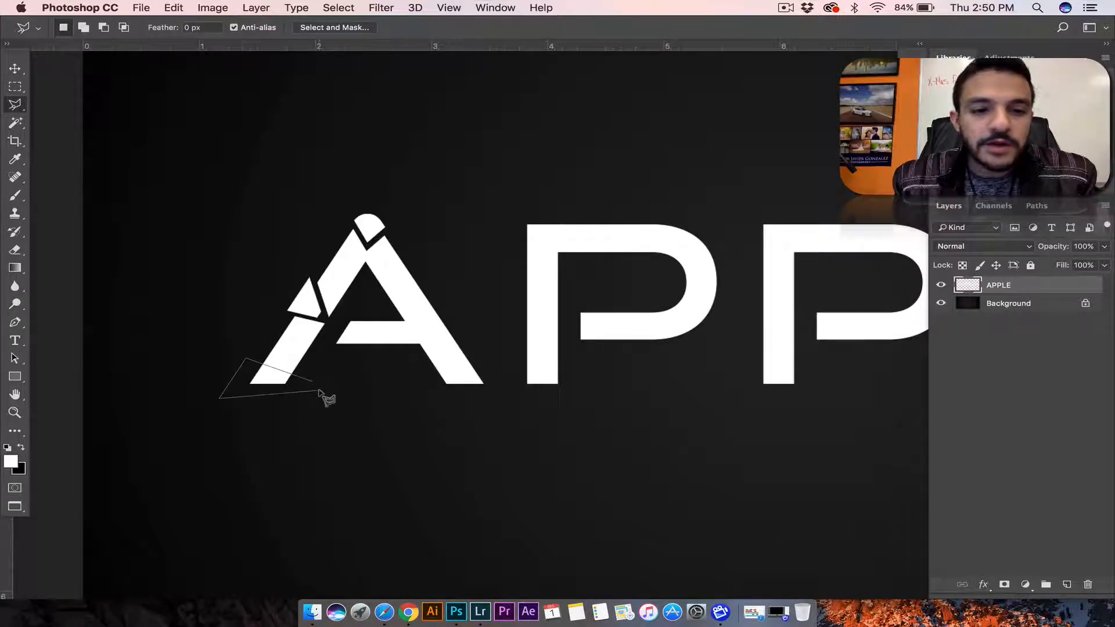
{"action": "left_click", "coordinate": [15, 69]}
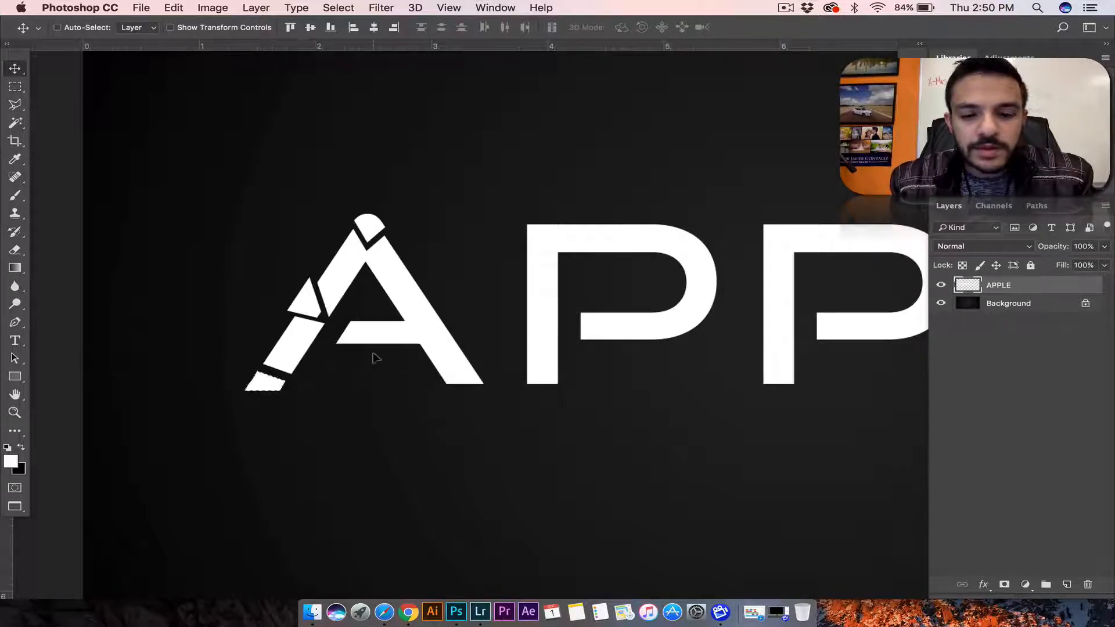
{"action": "left_click", "coordinate": [15, 104]}
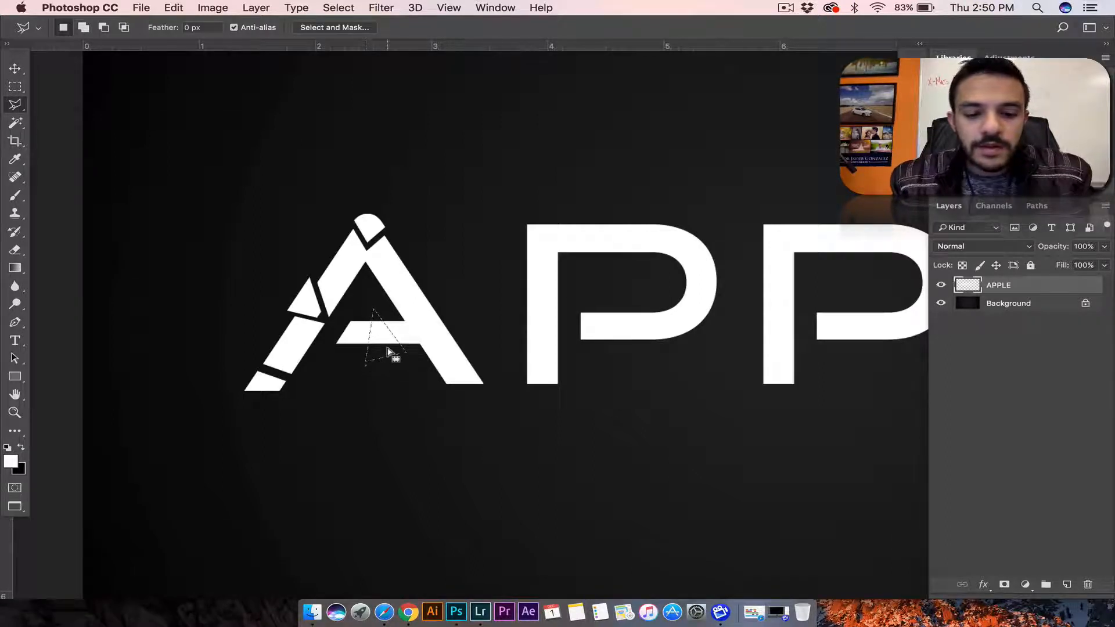
{"action": "left_click", "coordinate": [15, 69]}
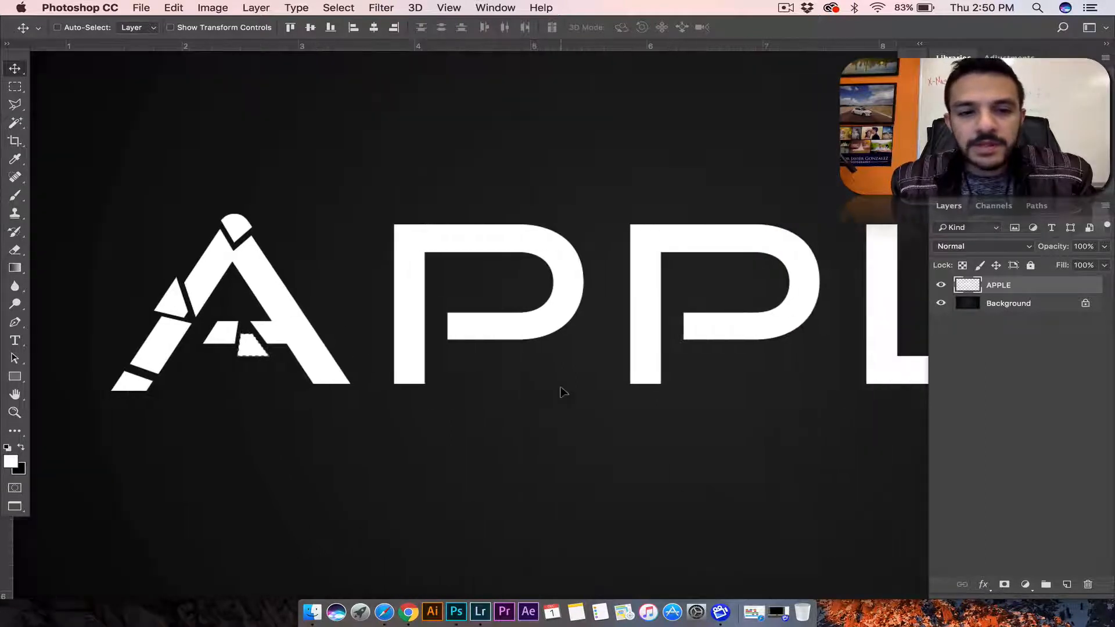
{"action": "left_click", "coordinate": [15, 105]}
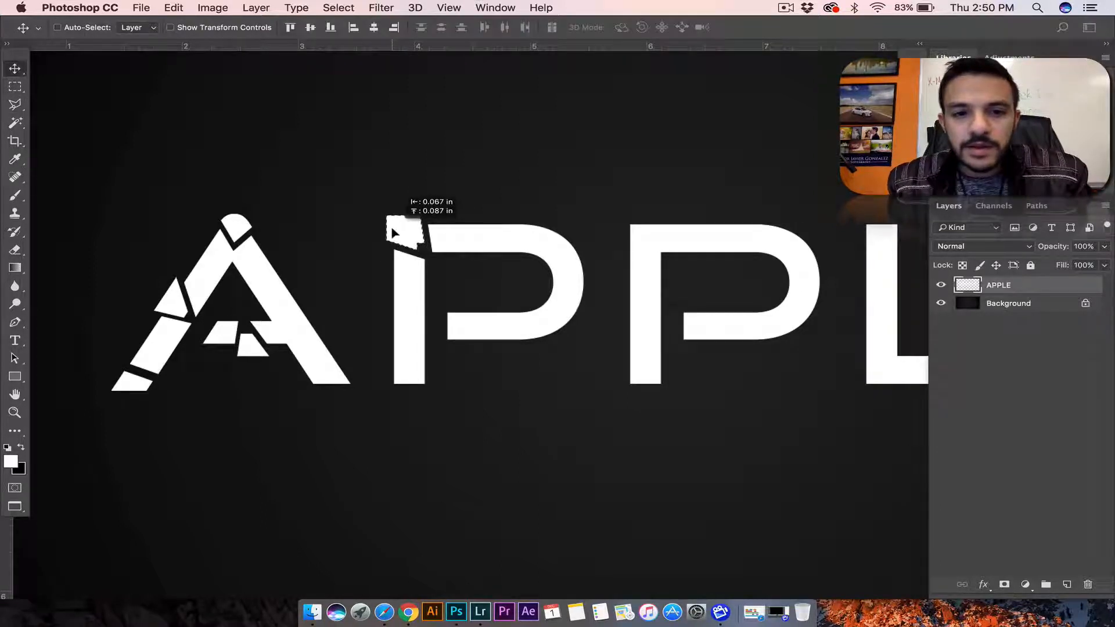
Carve and offset shards on both P's tops, bowls and bases
{"action": "left_click", "coordinate": [15, 125]}
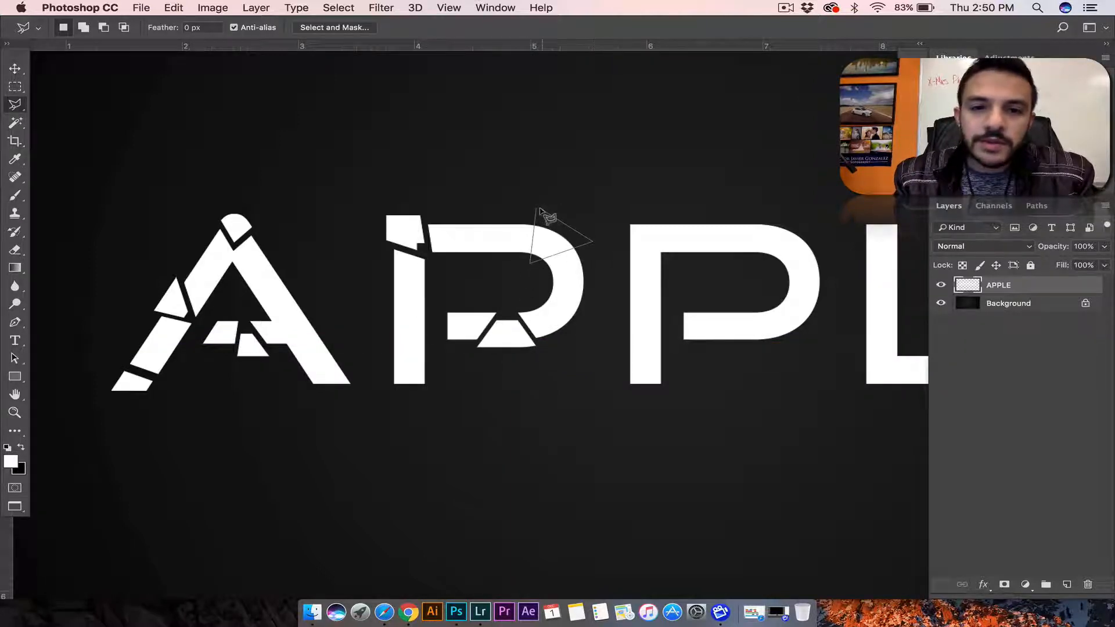
{"action": "left_click", "coordinate": [15, 69]}
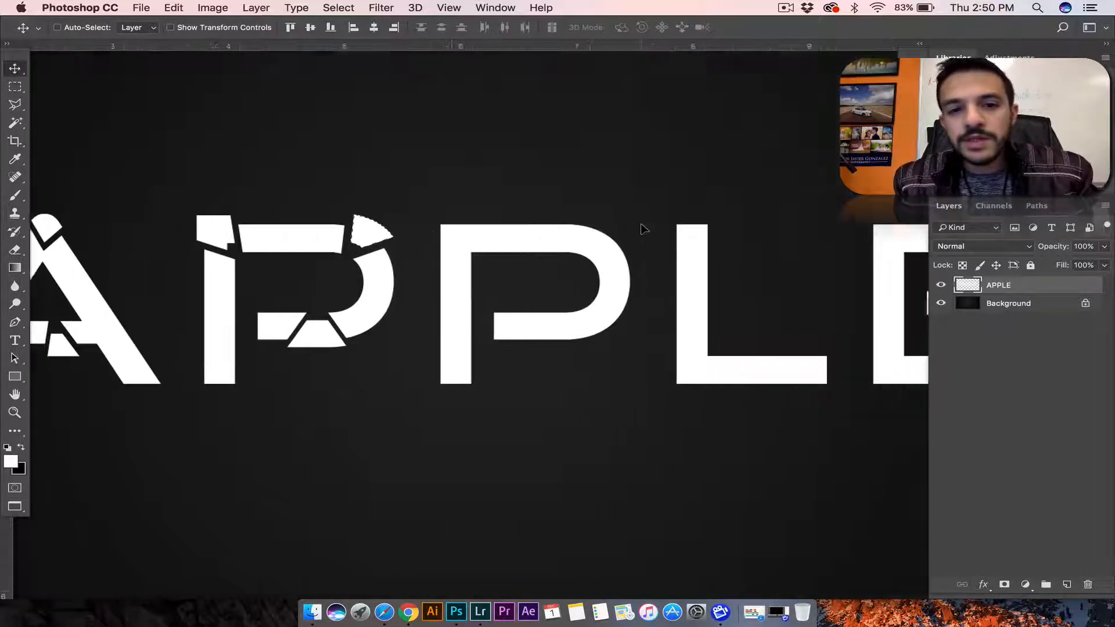
{"action": "left_click", "coordinate": [15, 105]}
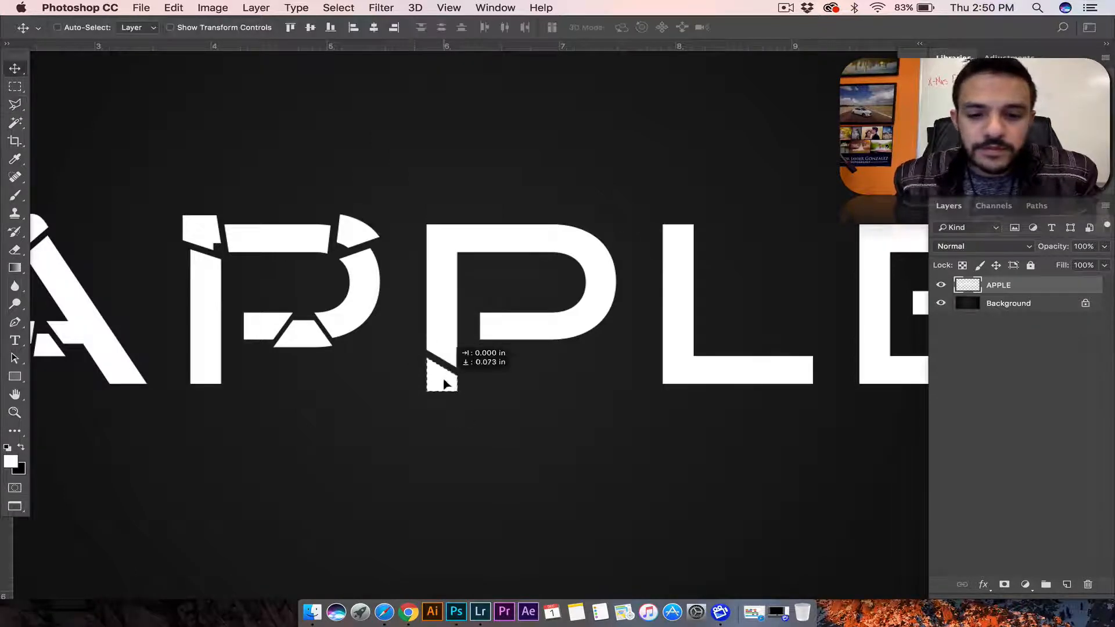
{"action": "left_click", "coordinate": [16, 122]}
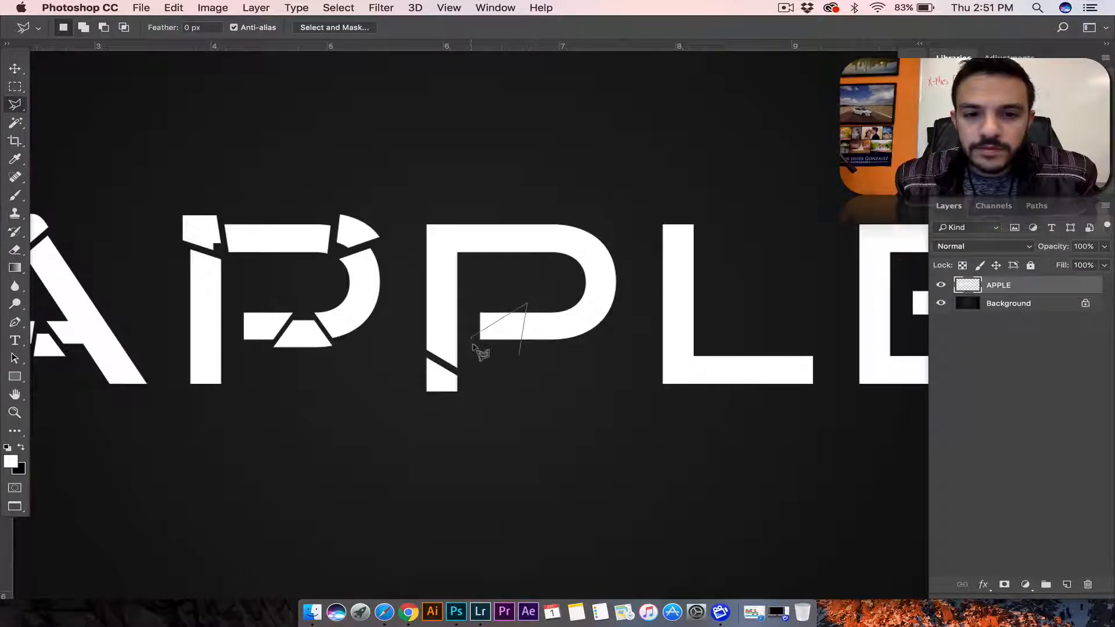
{"action": "left_click", "coordinate": [15, 69]}
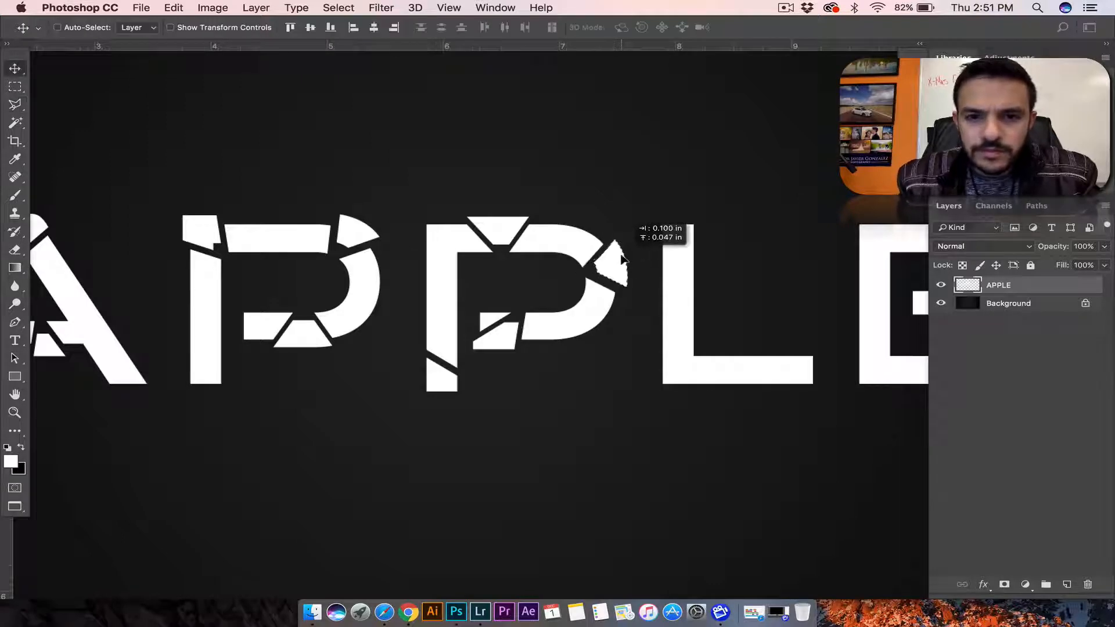
{"action": "left_click", "coordinate": [15, 105]}
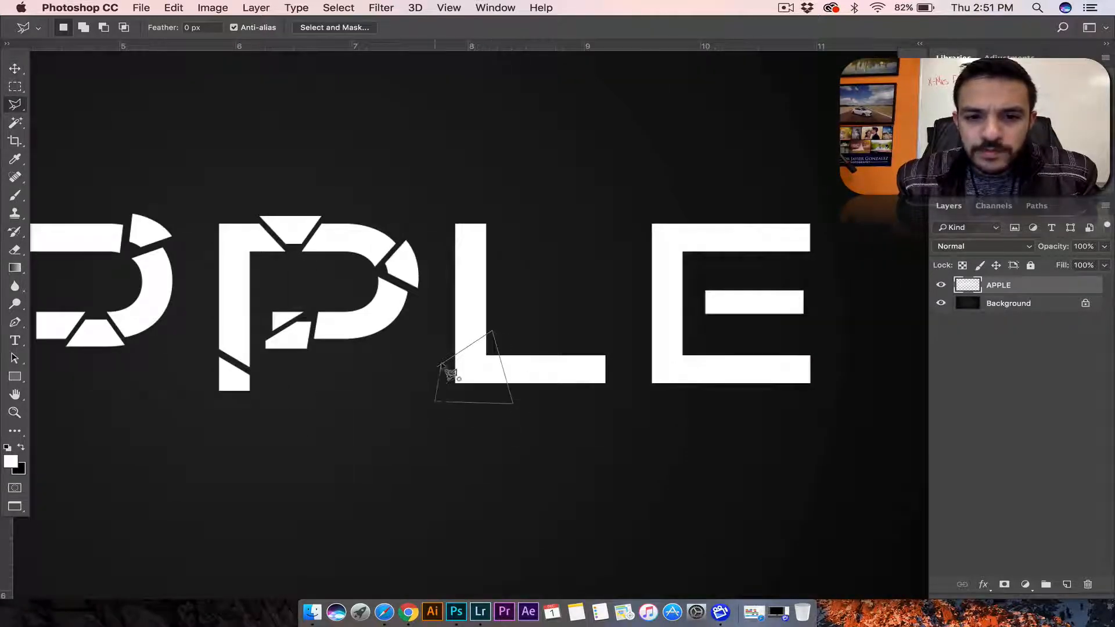
Cut shards at the L's base and top and chip pieces out of the E
{"action": "left_click", "coordinate": [15, 68]}
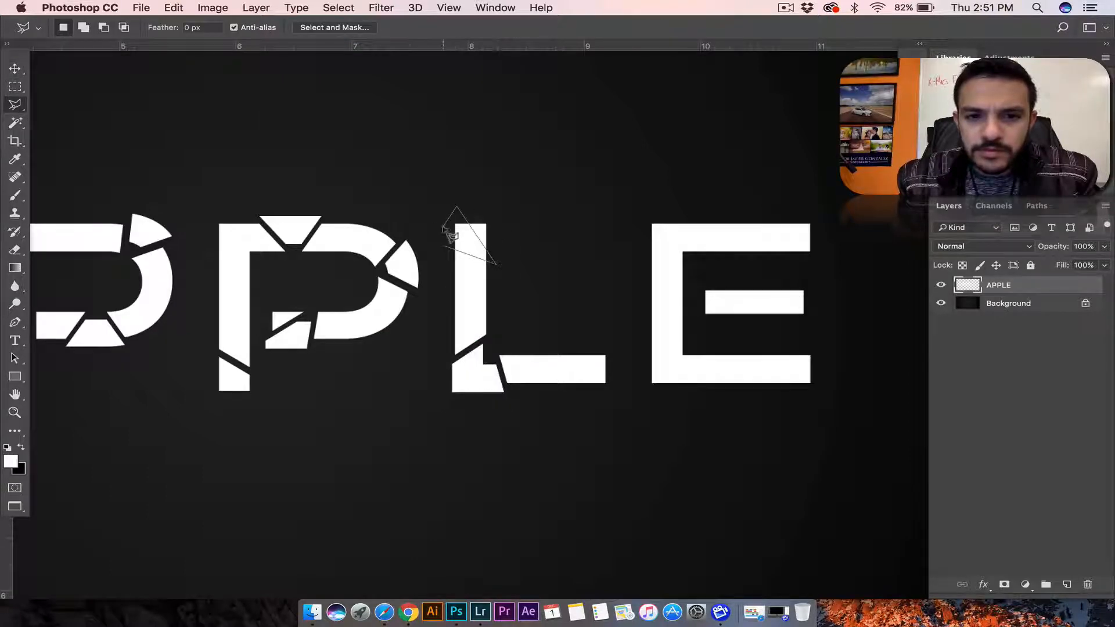
{"action": "left_click", "coordinate": [15, 69]}
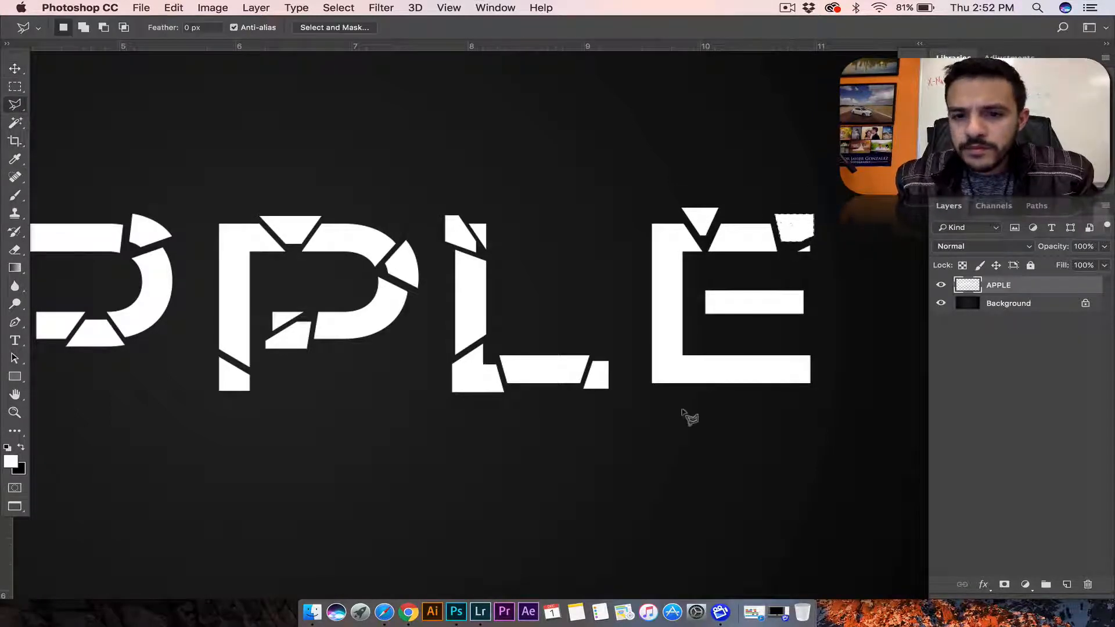
{"action": "left_click", "coordinate": [15, 68]}
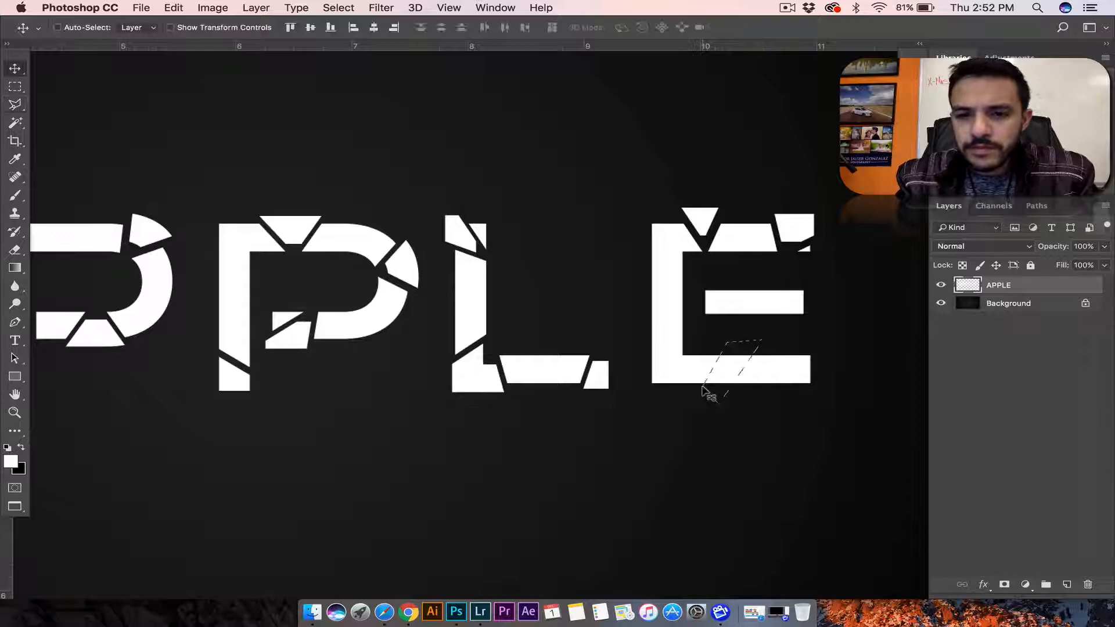
{"action": "left_click", "coordinate": [15, 105]}
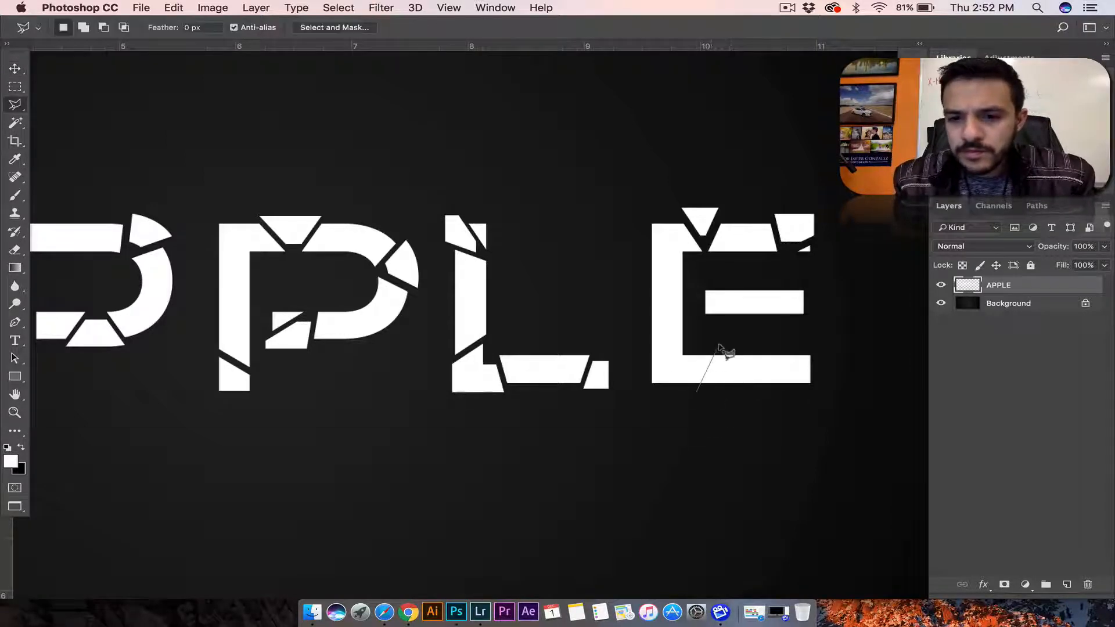
{"action": "left_click", "coordinate": [15, 69]}
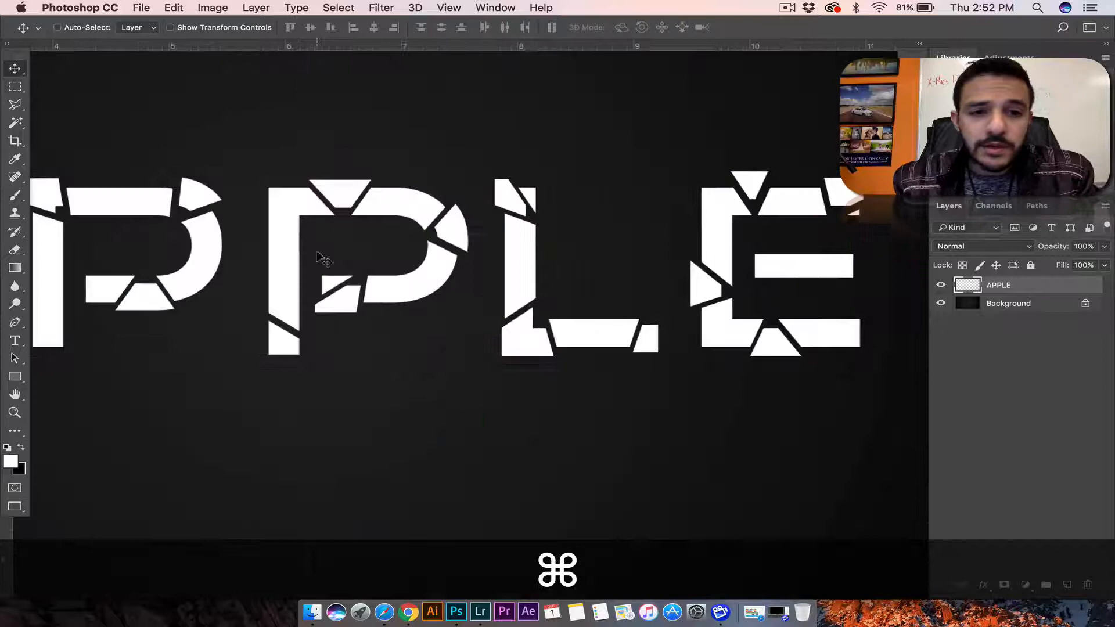
Magic Wand-select the shards, cut and paste them as Layer 1, realigned over the letters
{"action": "left_click", "coordinate": [15, 123]}
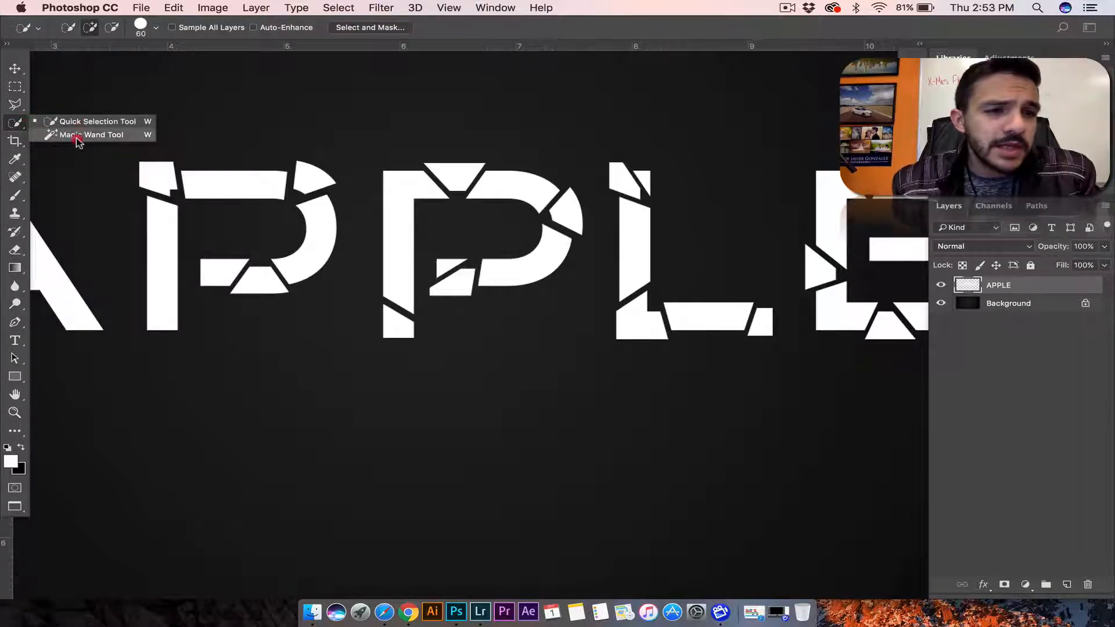
{"action": "left_click", "coordinate": [104, 134]}
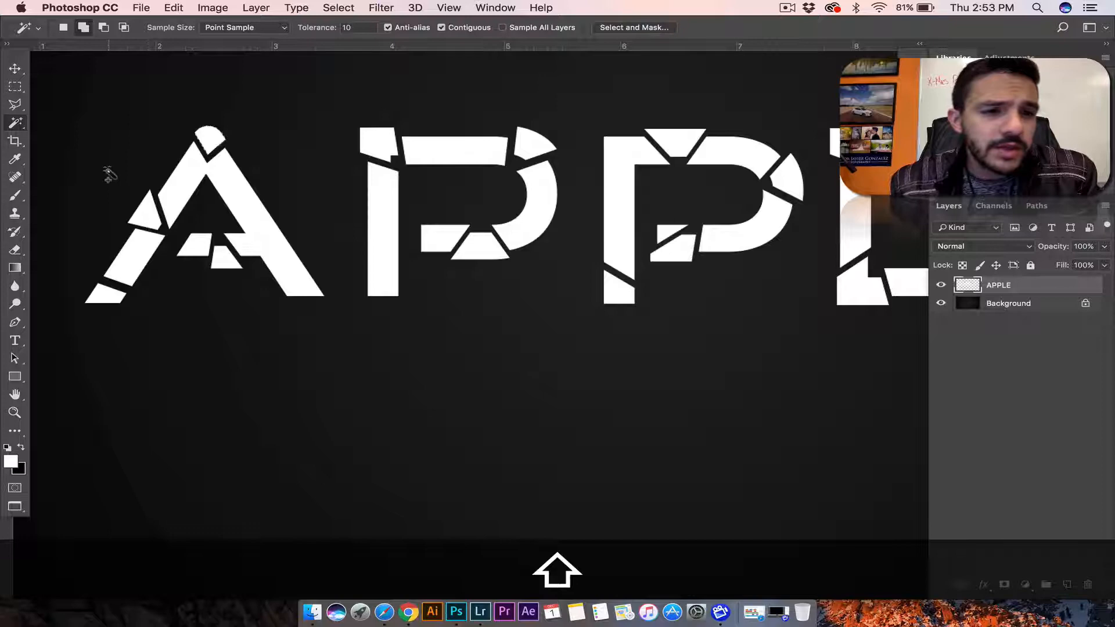
{"action": "mouse_move", "coordinate": [90, 164]}
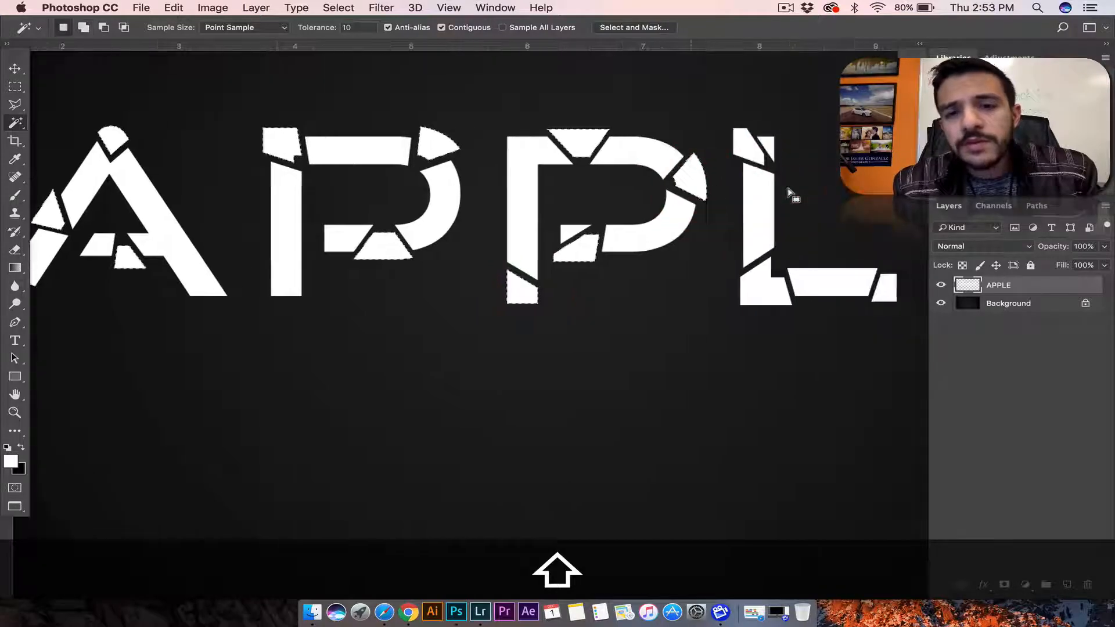
{"action": "scroll", "scroll_direction": "right", "scroll_amount": 3}
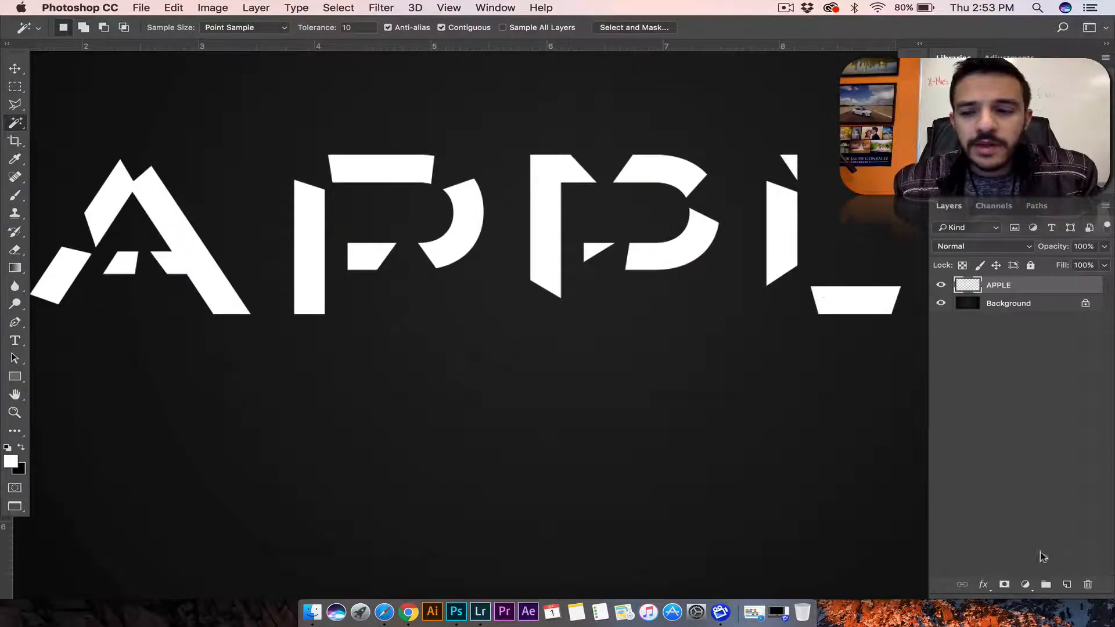
{"action": "key", "text": "cmd+v"}
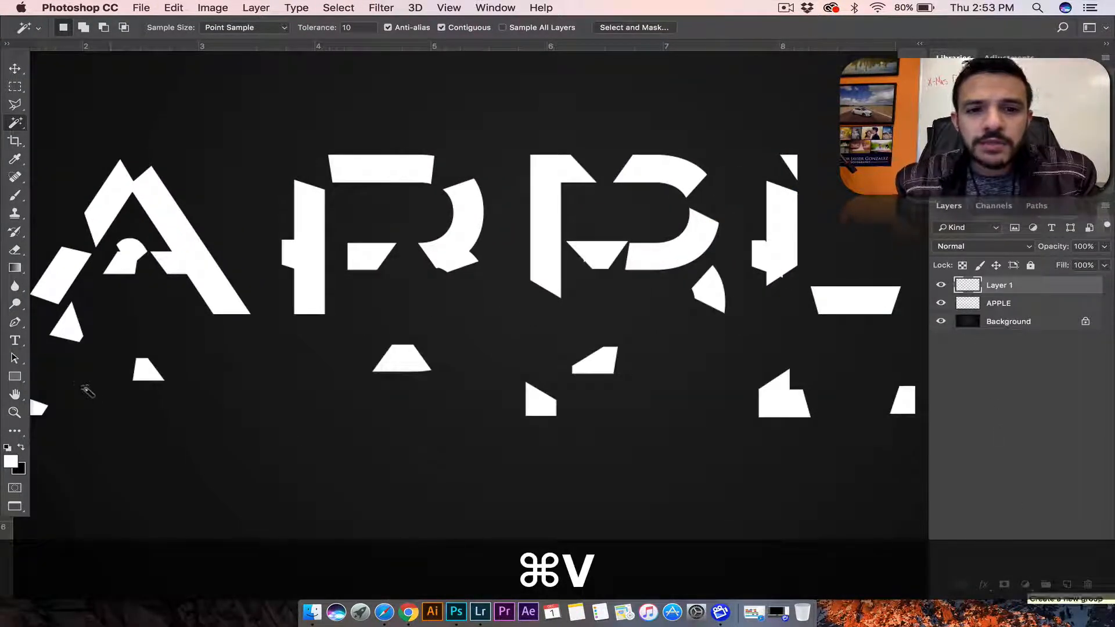
{"action": "left_click", "coordinate": [15, 69]}
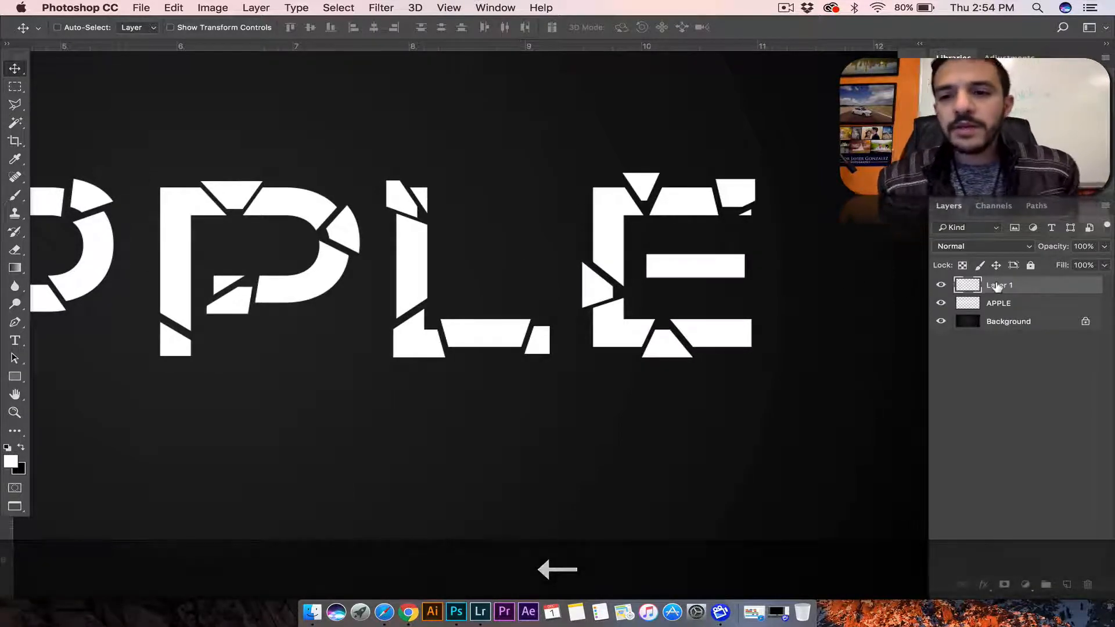
Enable a Drop Shadow on the shard layer and adjust its Distance, Spread and Size
{"action": "right_click", "coordinate": [999, 284]}
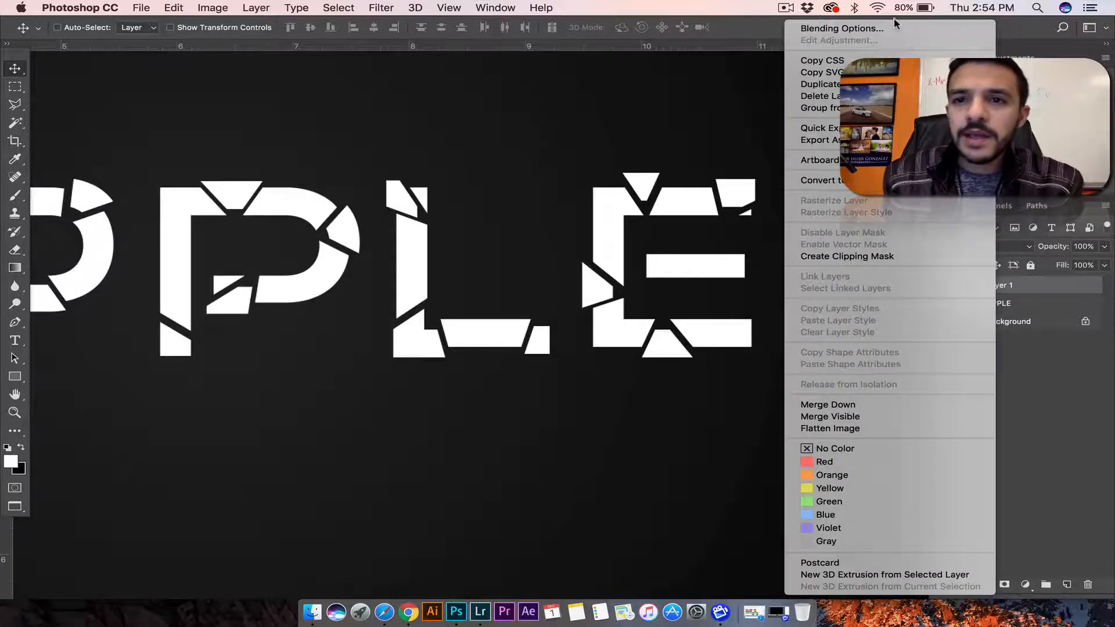
{"action": "left_click", "coordinate": [842, 27]}
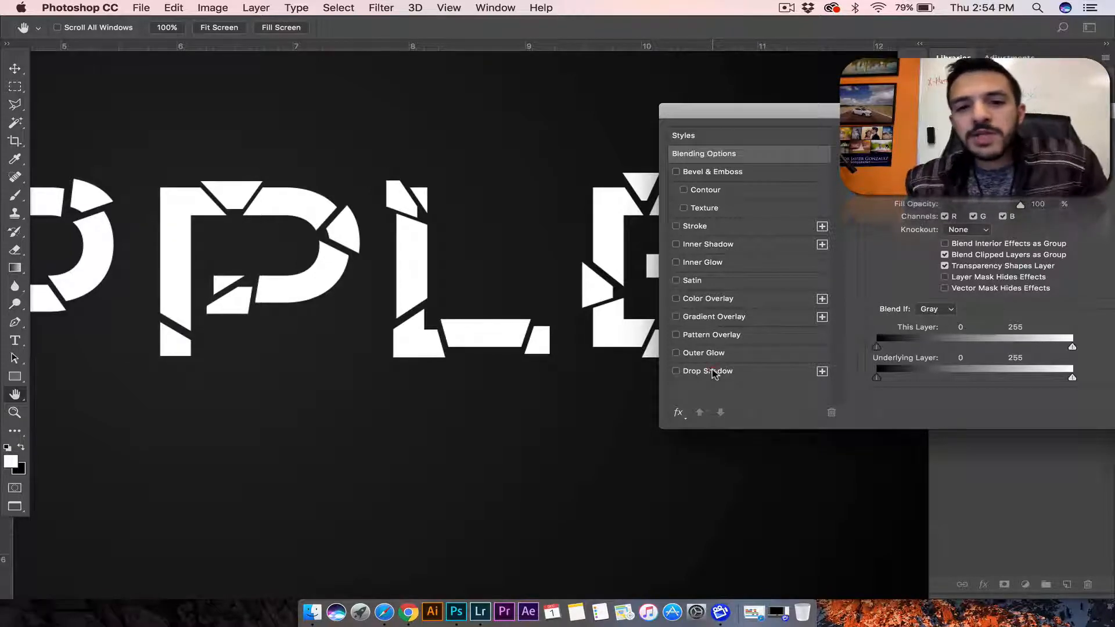
{"action": "left_click", "coordinate": [708, 370]}
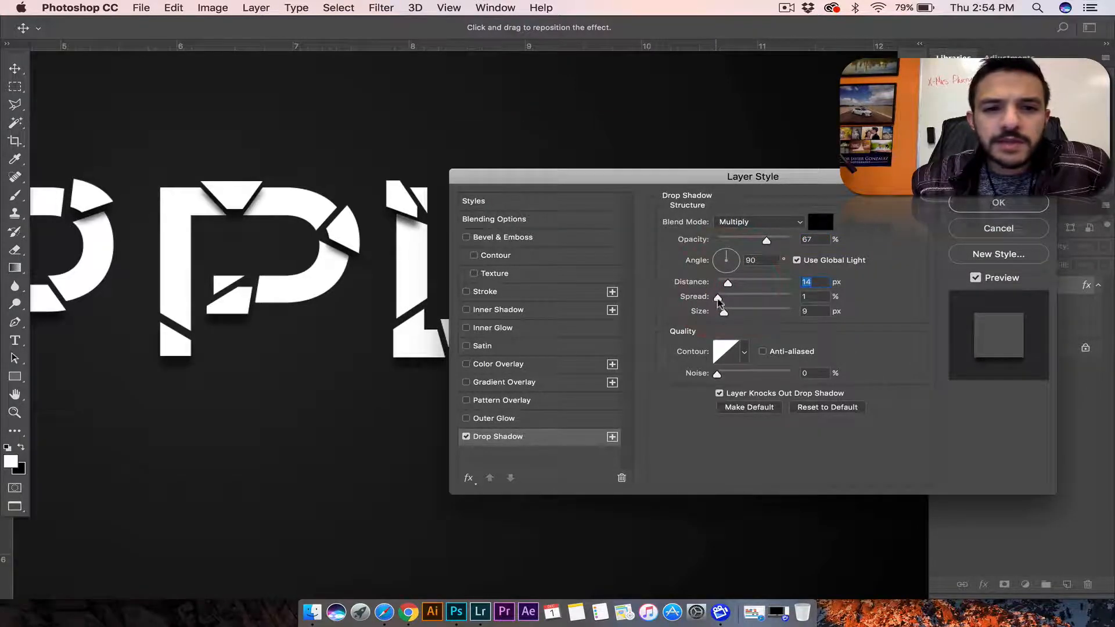
{"action": "triple_click", "coordinate": [806, 296]}
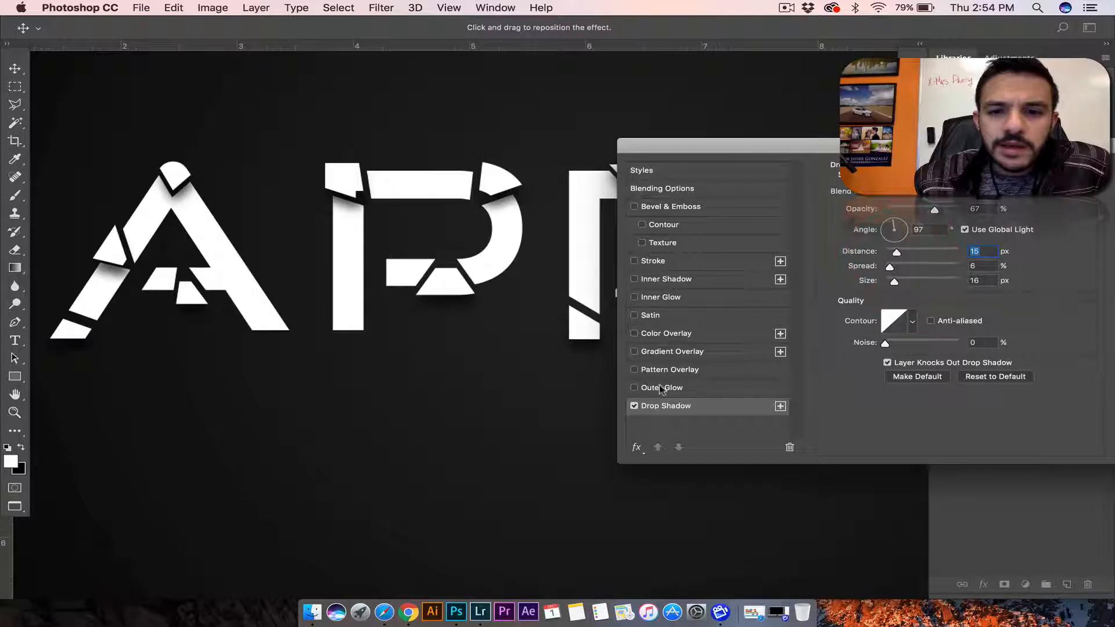
Enable an Outer Glow on the shards with a dark blend mode and lowered opacity
{"action": "left_click", "coordinate": [661, 388]}
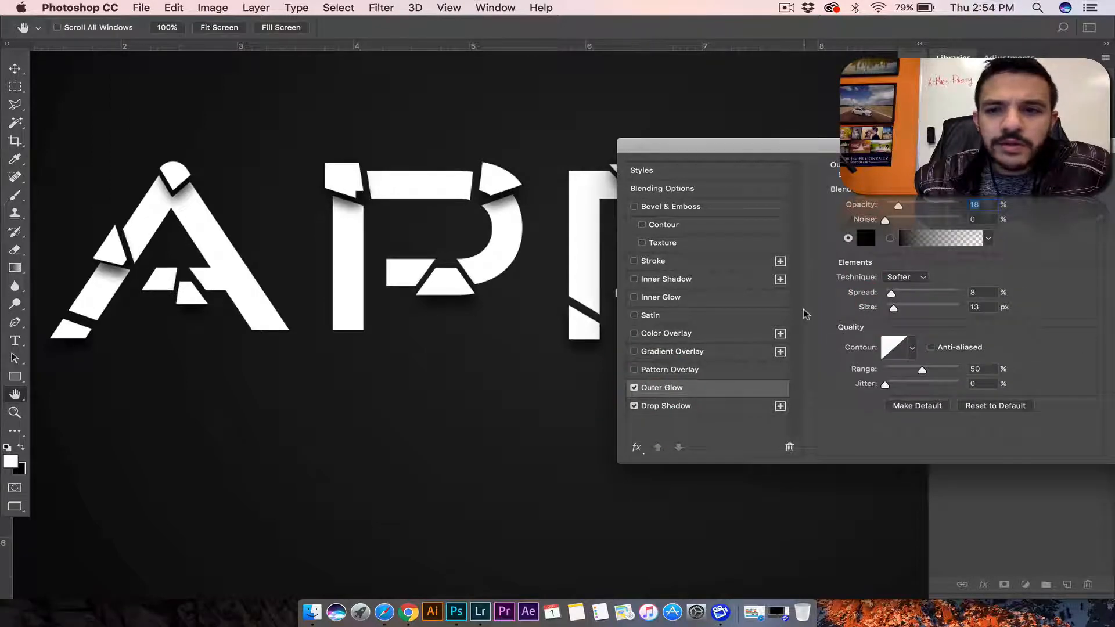
{"action": "left_click", "coordinate": [925, 189]}
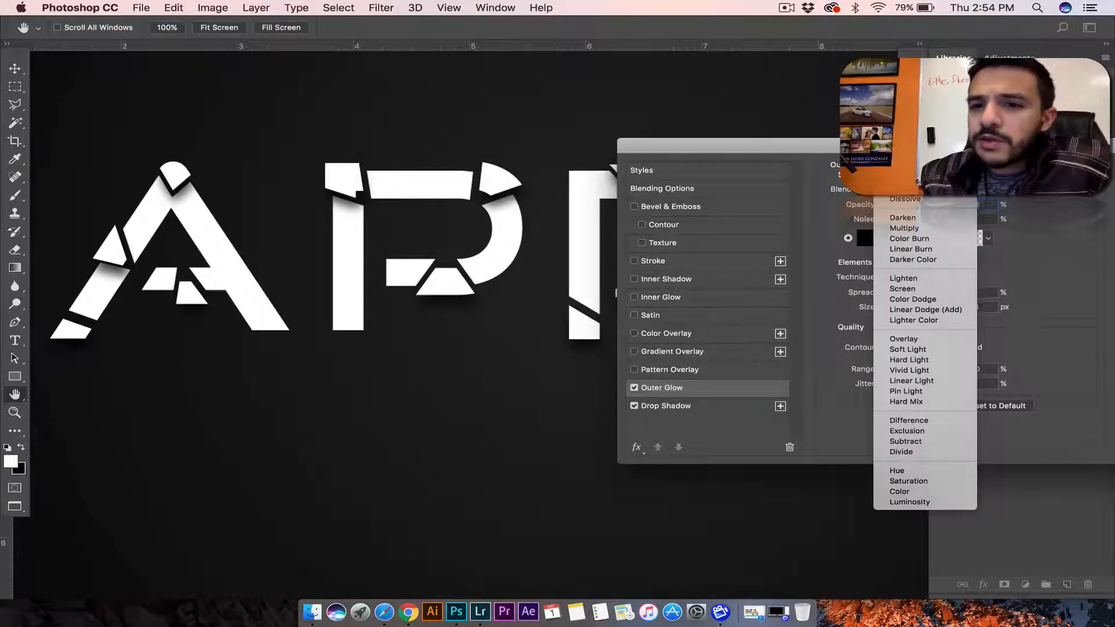
{"action": "left_click", "coordinate": [905, 198]}
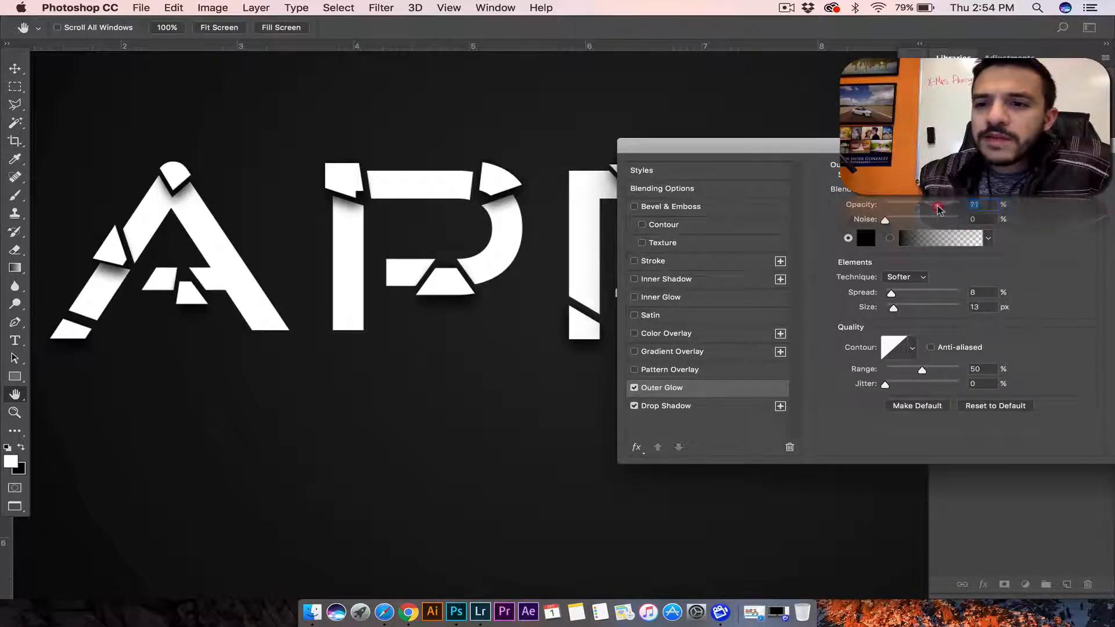
{"action": "left_click", "coordinate": [865, 237]}
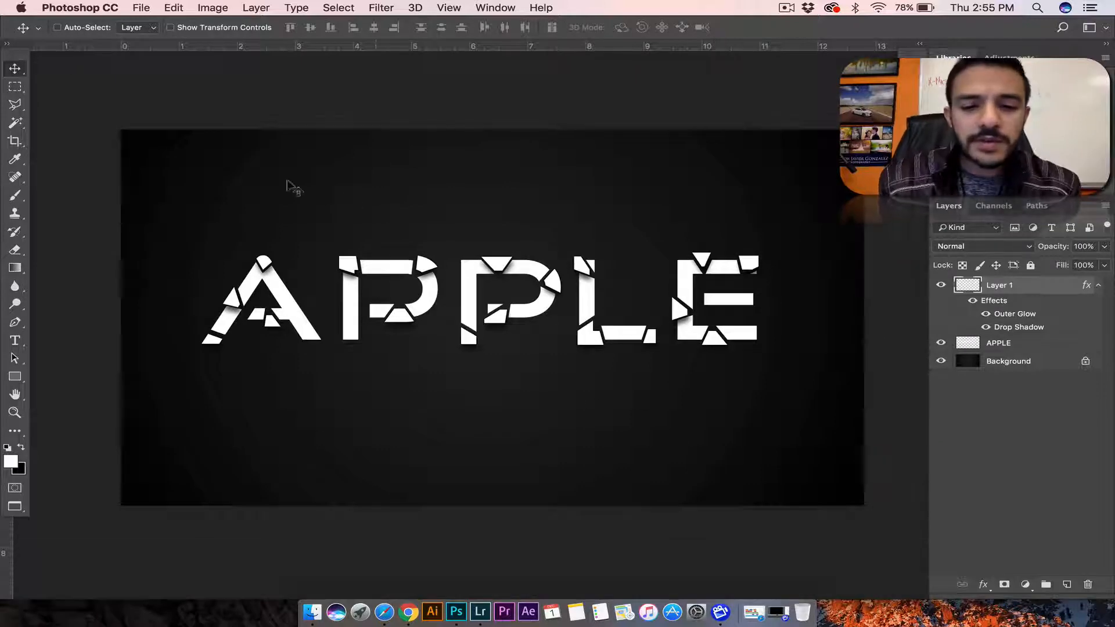
{"action": "mouse_move", "coordinate": [311, 560]}
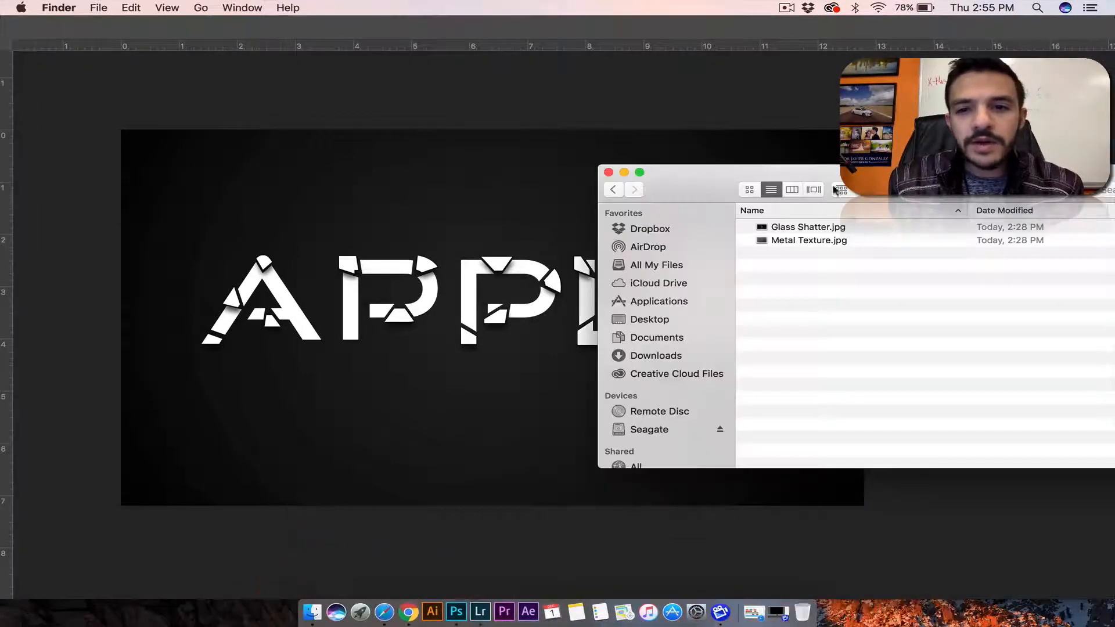
Bring Metal Texture.jpg from Finder onto the canvas as a new layer
{"action": "left_click", "coordinate": [808, 239]}
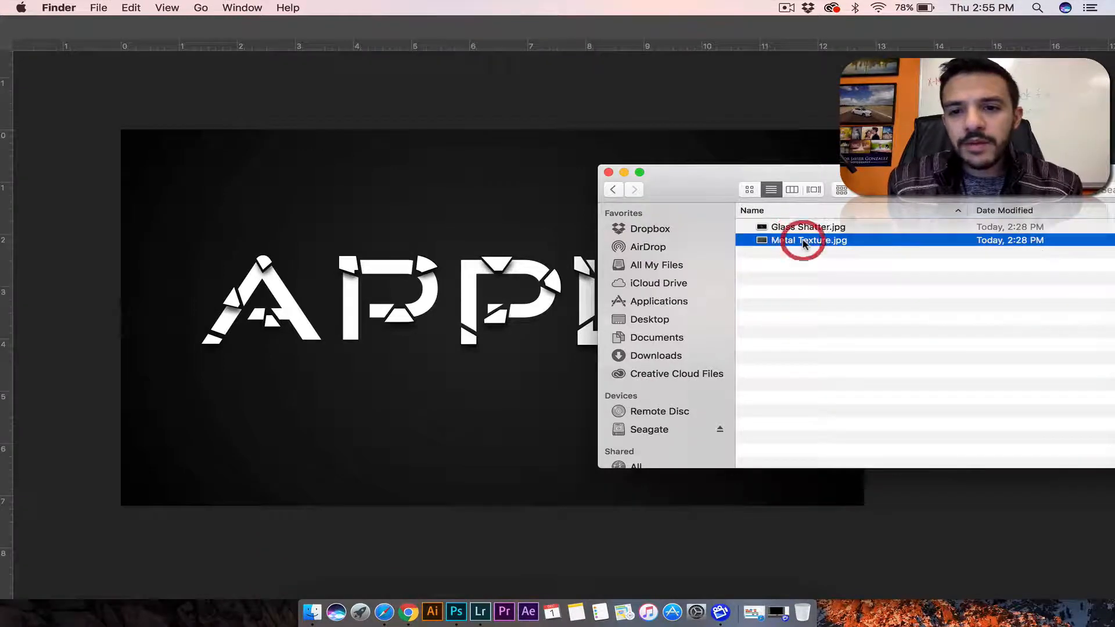
{"action": "double_click", "coordinate": [808, 240]}
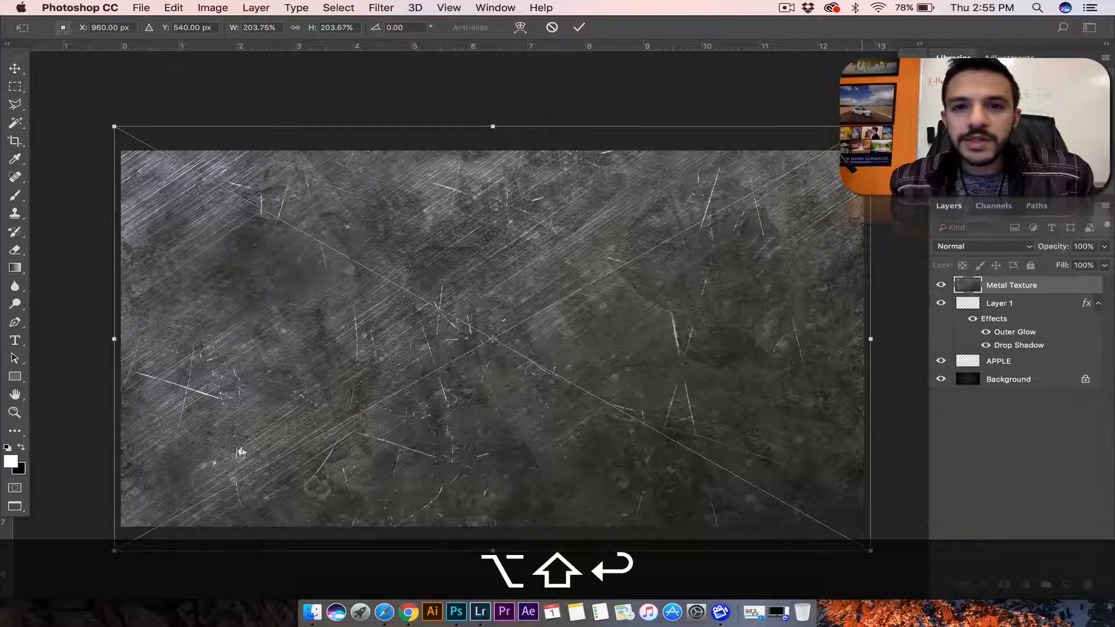
Set the Metal Texture layer to Multiply so scratches show only inside the letters
{"action": "left_click", "coordinate": [984, 246]}
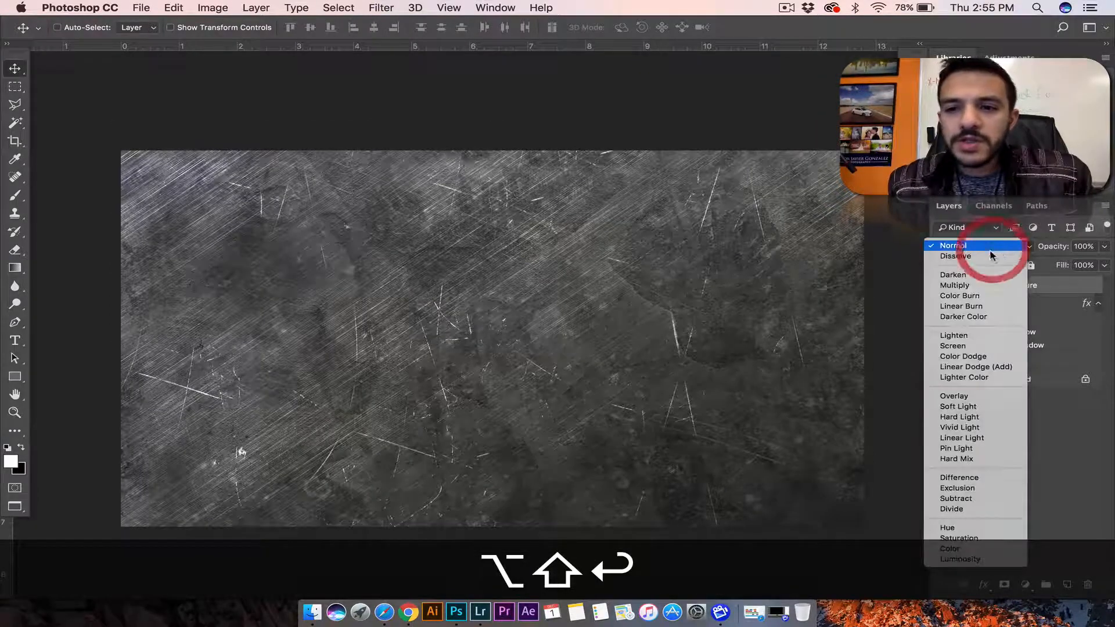
{"action": "left_click", "coordinate": [955, 285]}
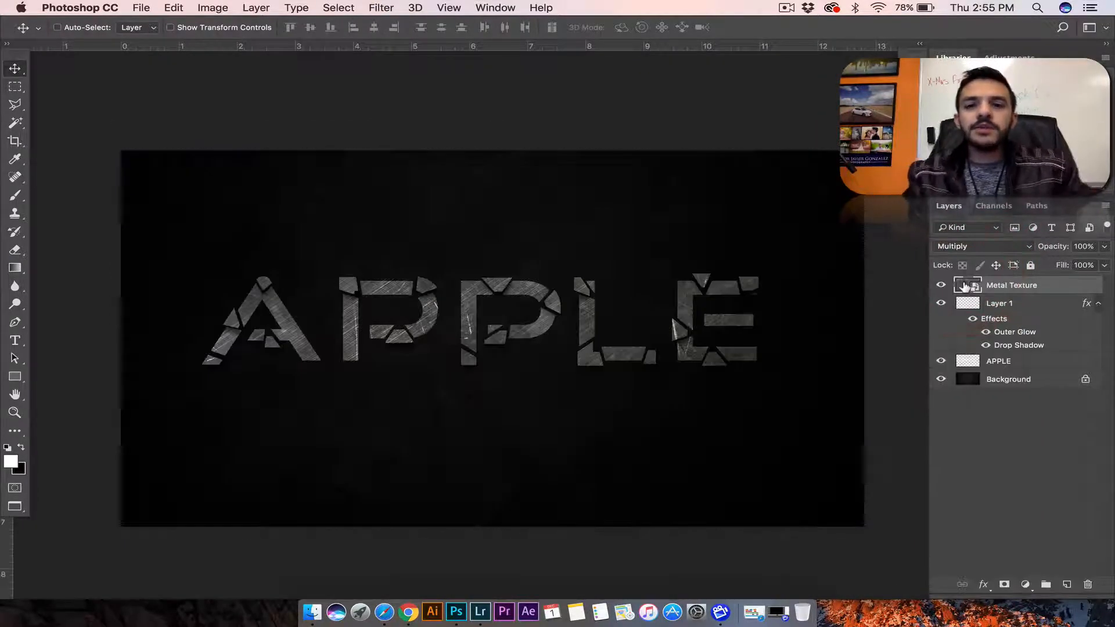
{"action": "left_click", "coordinate": [941, 286]}
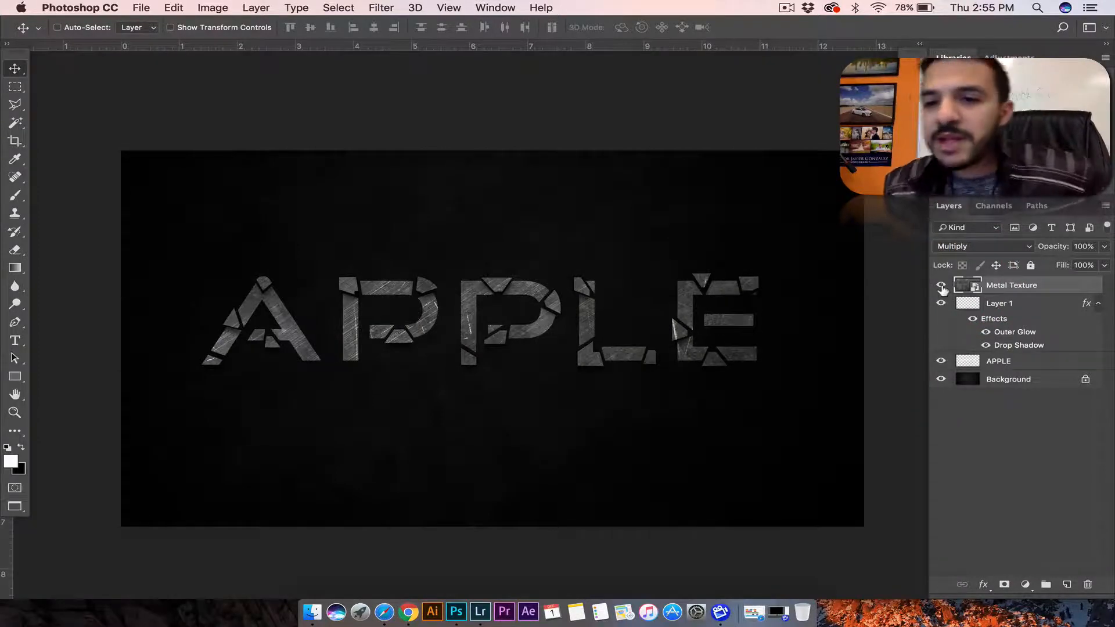
{"action": "mouse_move", "coordinate": [941, 286]}
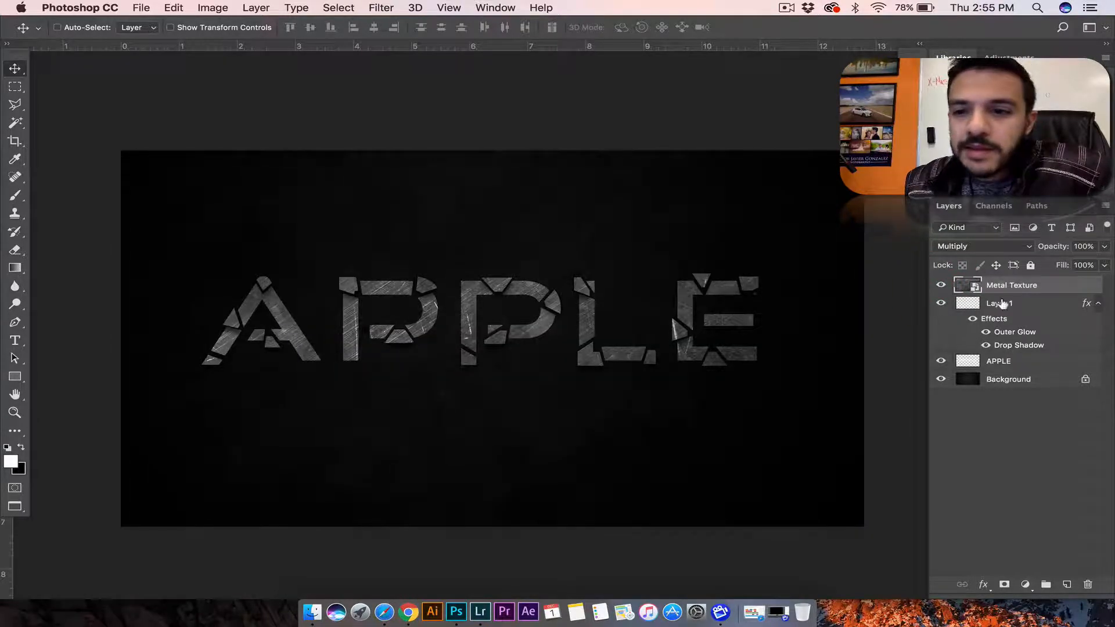
{"action": "left_click", "coordinate": [1011, 286]}
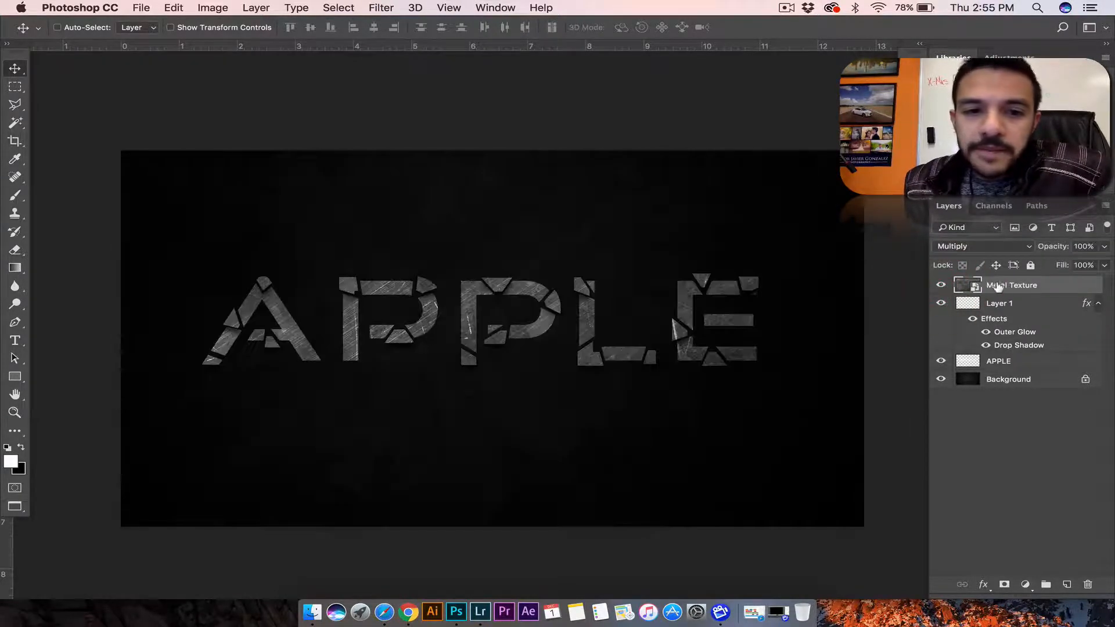
{"action": "left_click", "coordinate": [999, 303]}
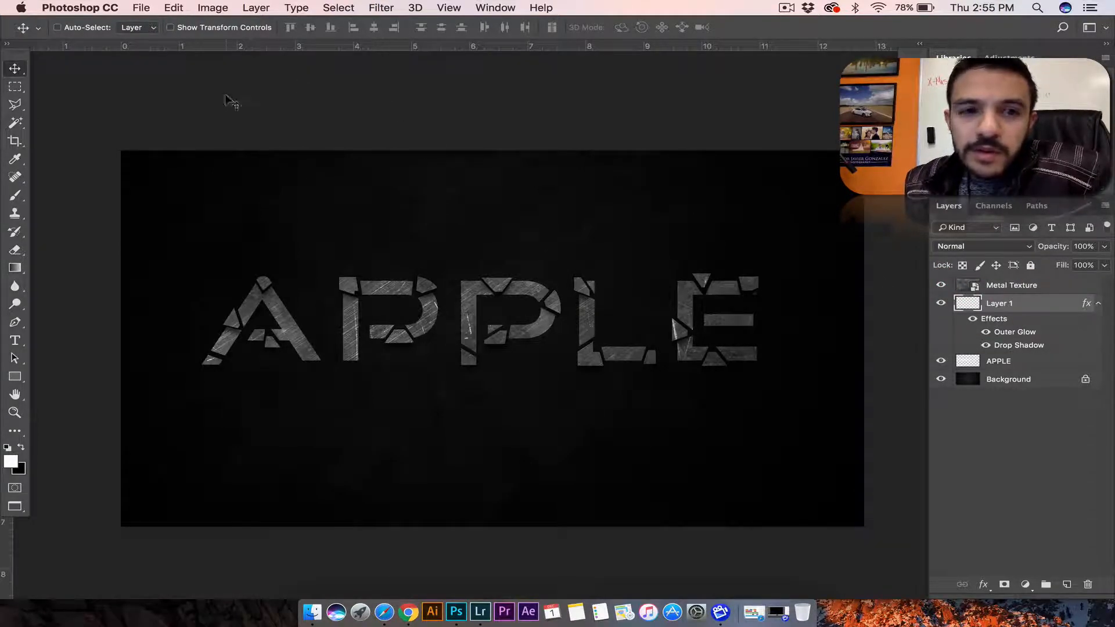
Add a Curves 1 adjustment above Metal Texture and create a clipping mask for it
{"action": "left_click", "coordinate": [984, 246]}
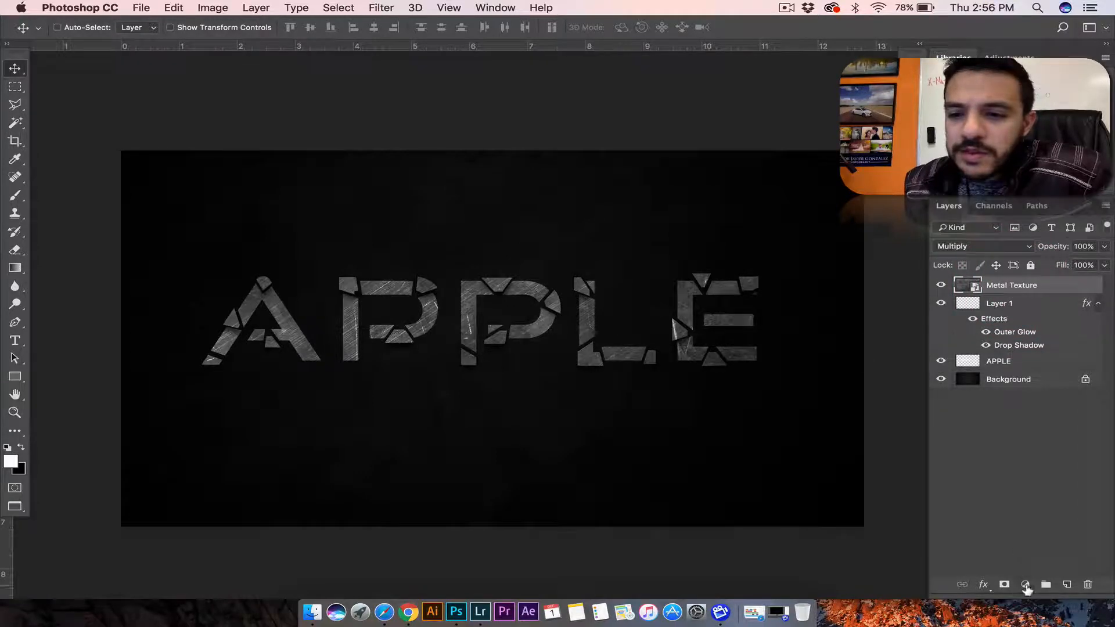
{"action": "left_click", "coordinate": [1024, 584]}
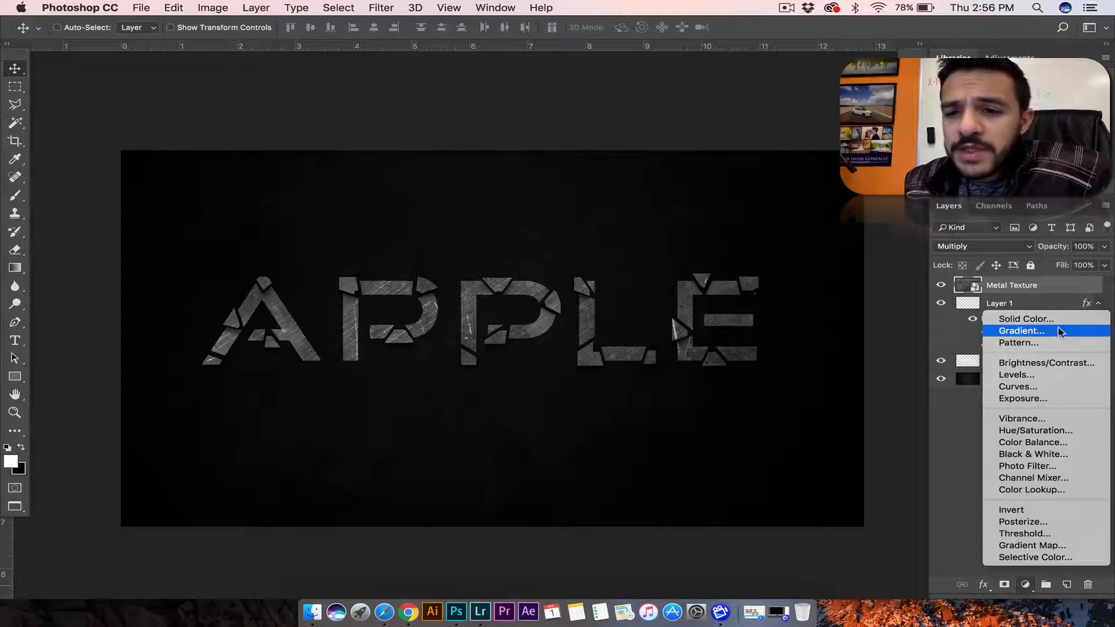
{"action": "mouse_move", "coordinate": [1017, 375]}
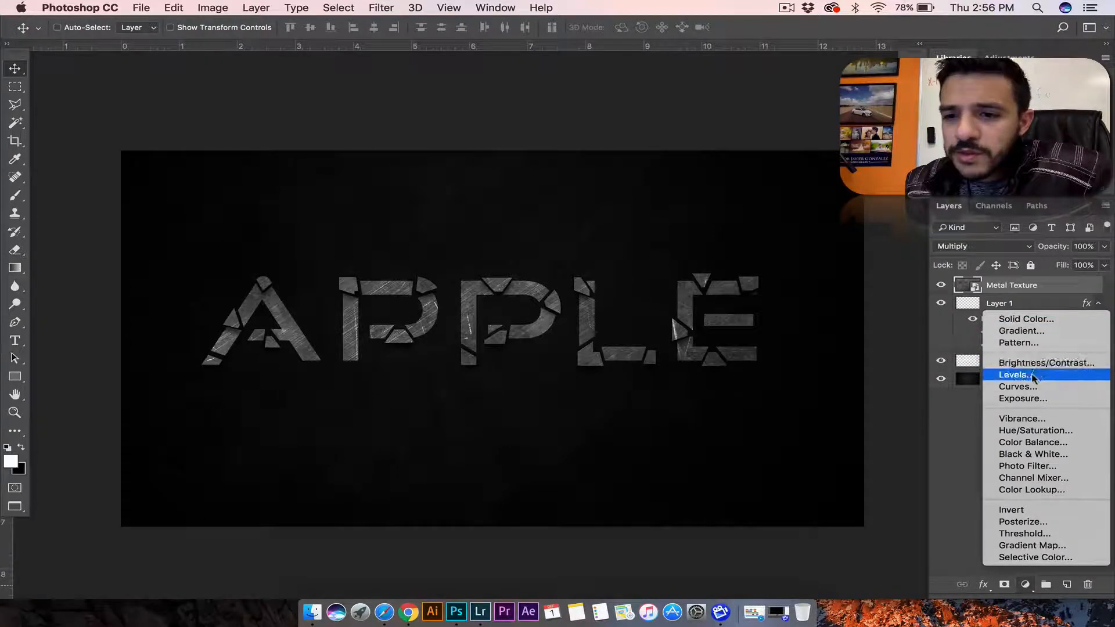
{"action": "left_click", "coordinate": [1015, 386]}
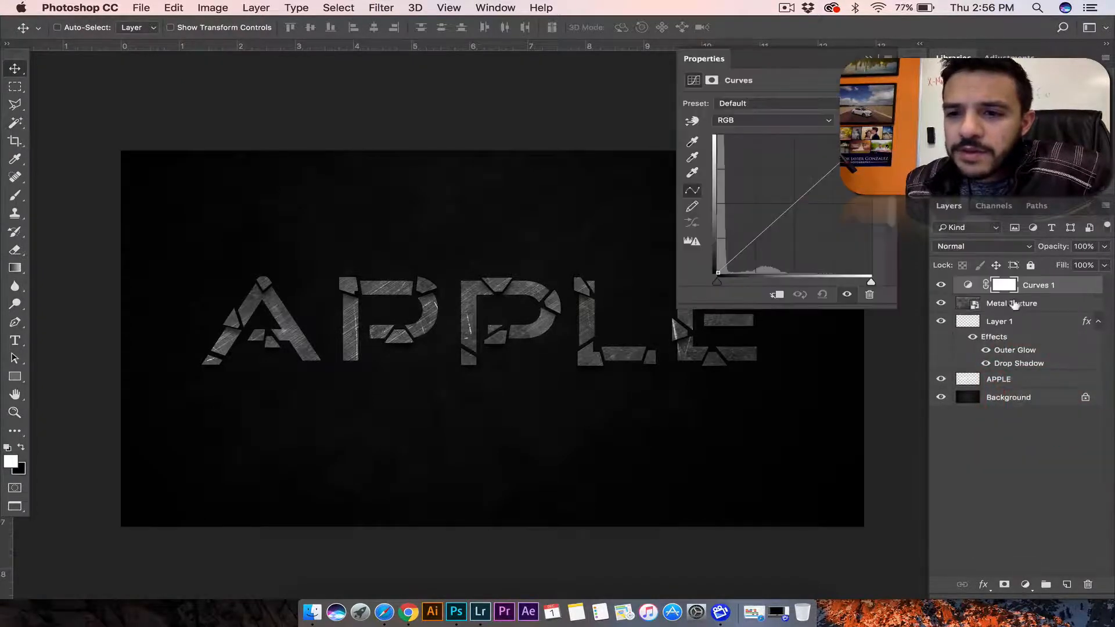
{"action": "right_click", "coordinate": [1038, 285]}
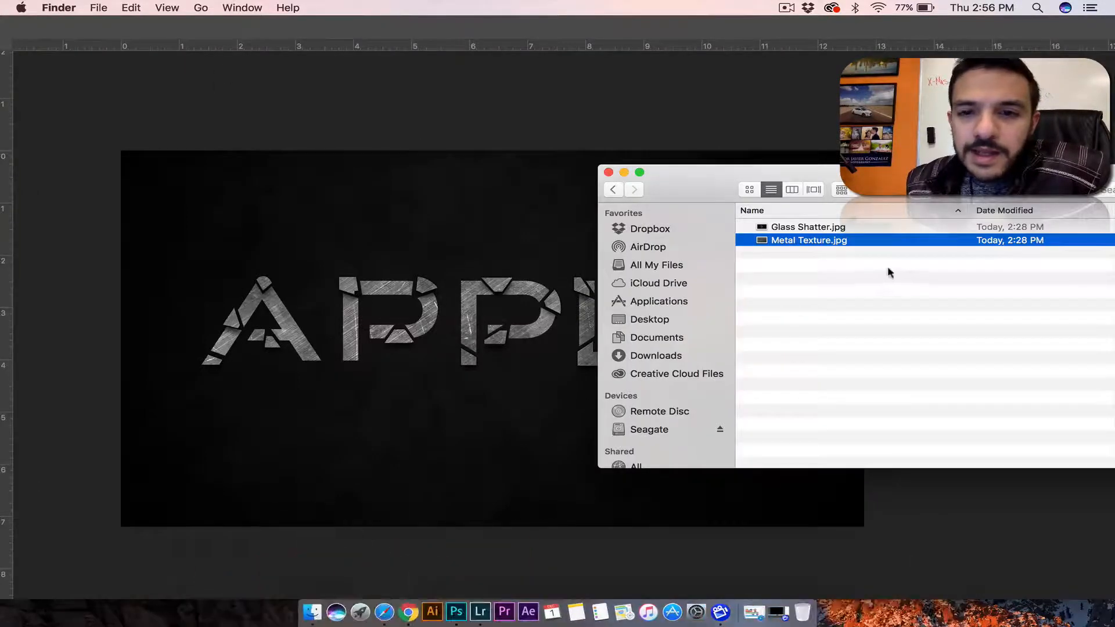
Place Glass Shatter.jpg onto the canvas and blend the layer with Screen
{"action": "left_click", "coordinate": [808, 227]}
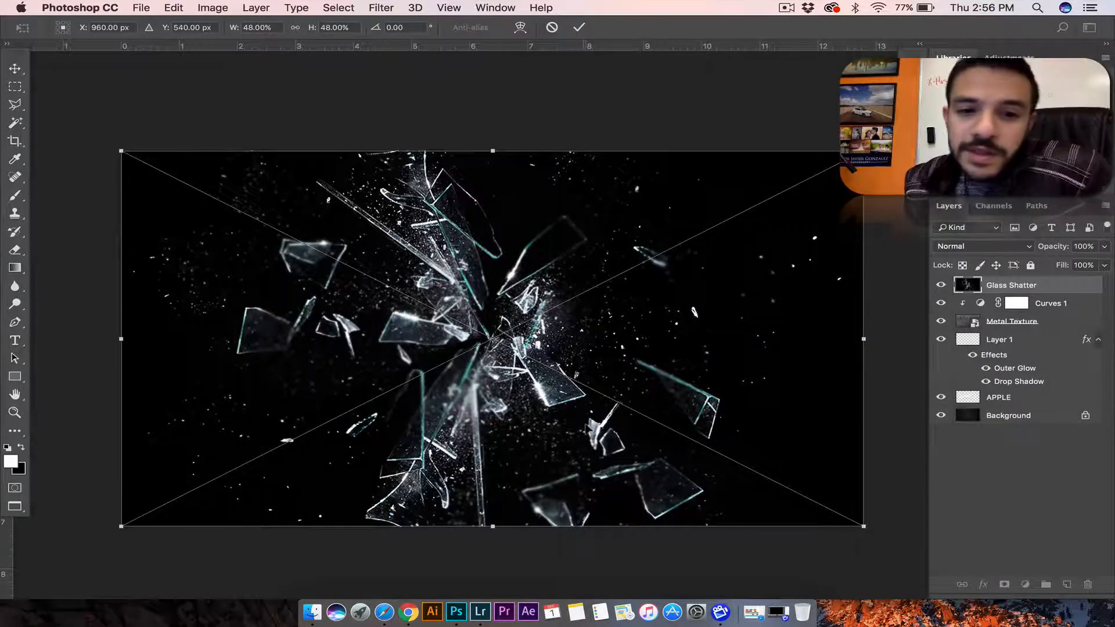
{"action": "left_click", "coordinate": [579, 26]}
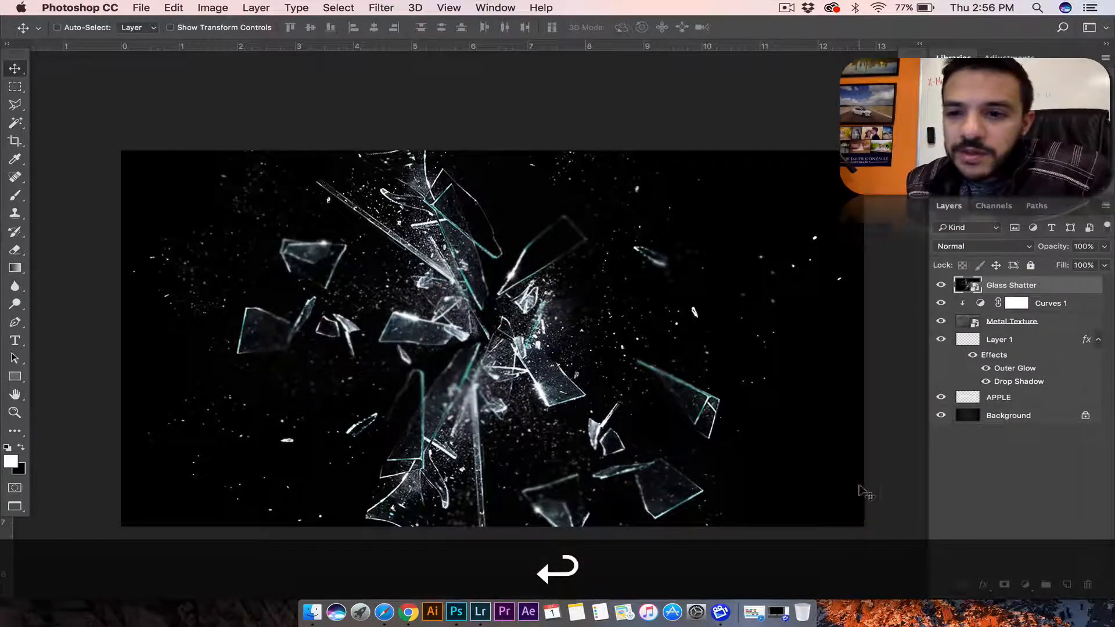
{"action": "left_click", "coordinate": [983, 246]}
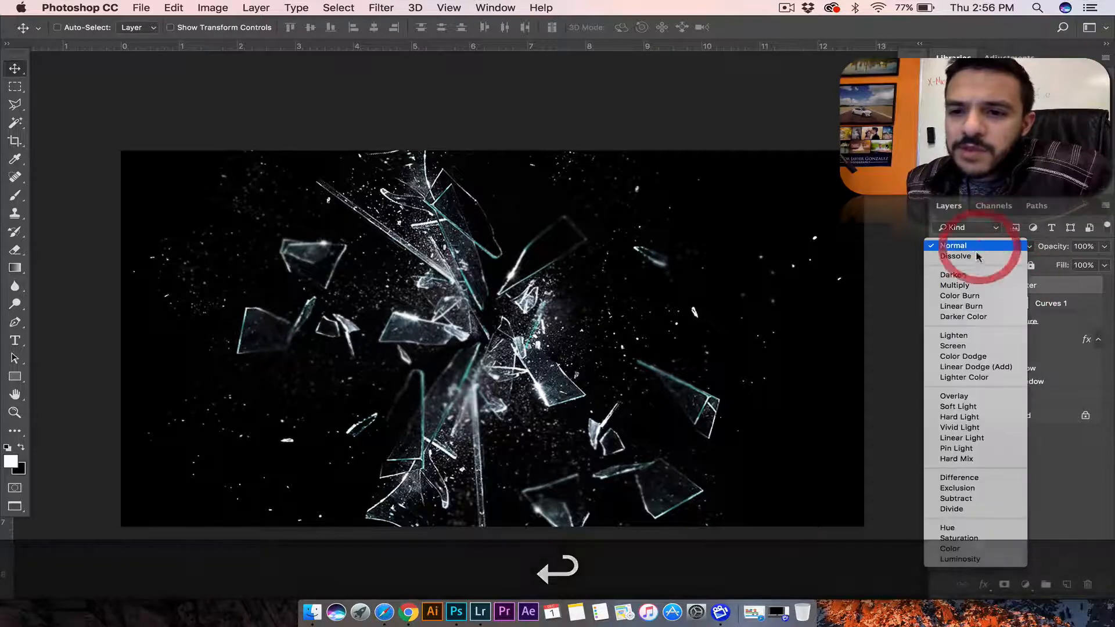
{"action": "left_click", "coordinate": [953, 346]}
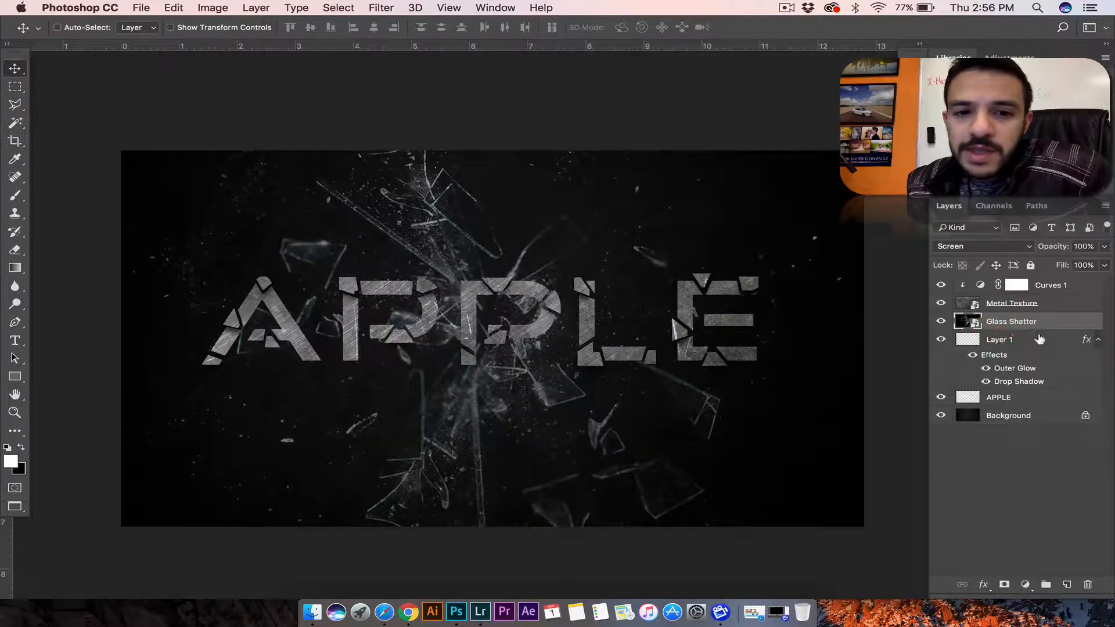
Undo a trial Free Transform and lower the Glass Shatter layer to 80% opacity
{"action": "key", "text": "cmd+t"}
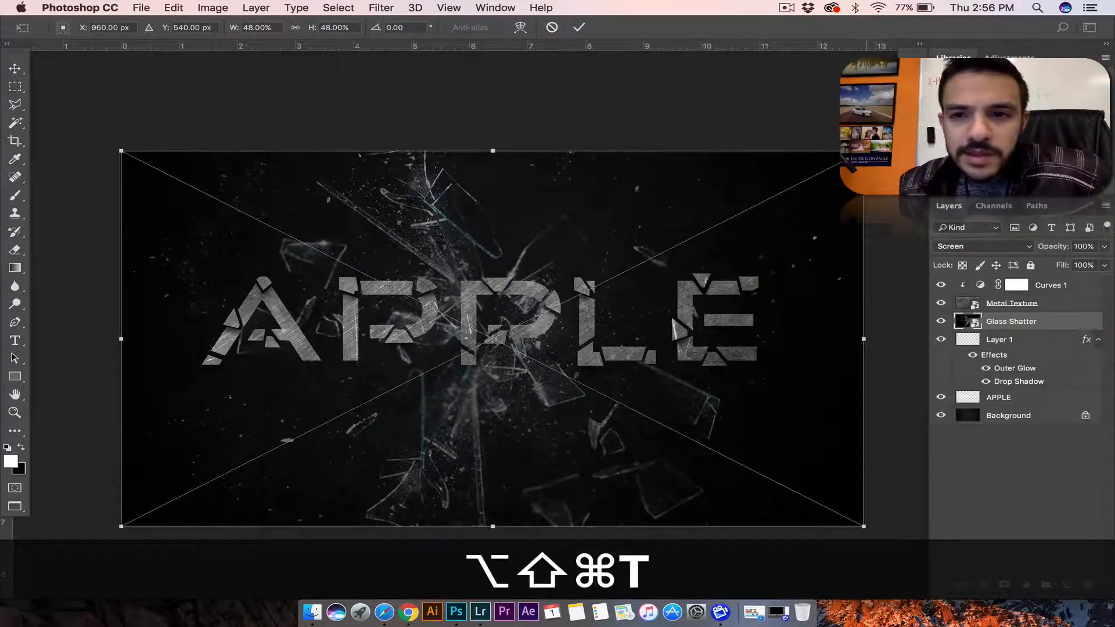
{"action": "key", "text": "Return"}
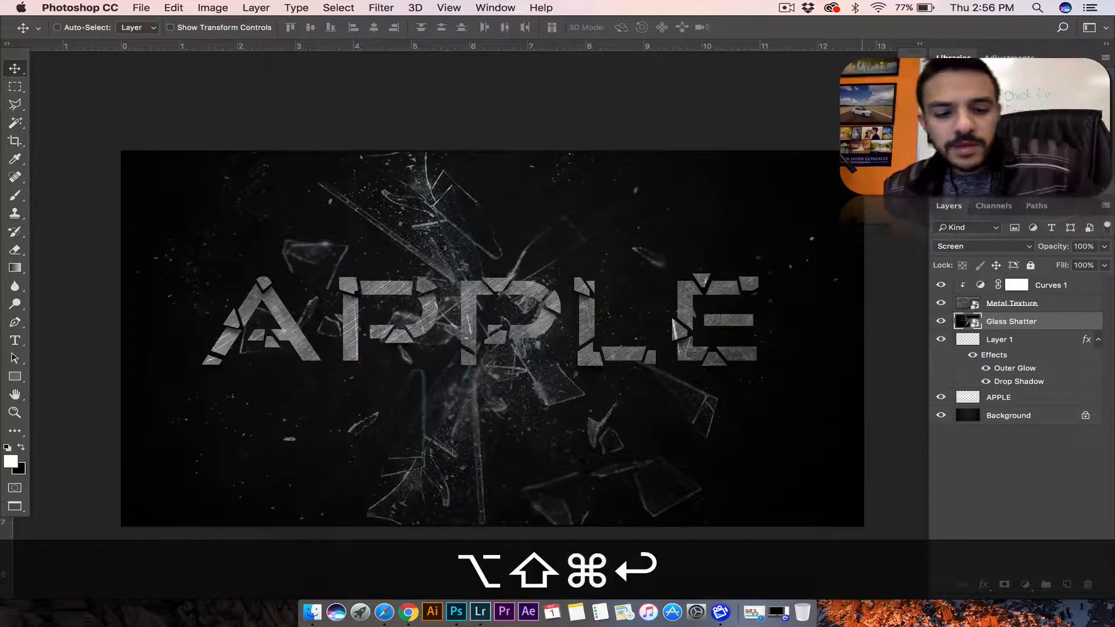
{"action": "key", "text": "cmd+z"}
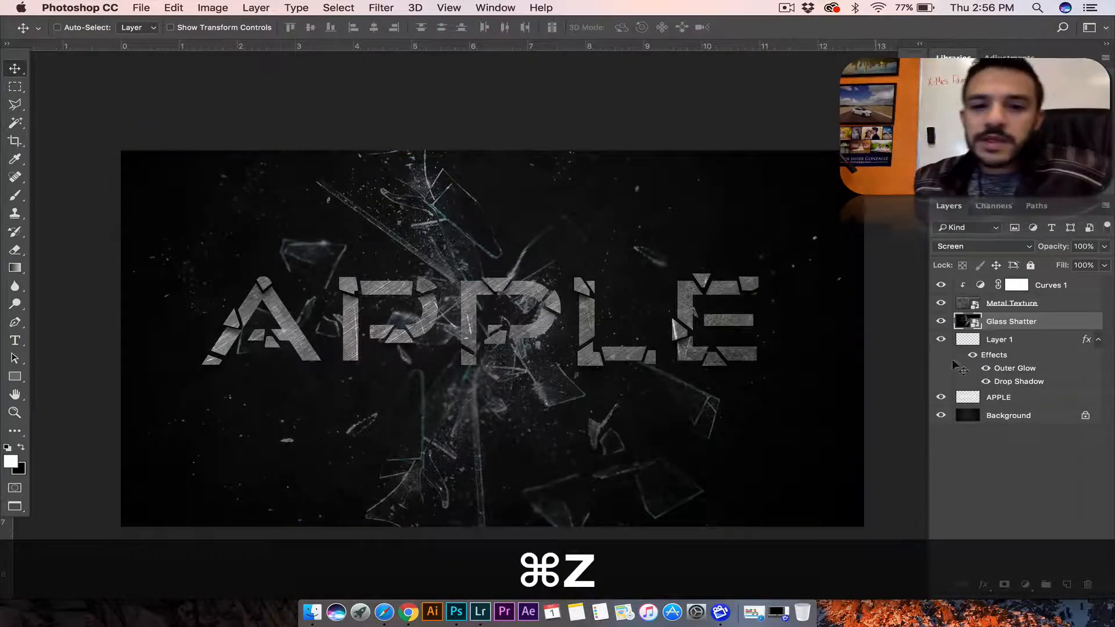
{"action": "key", "text": "cmd+z"}
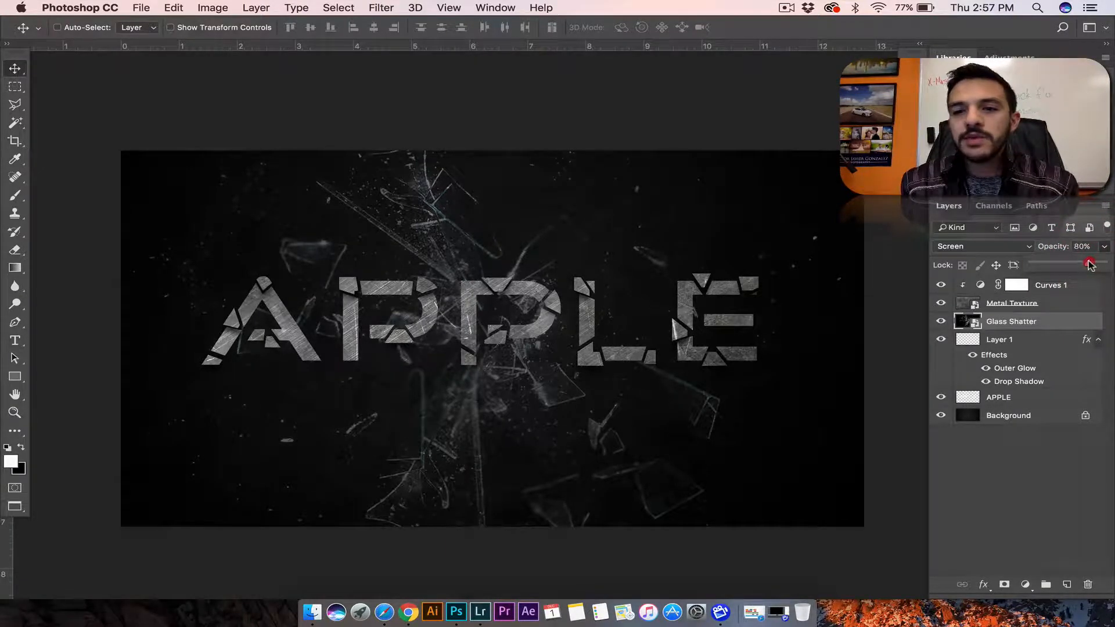
{"action": "left_click", "coordinate": [1051, 285]}
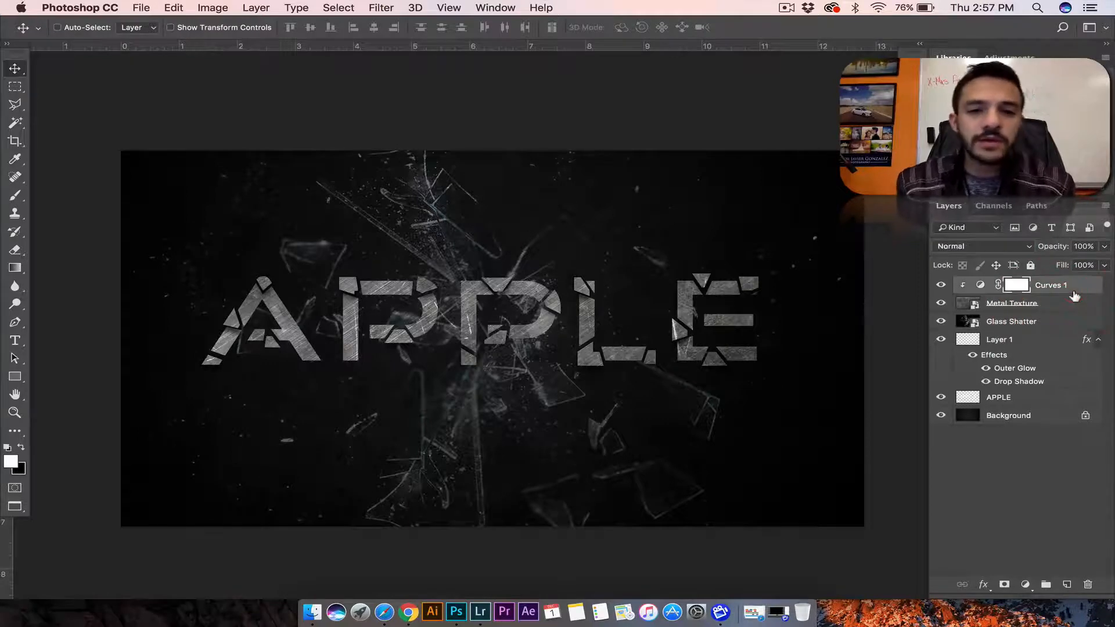
Start Save As in Documents > Text Effect, creating a Working Files folder and naming the file Text Effect_Working
{"action": "left_click", "coordinate": [140, 8]}
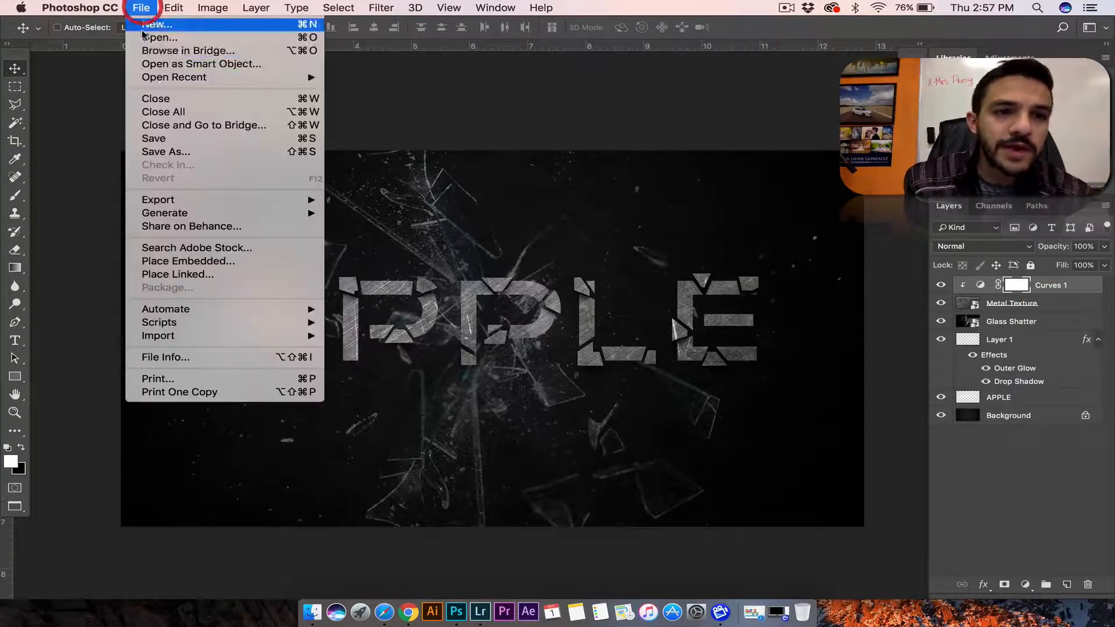
{"action": "left_click", "coordinate": [165, 151]}
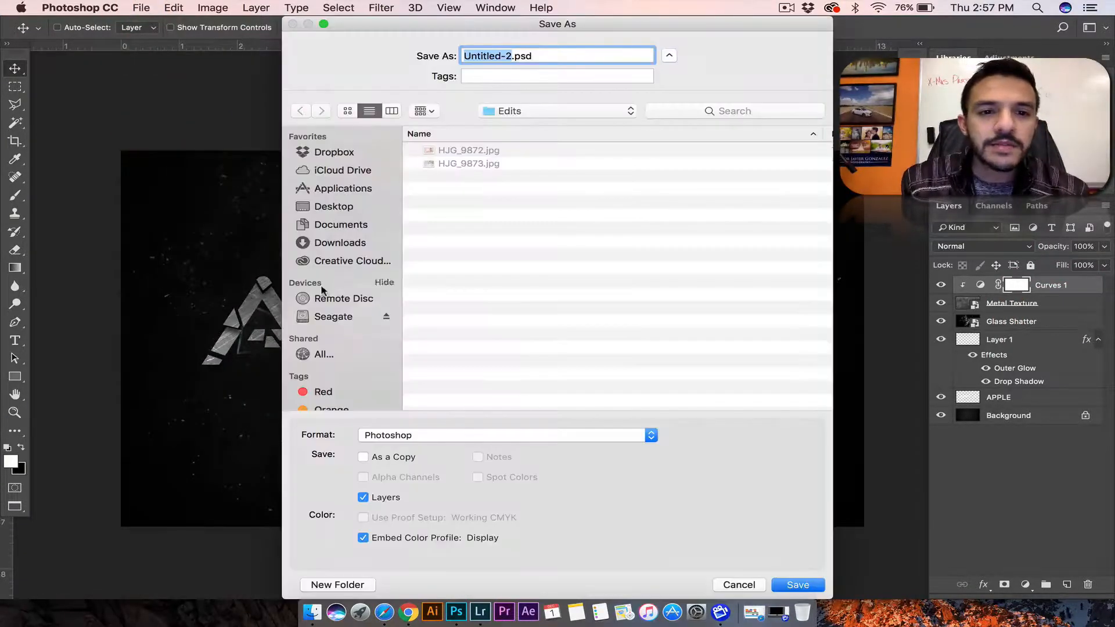
{"action": "left_click", "coordinate": [340, 224]}
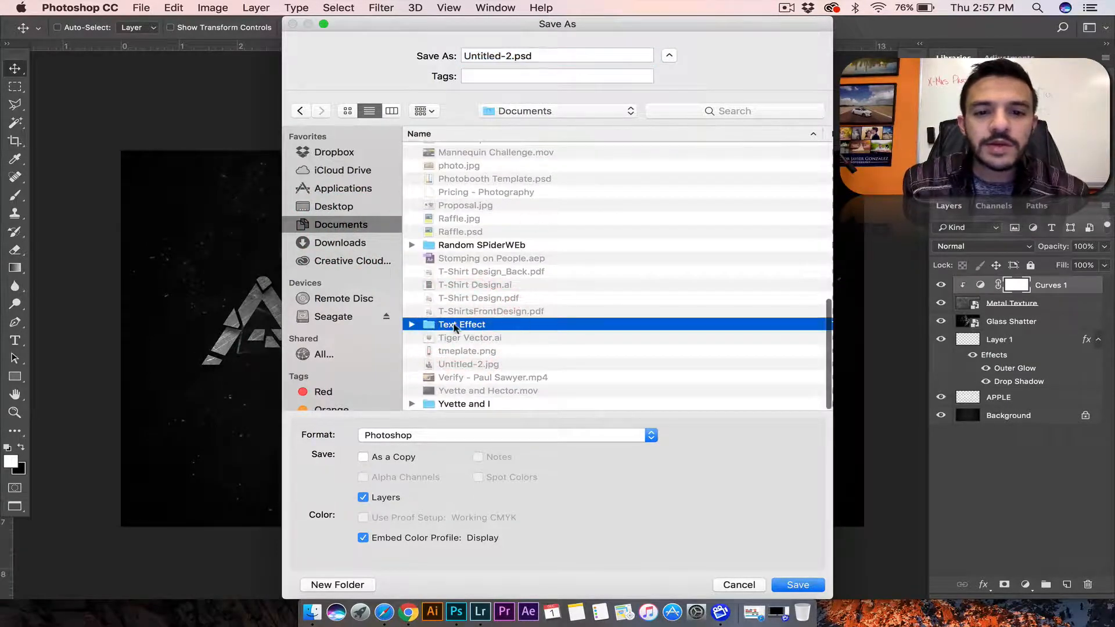
{"action": "double_click", "coordinate": [461, 324]}
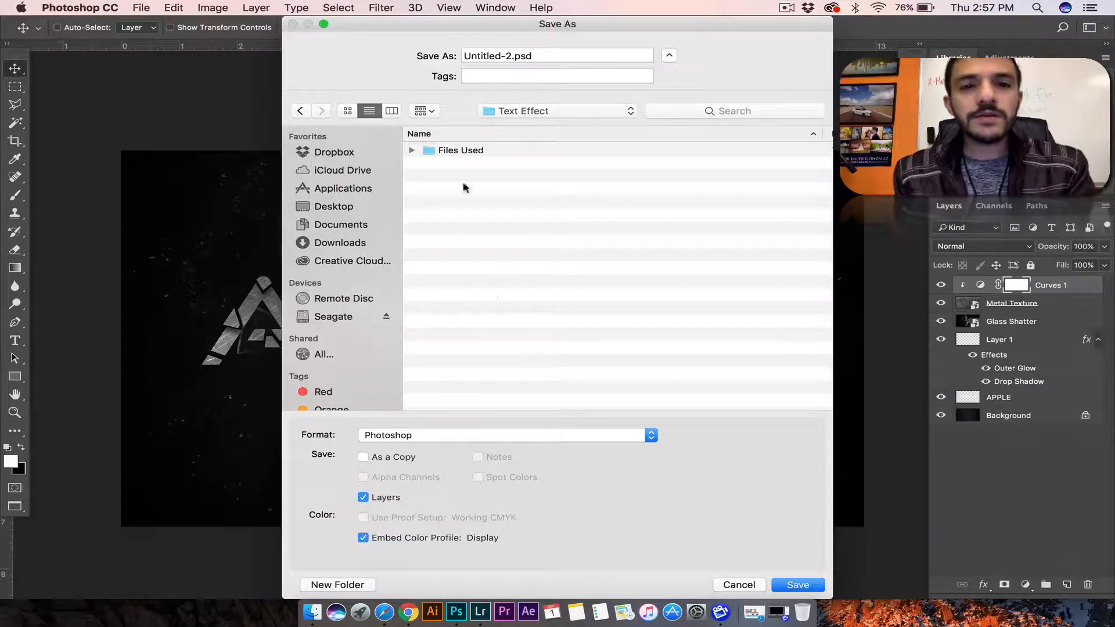
{"action": "mouse_move", "coordinate": [339, 583]}
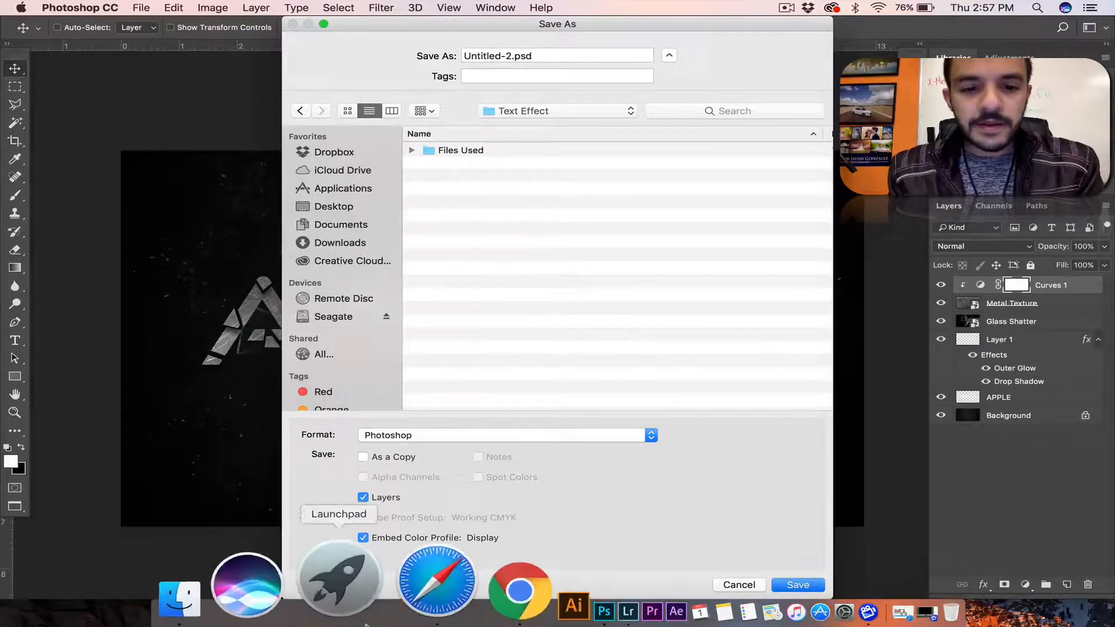
{"action": "left_click", "coordinate": [337, 584]}
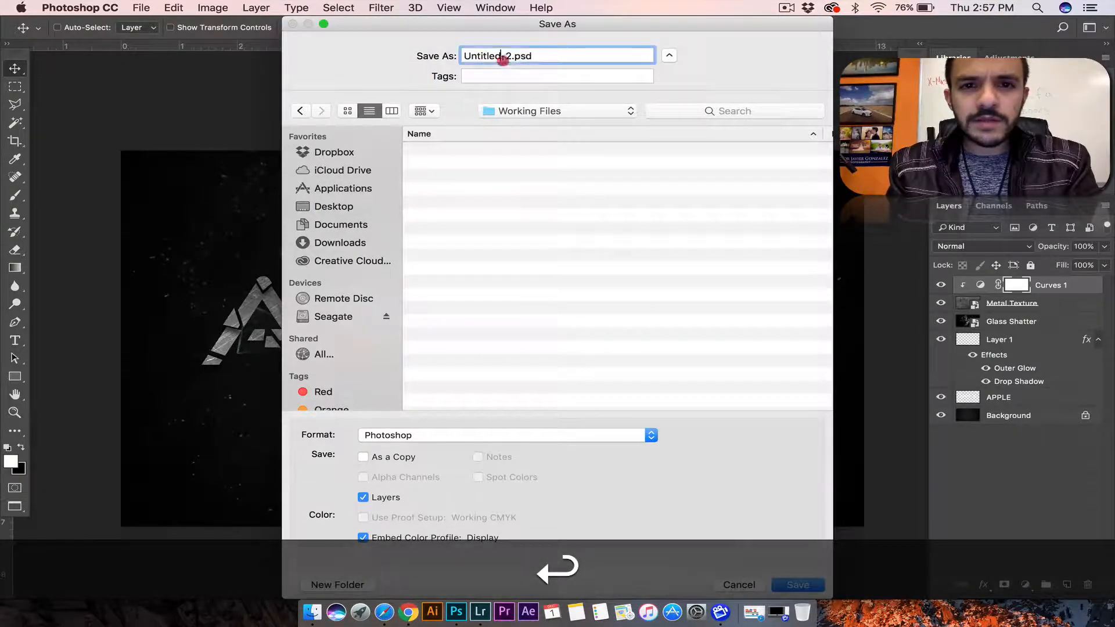
{"action": "type", "text": "Text Effect .psd"}
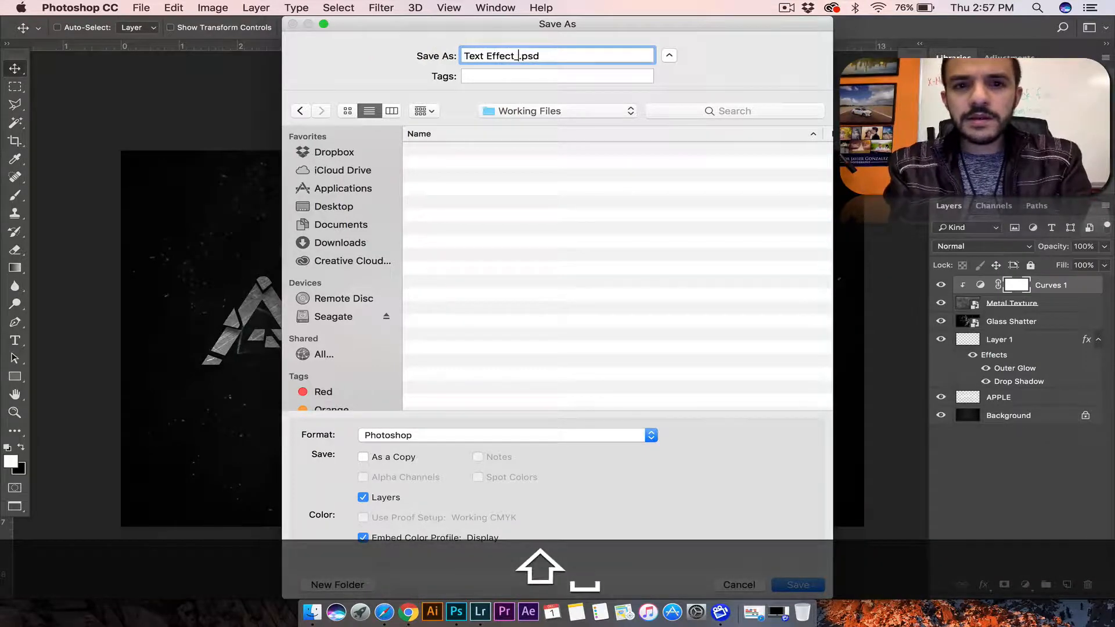
{"action": "type", "text": "Working"}
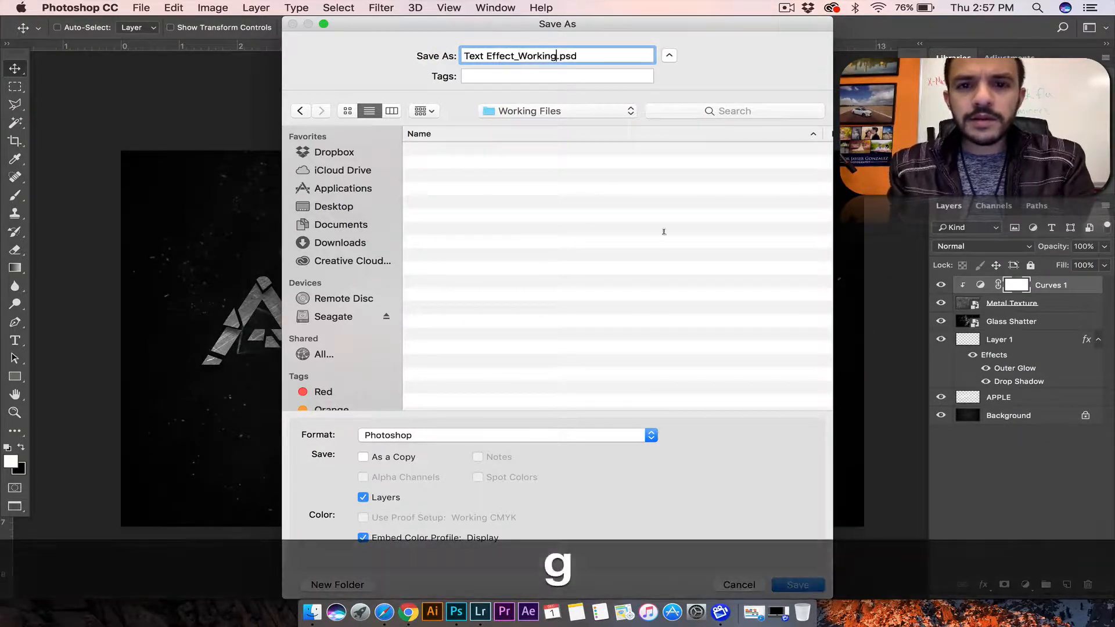
Save the layered PSD and accept the compatibility prompt
{"action": "left_click", "coordinate": [796, 584]}
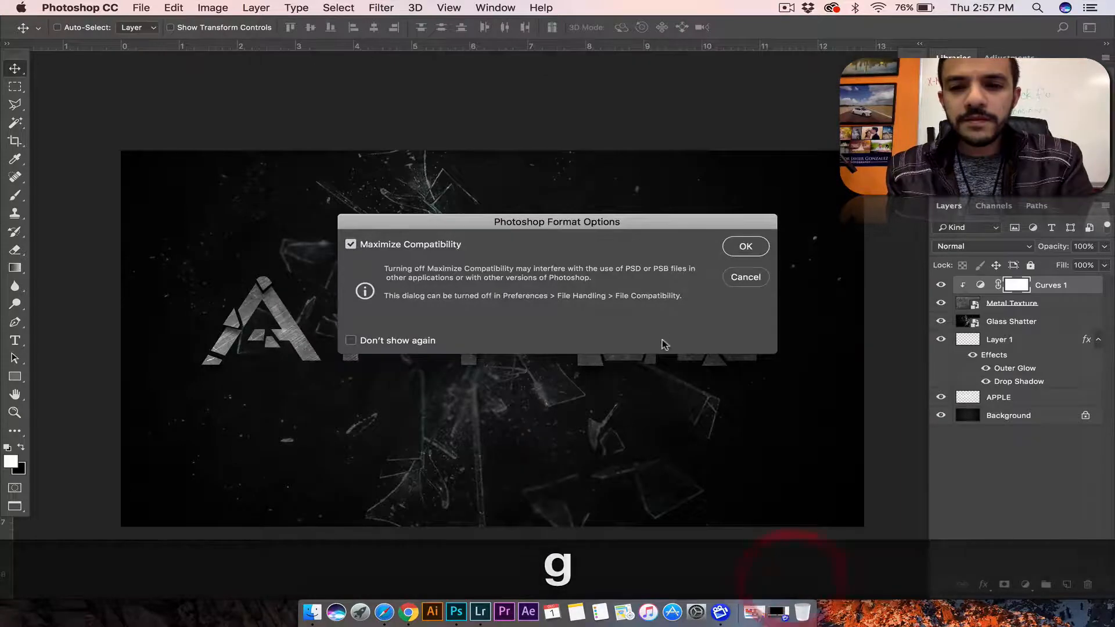
{"action": "left_click", "coordinate": [140, 8]}
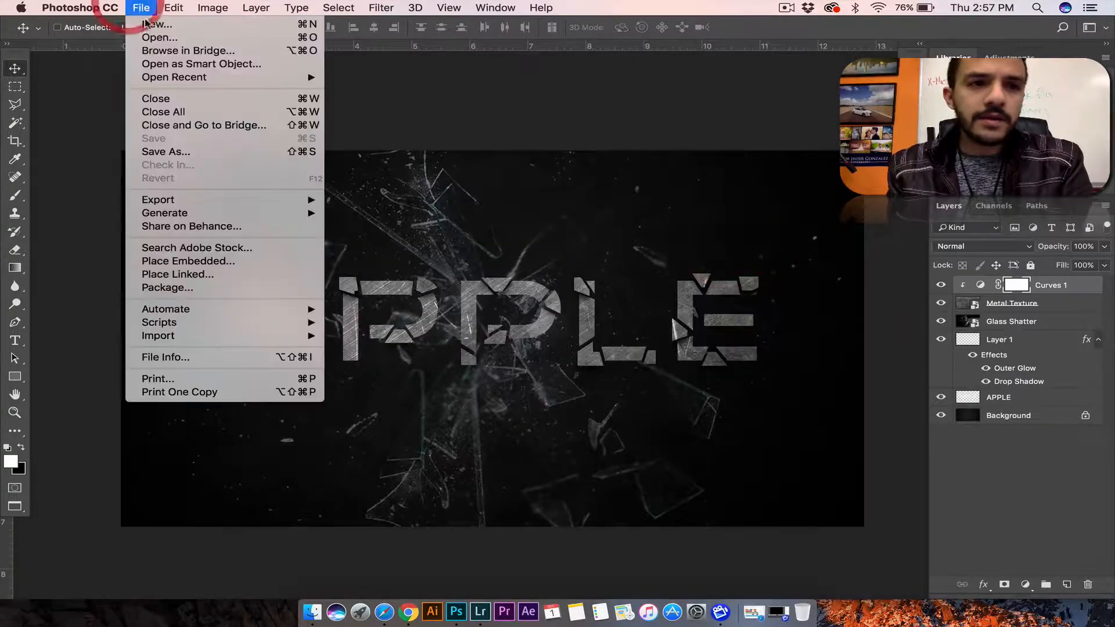
Start another Save As in Text Effect and create a Finished Files folder
{"action": "left_click", "coordinate": [166, 151]}
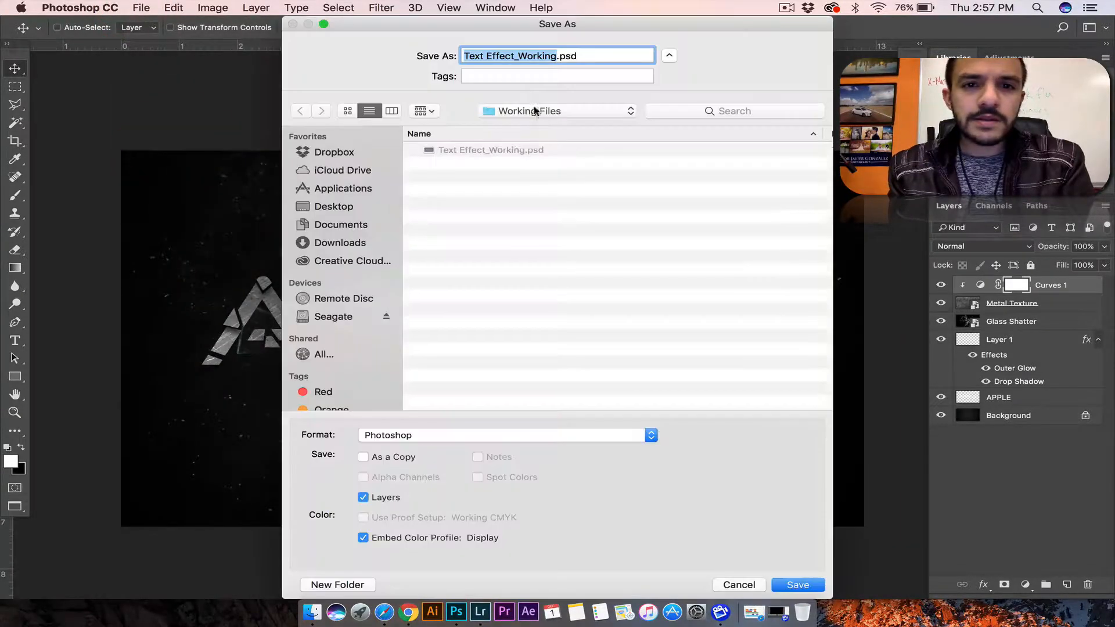
{"action": "left_click", "coordinate": [299, 110]}
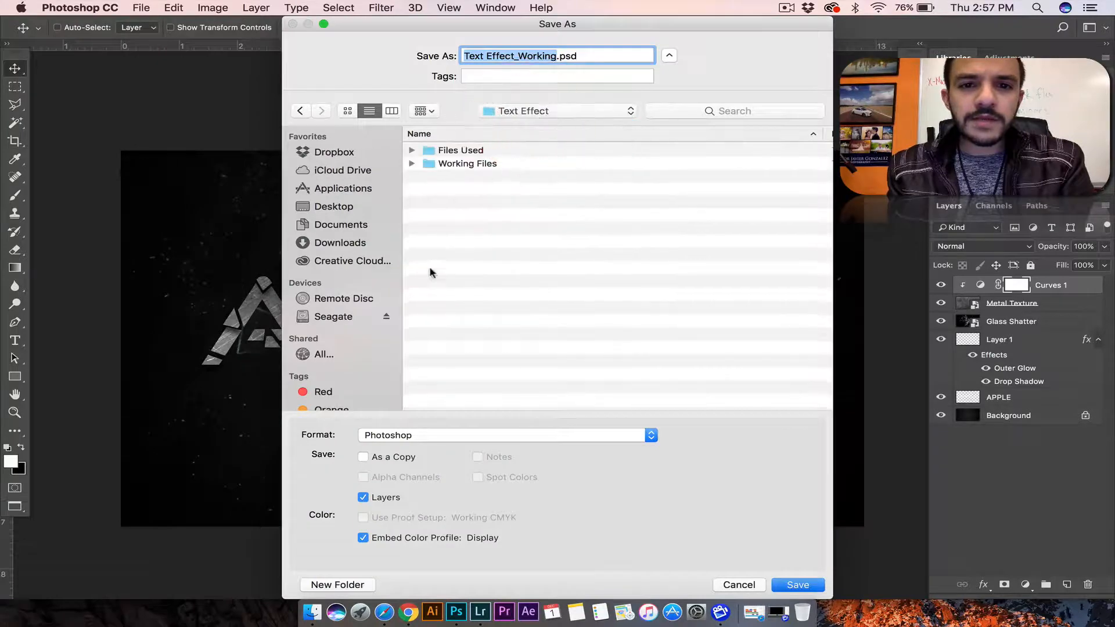
{"action": "left_click", "coordinate": [336, 584]}
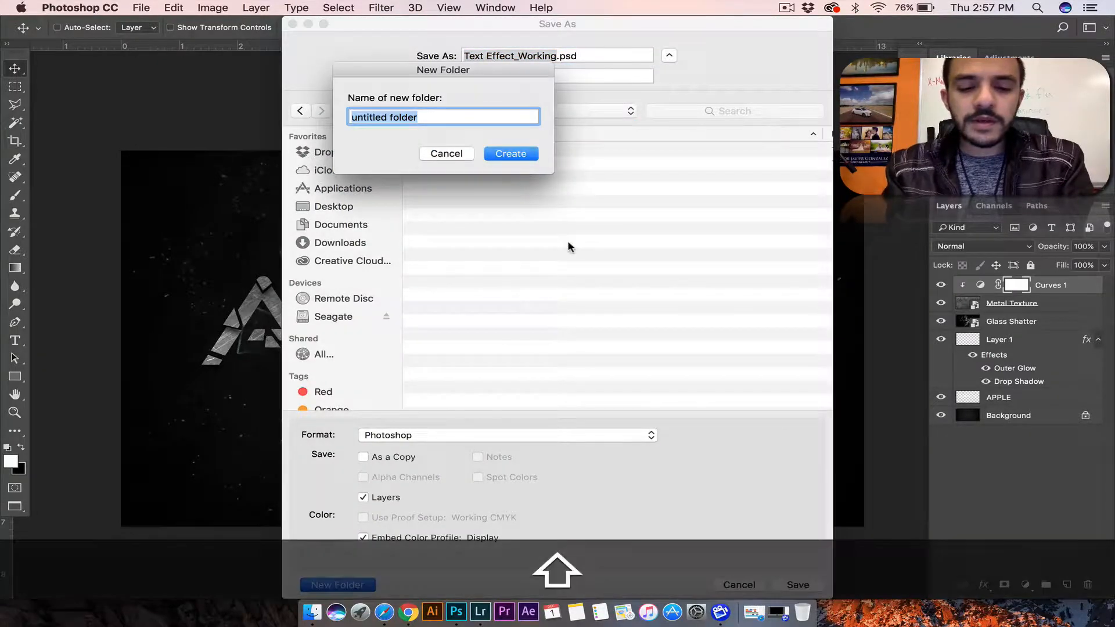
{"action": "type", "text": "Finished Files"}
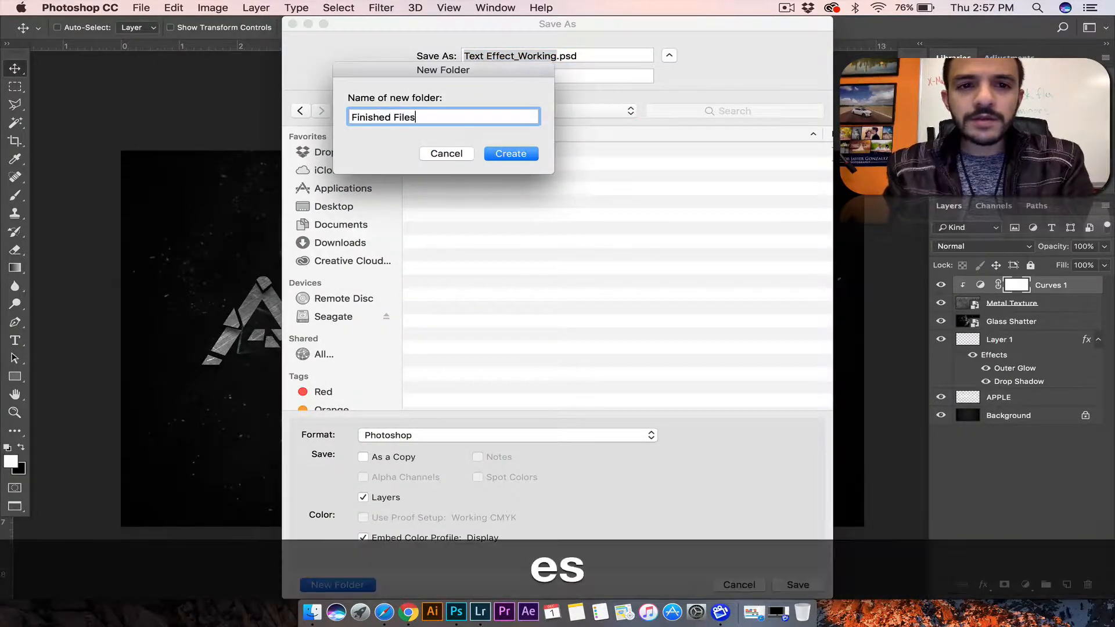
Save Text Effect_Finished.jpg as JPEG at maximum quality 12
{"action": "left_click", "coordinate": [507, 435]}
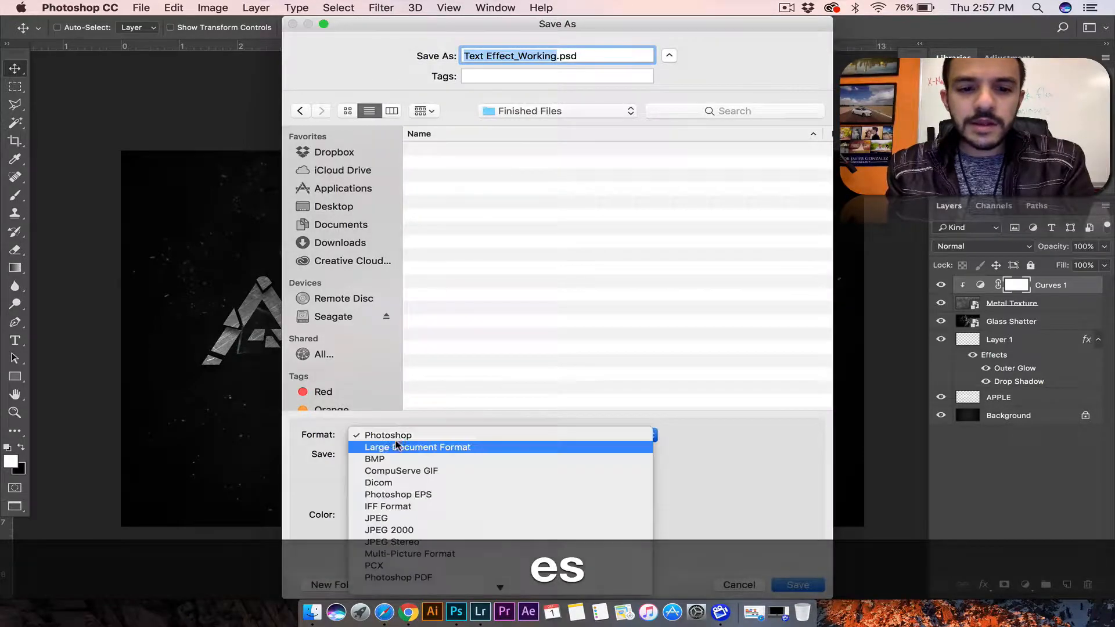
{"action": "left_click", "coordinate": [375, 518]}
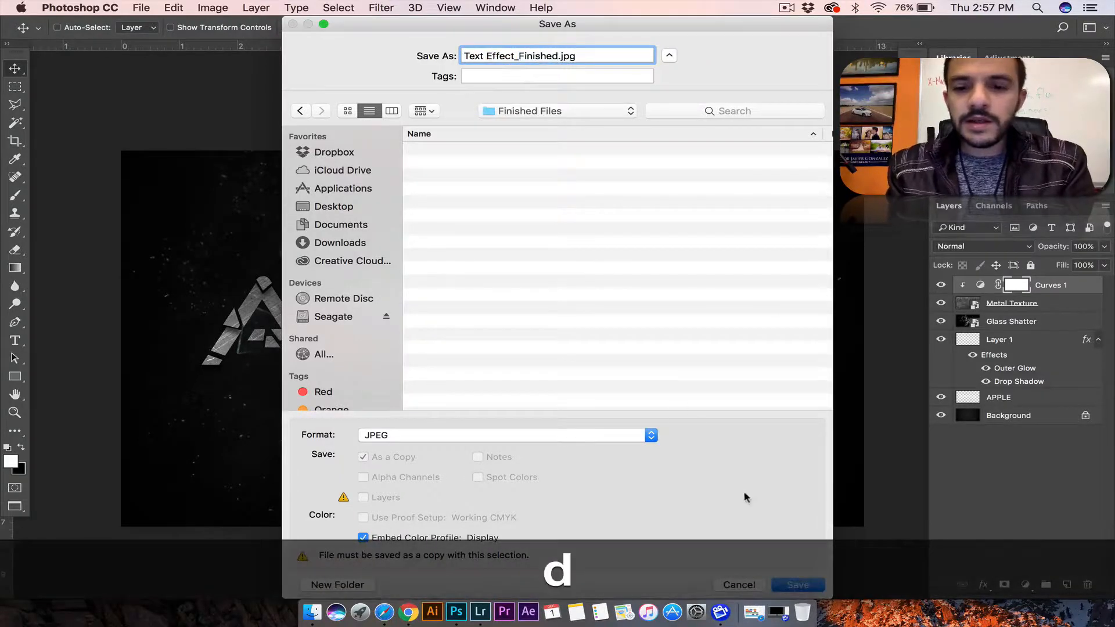
{"action": "left_click", "coordinate": [797, 584]}
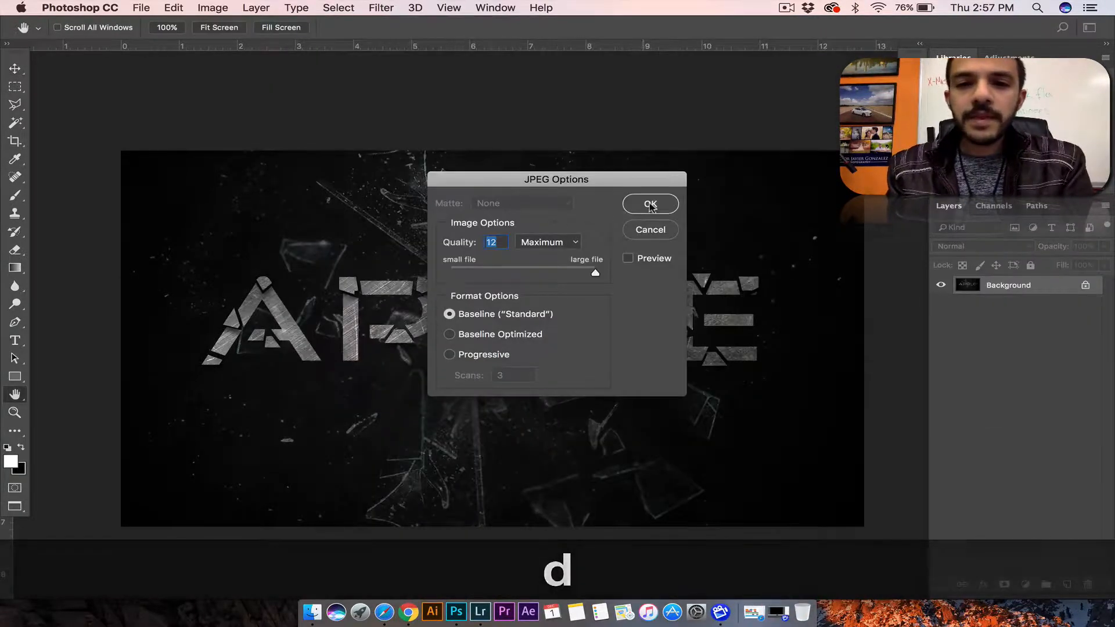
{"action": "left_click", "coordinate": [648, 205]}
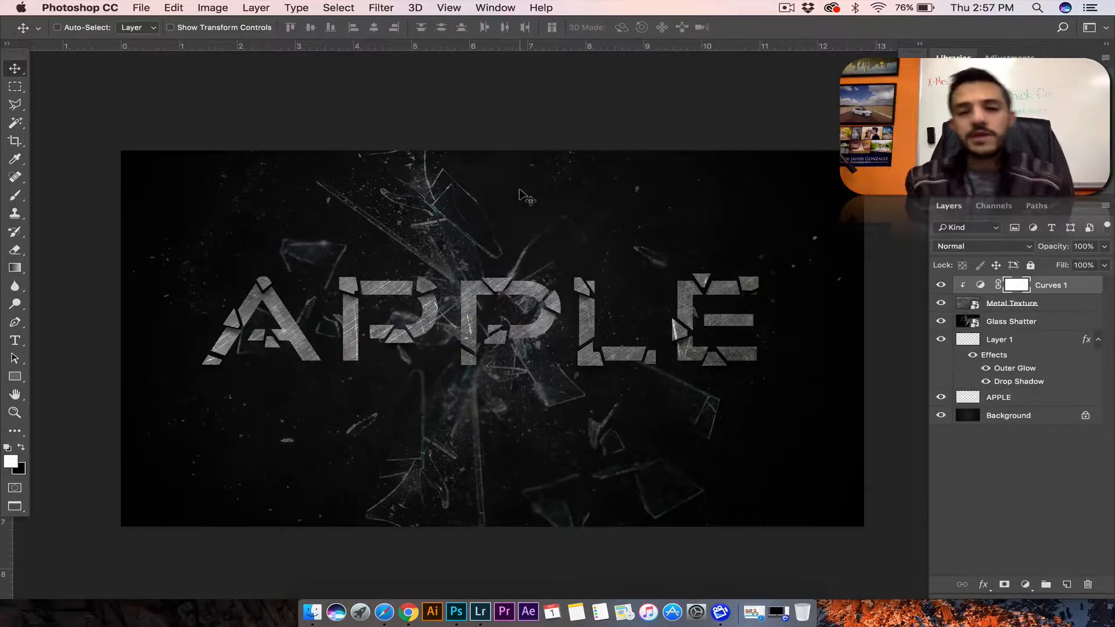